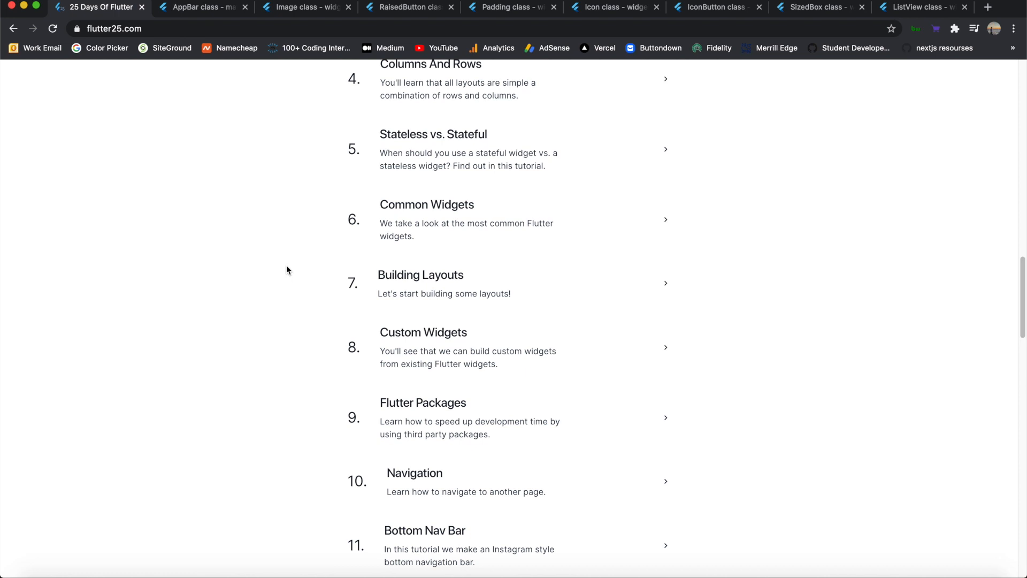
mouse_move(427, 219)
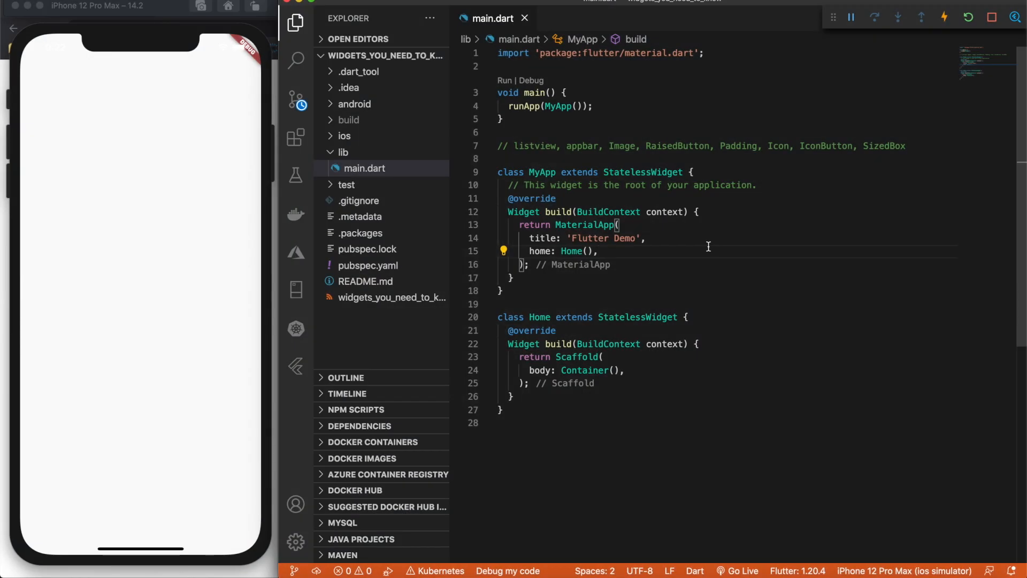
mouse_move(522, 373)
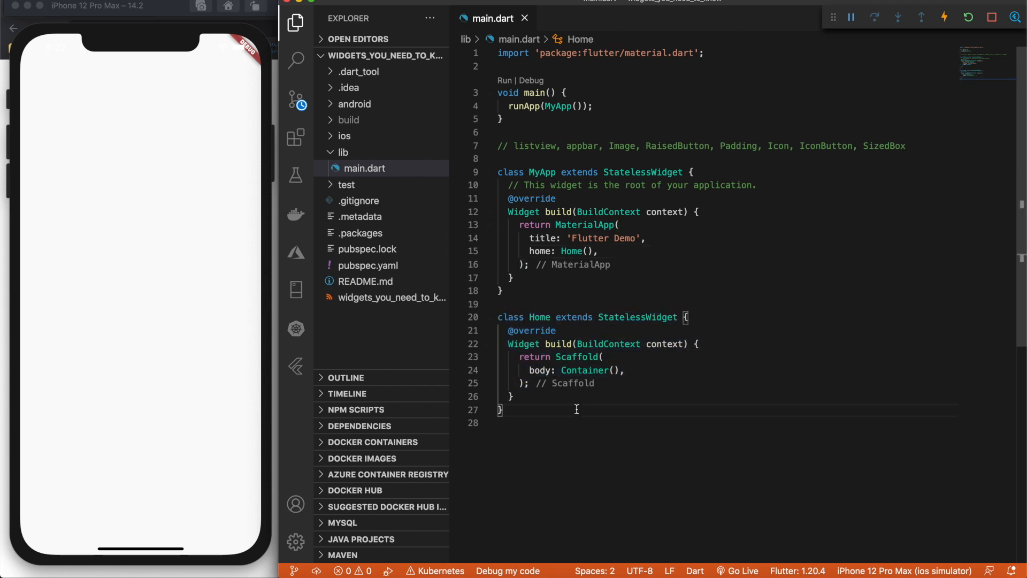
- Add an appBar: AppBar entry inside the Home Scaffold using autocomplete
double_click(575, 356)
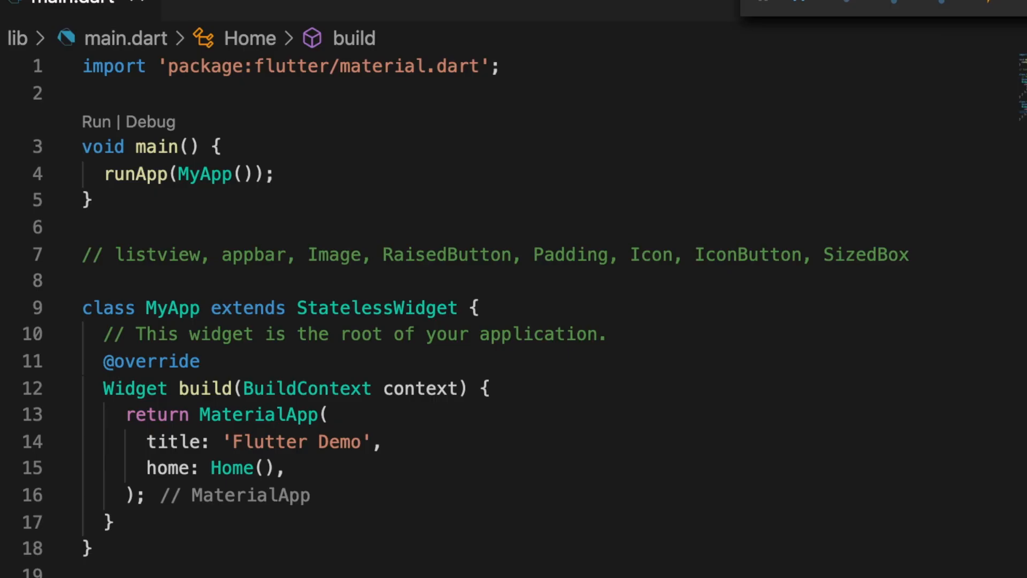
mouse_move(864, 386)
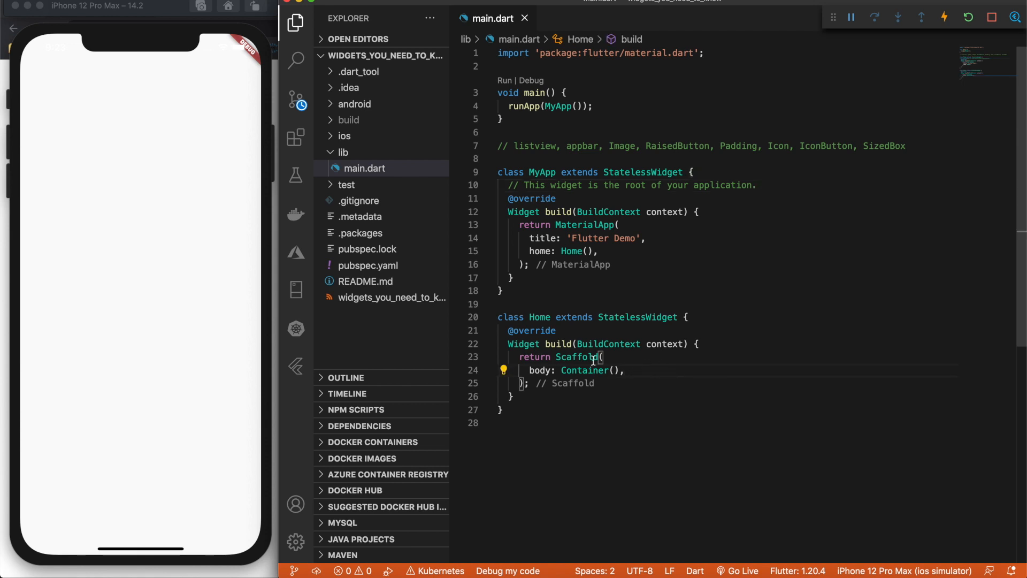
double_click(576, 356)
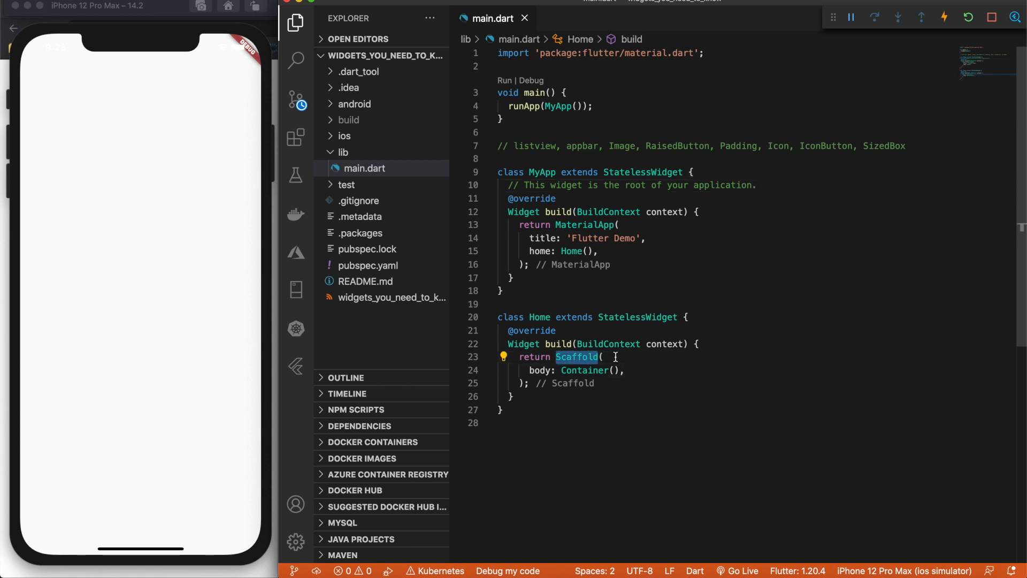
key("Enter")
type("appBar:")
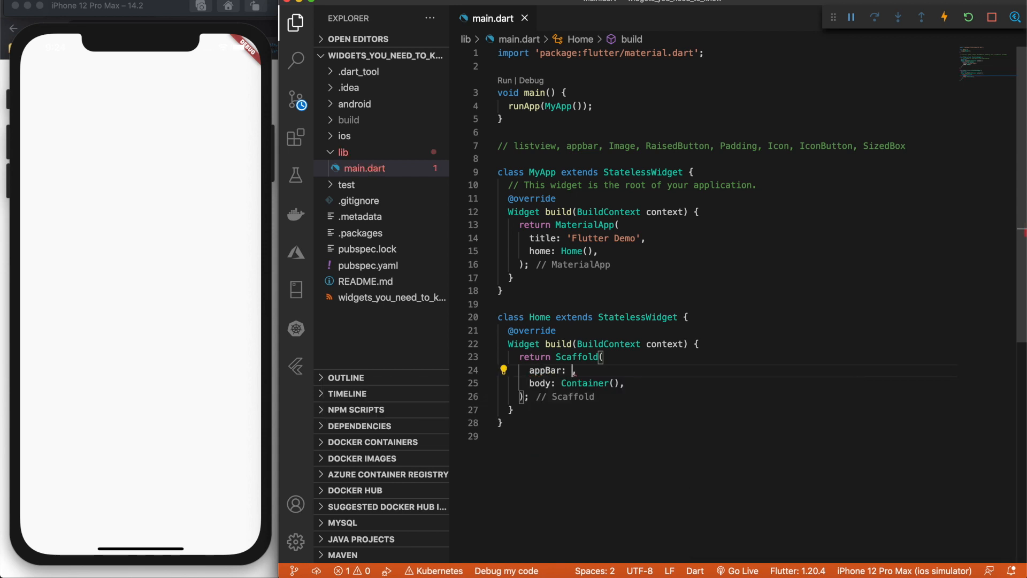
type("AppBar(")
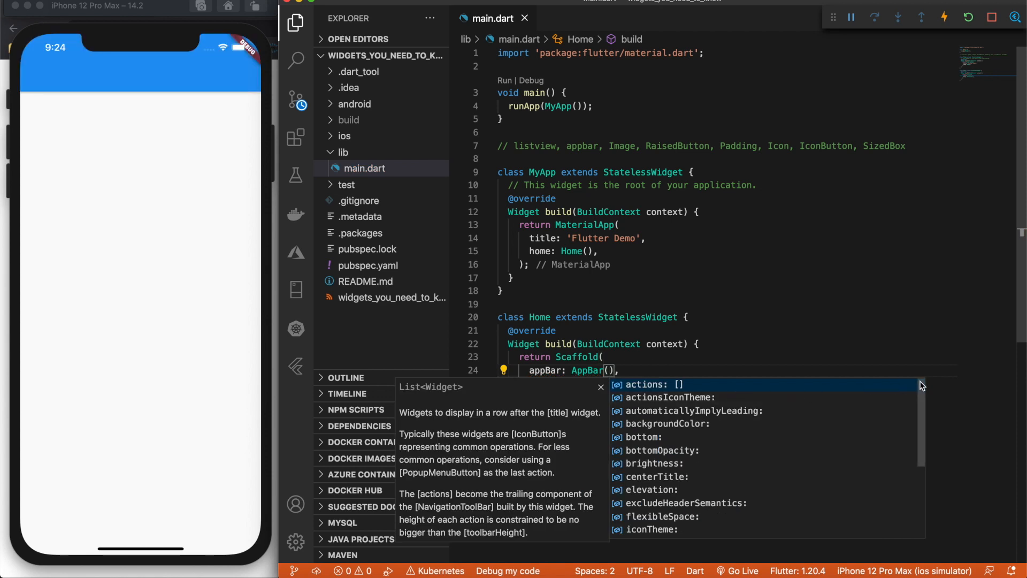
scroll("down", 3)
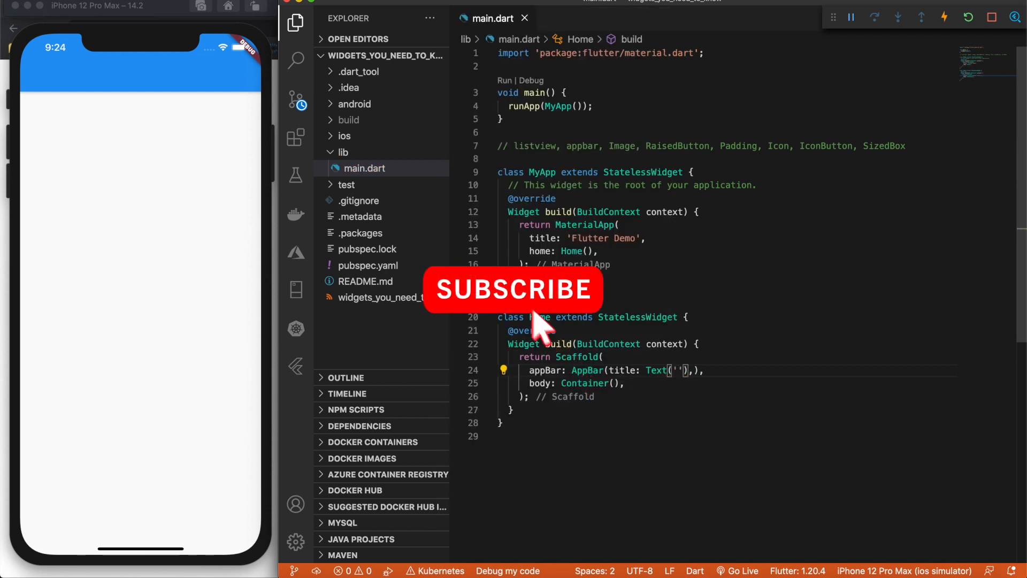
- Give the AppBar a title Text 'App Bar Title' and start its elevation value
type("App BAr")
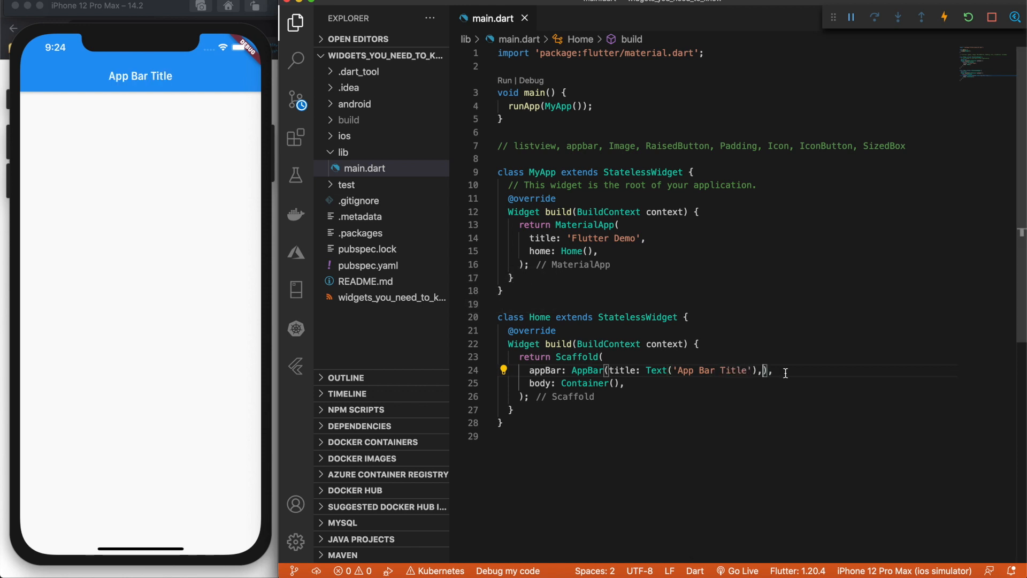
type("elevation:")
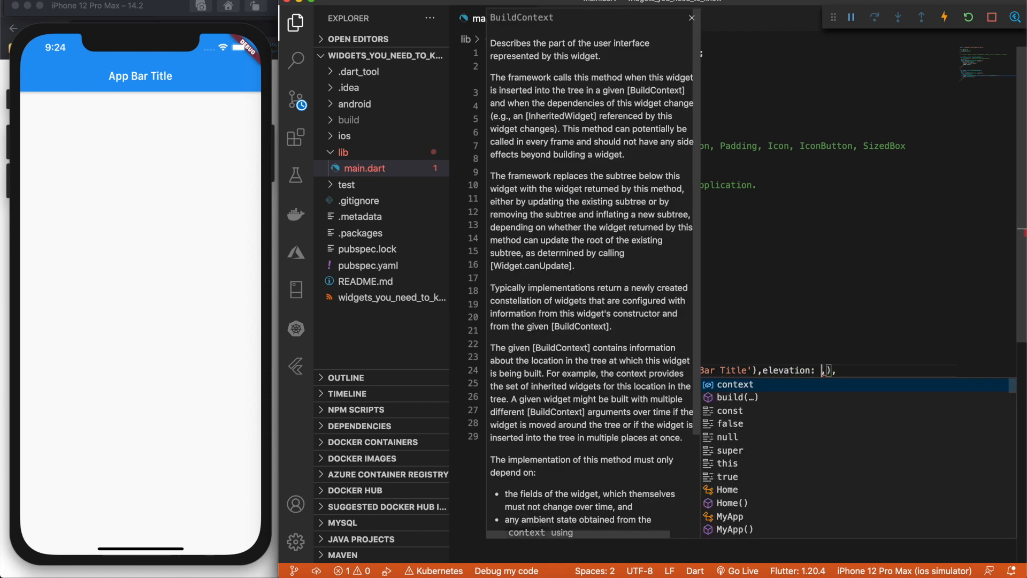
mouse_move(163, 95)
type("2.0,")
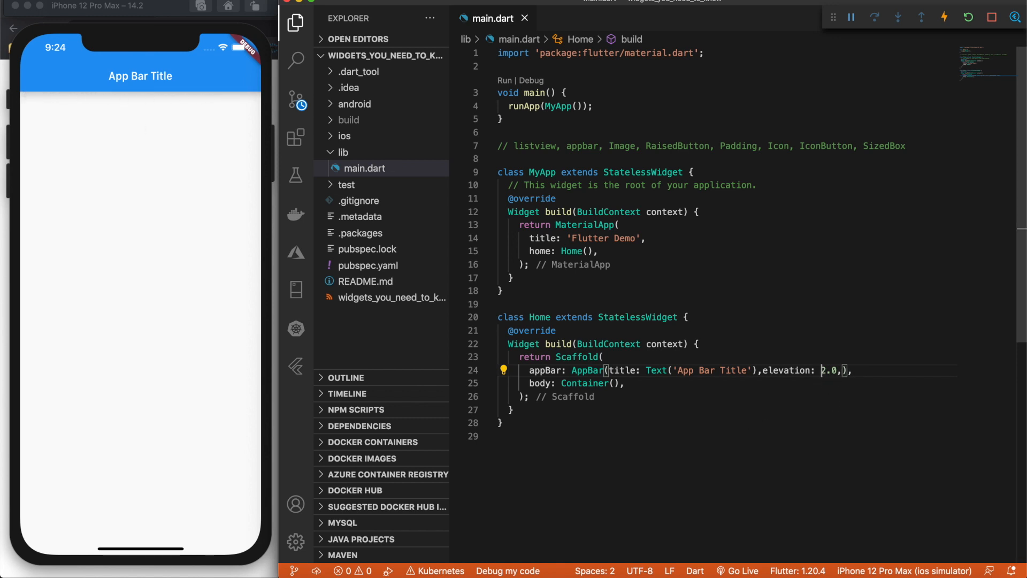
mouse_move(81, 97)
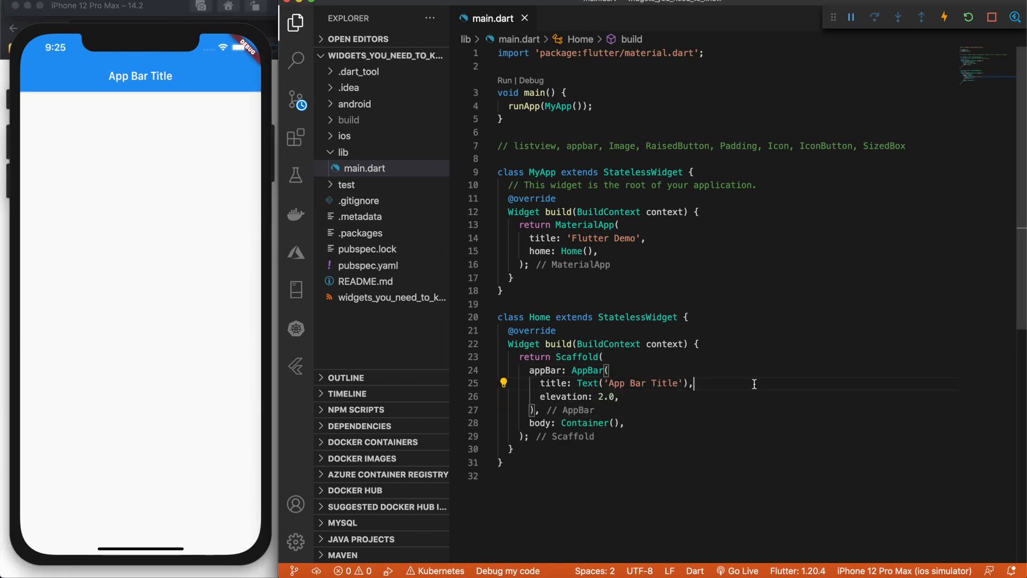
- Set the AppBar backgroundColor to Colors.red[300] and leading to Icon(Icons.ac_unit)
type("ba")
type("leading: Icon(Icons),")
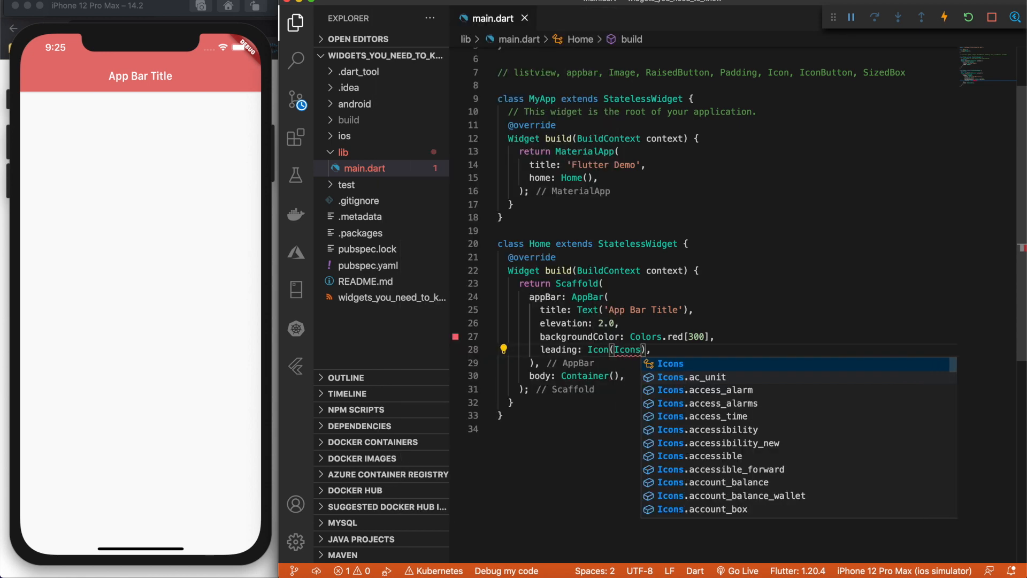
type(".ac_unit")
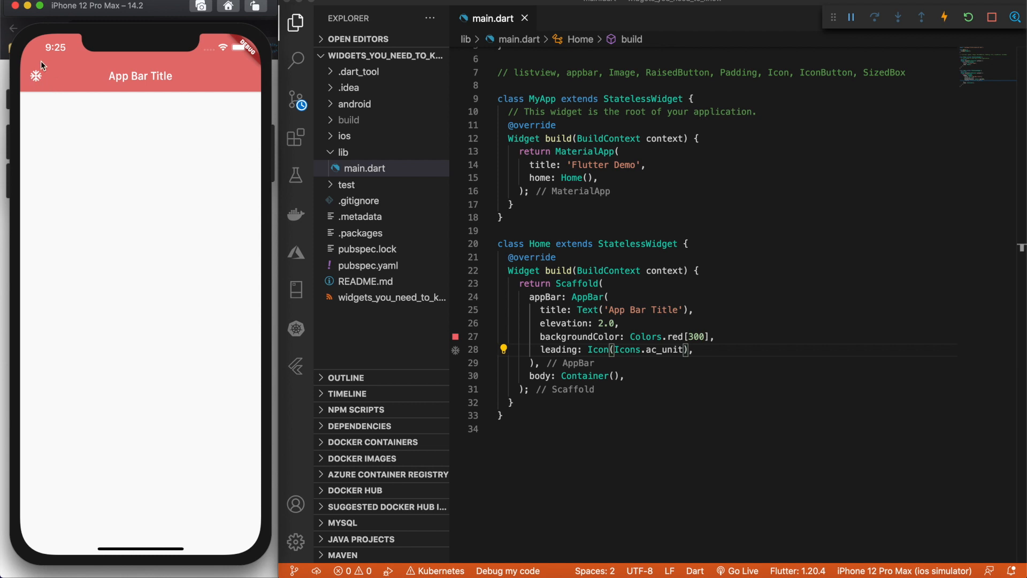
mouse_move(662, 343)
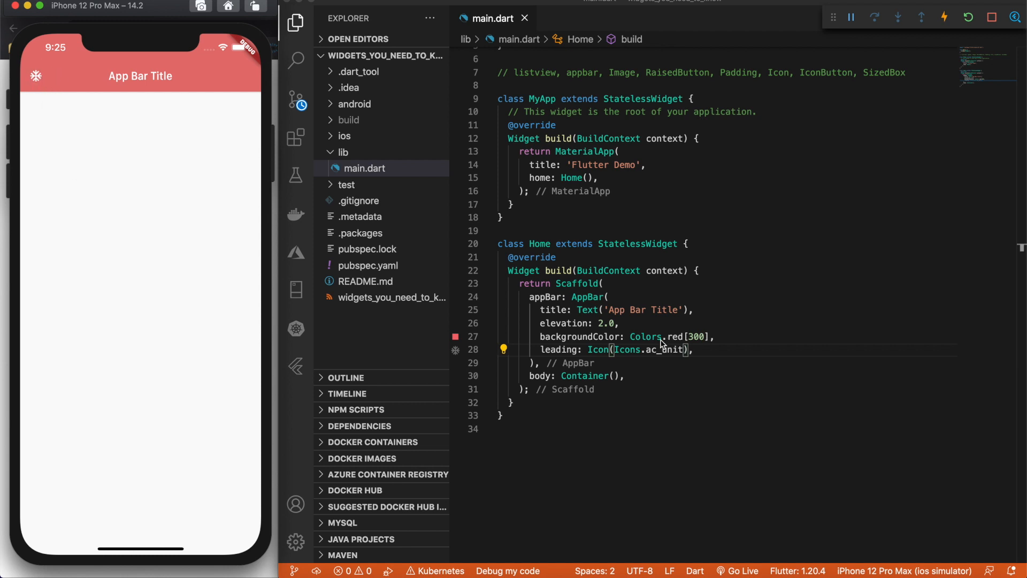
left_click(698, 348)
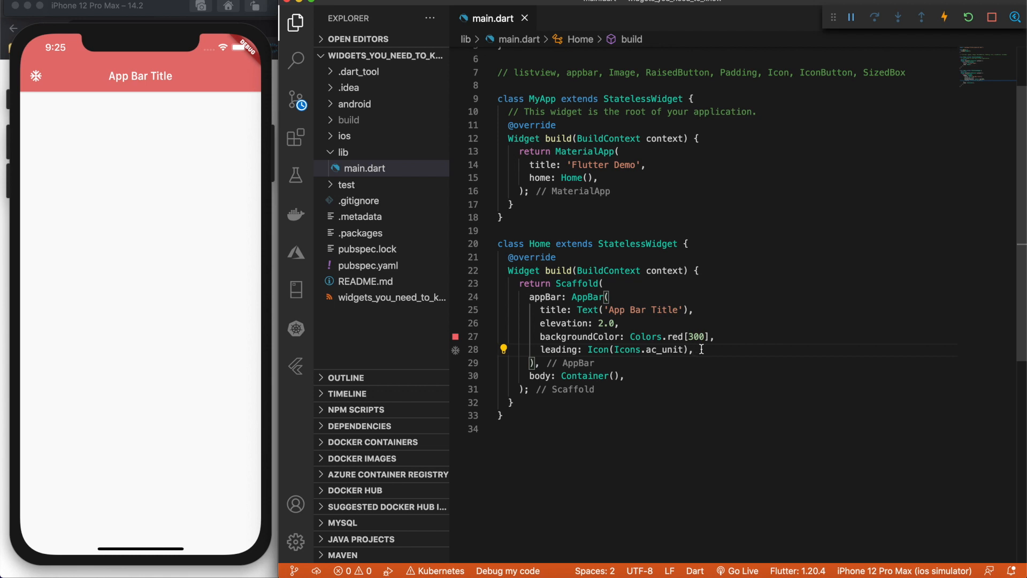
left_click(694, 349)
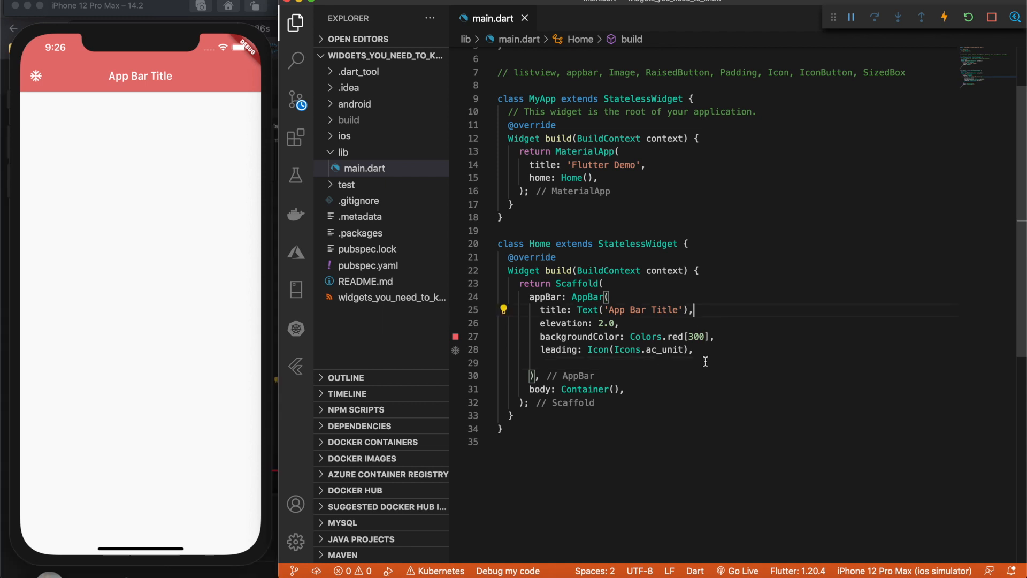
- Add an actions list with IconButton(icon: Icon(Icons.ac_unit), onPressed: null) entries
type("actions: [],")
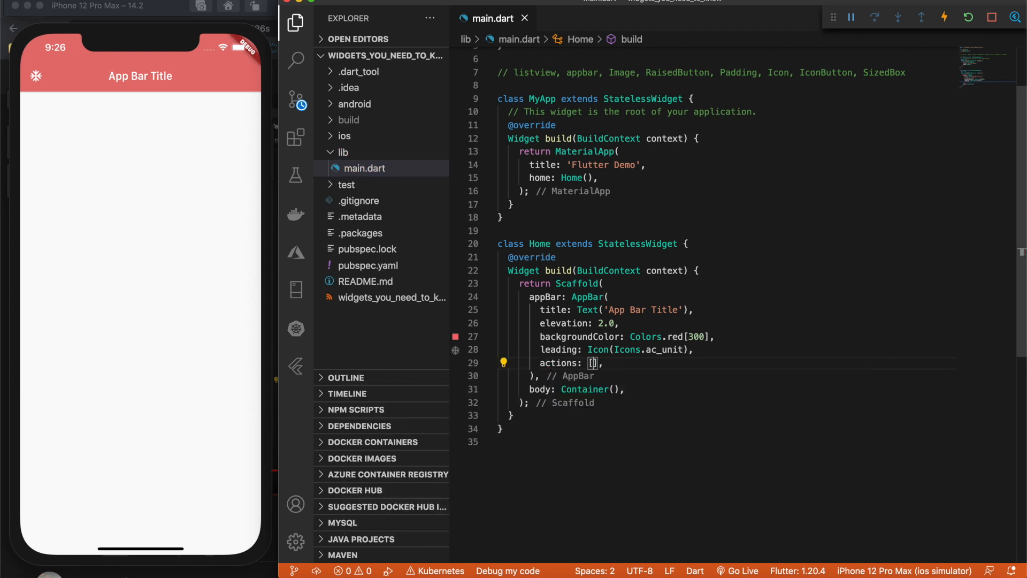
key("Enter")
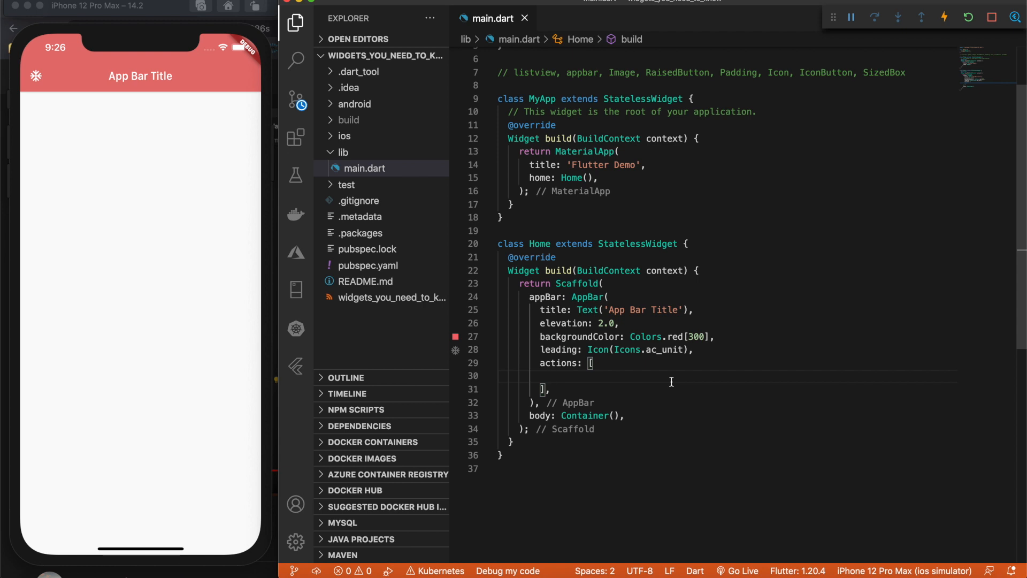
type("IconButton(icon: Icons.ac_unit,")
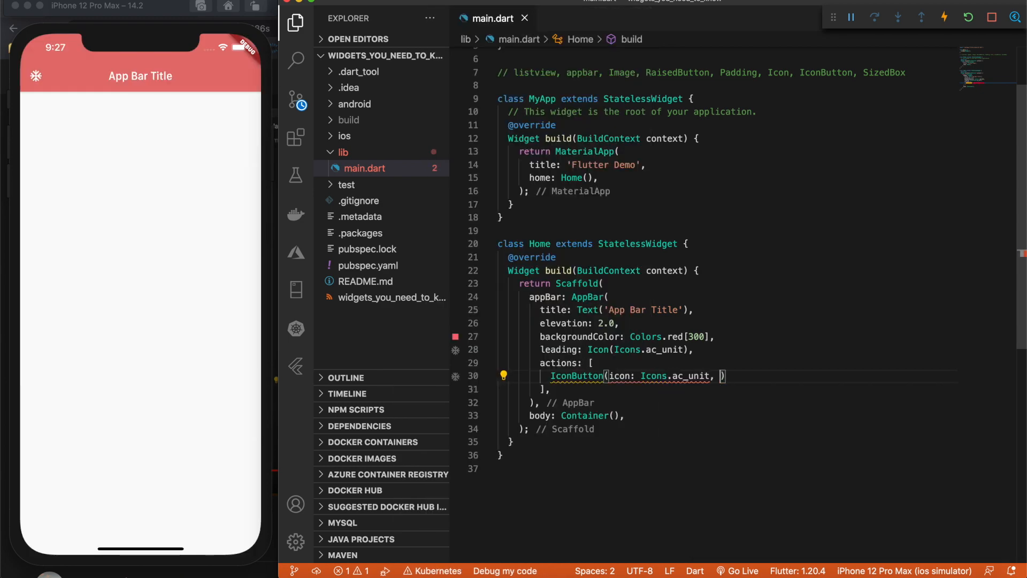
type("onPressed: ,")
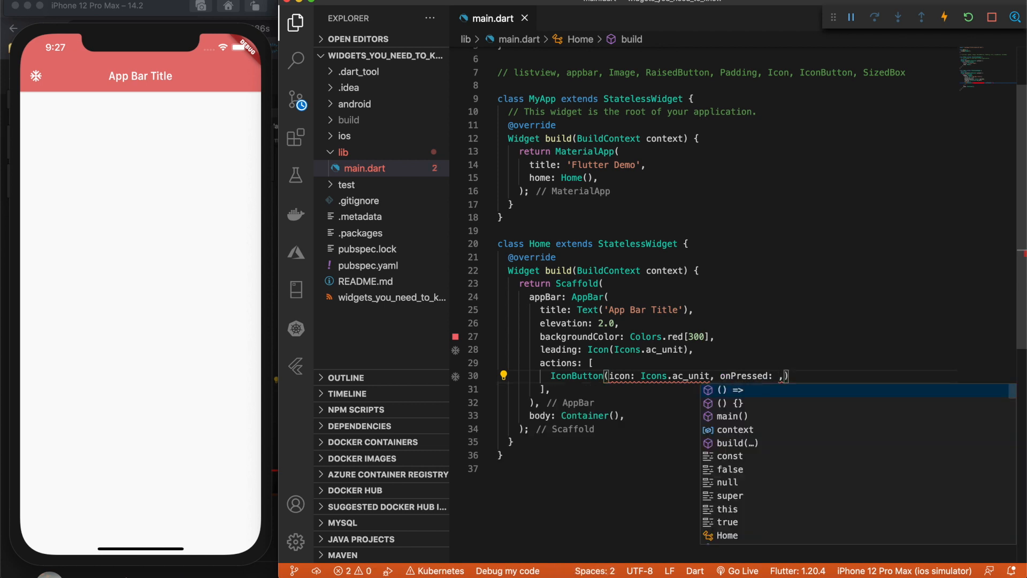
type("null,")
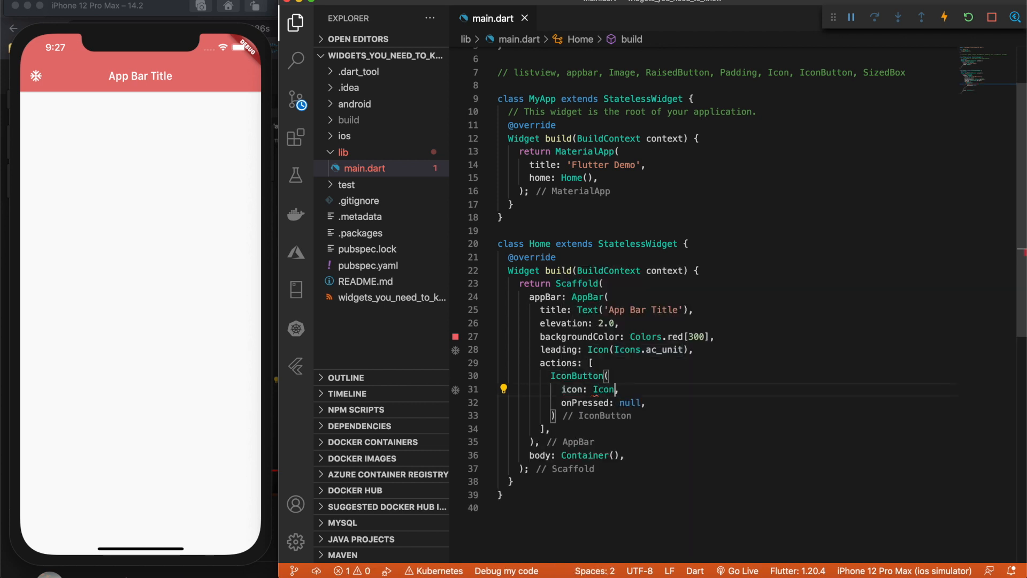
type("(Icons.ac_unit)")
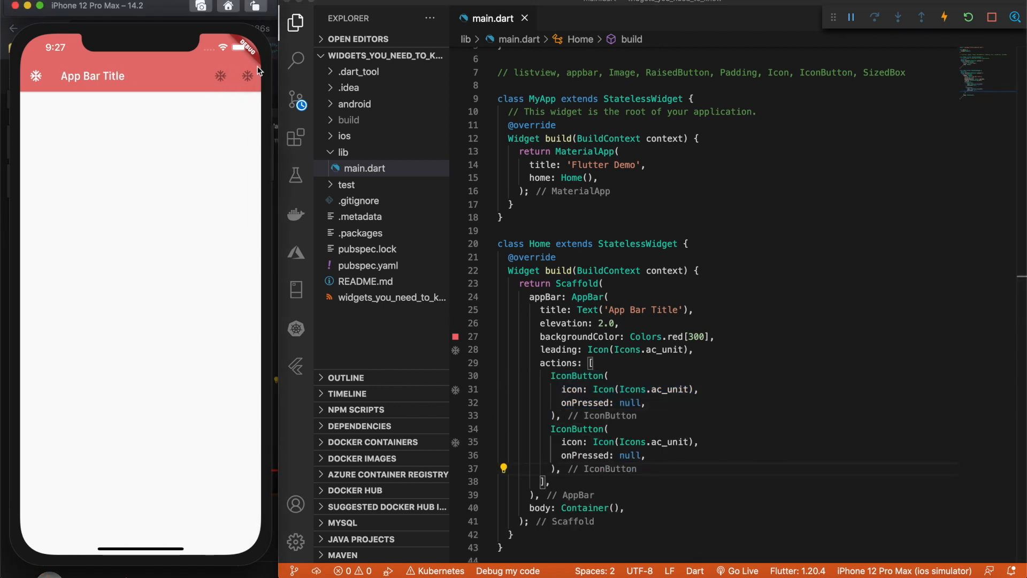
mouse_move(573, 413)
type("() ")
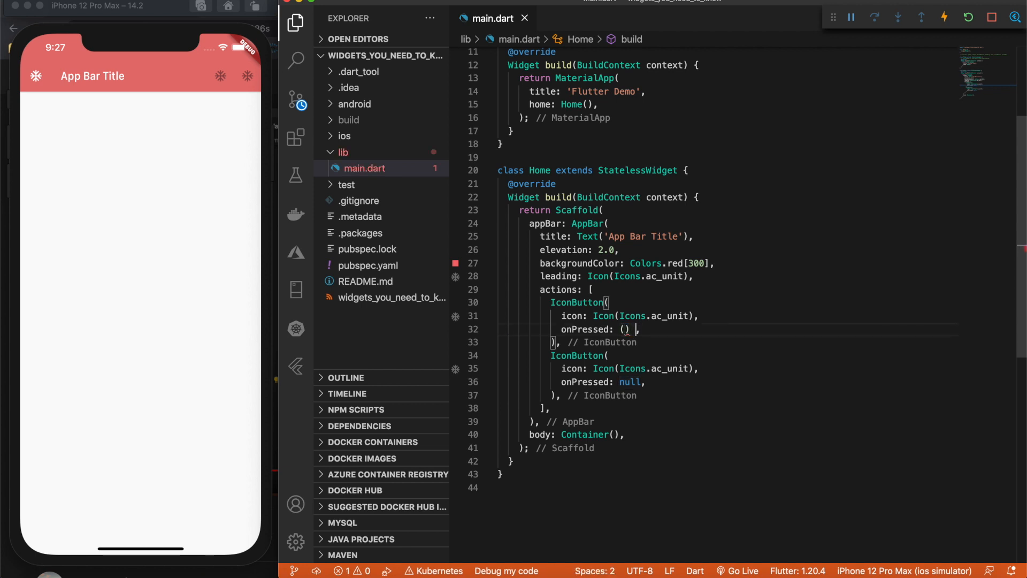
- Change the first IconButton's onPressed to an empty () => {} handler
type("=> {}")
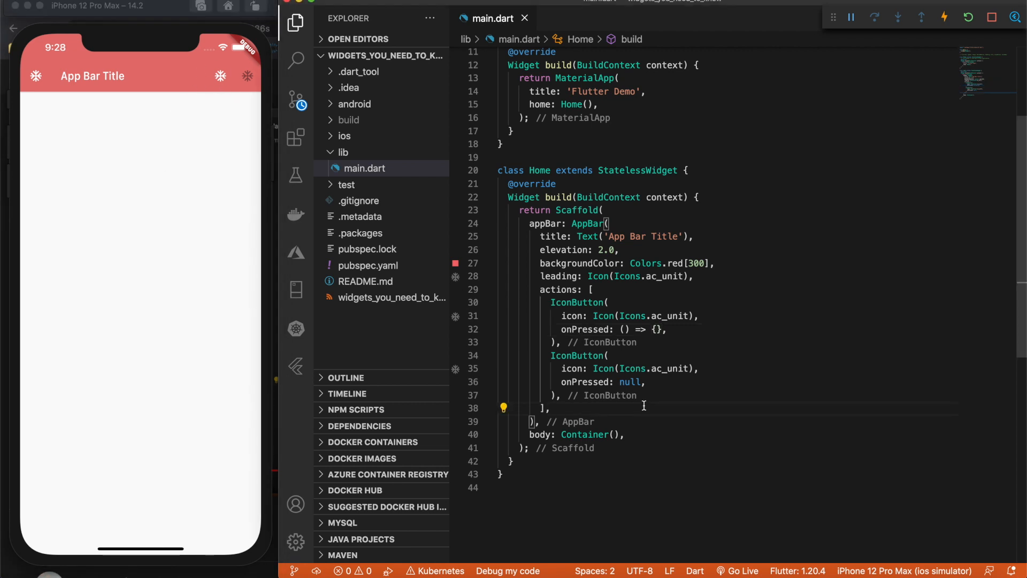
- Give the body container a Column as its child widget
scroll("down", 3)
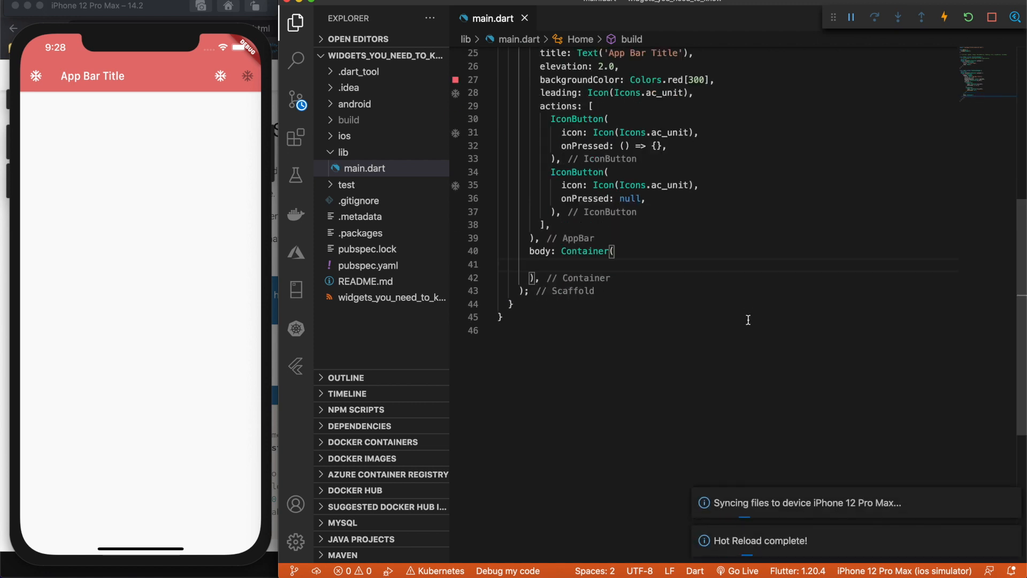
type("c")
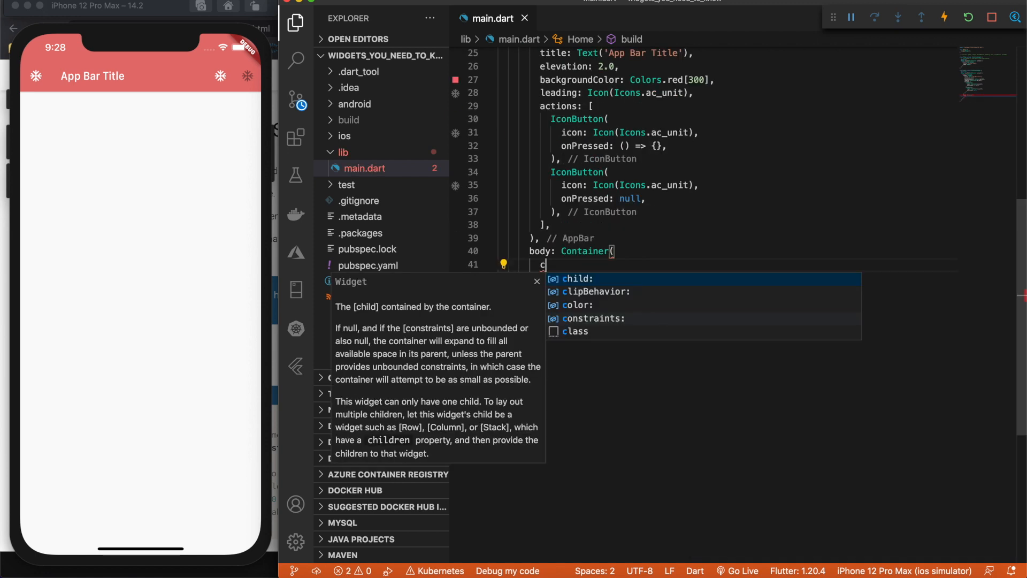
type("hild: Colum,")
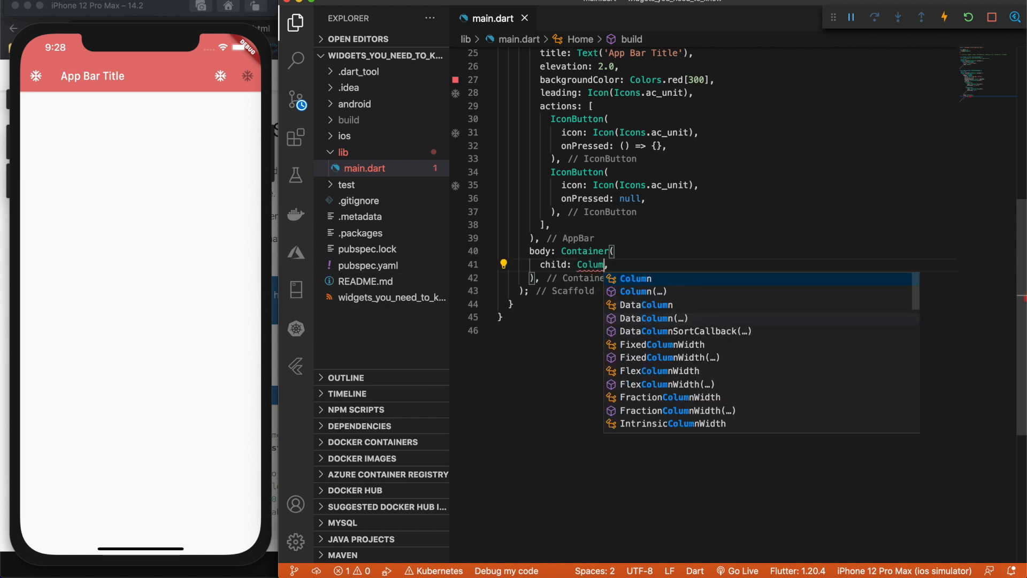
left_click(640, 291)
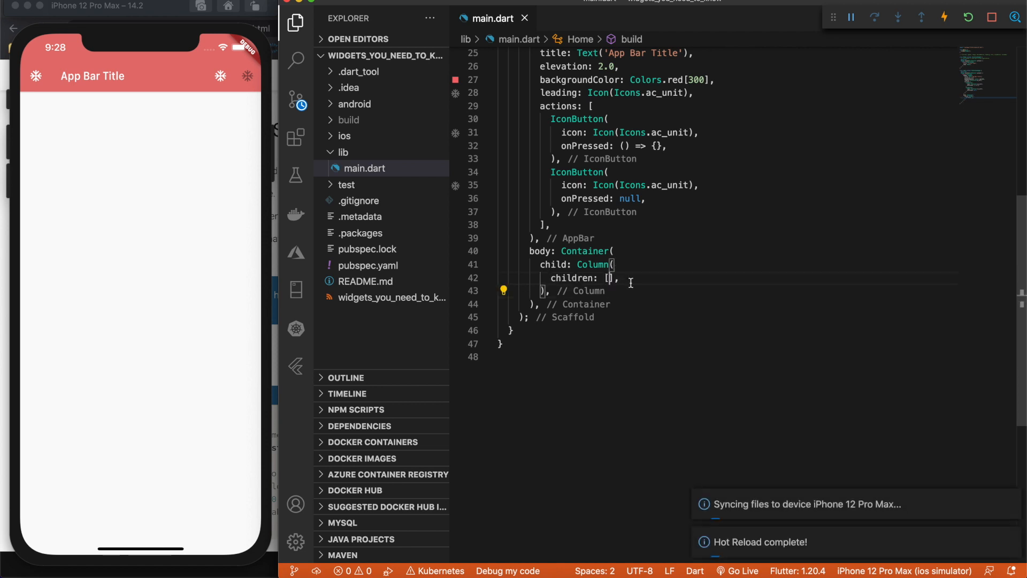
- Add Icon(Icons.block) with color Colors.blue as the Column's first child
type("Icon(")
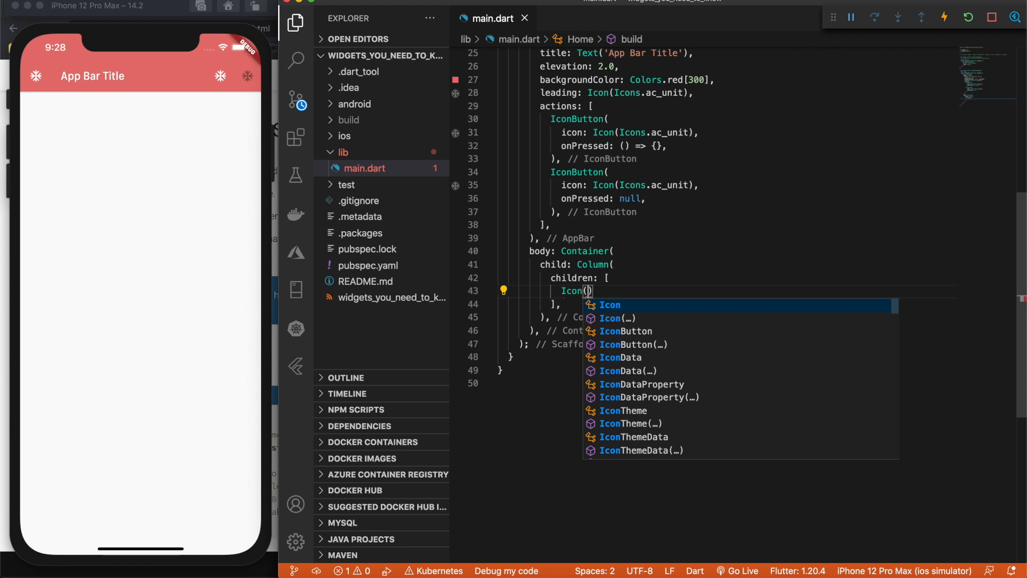
type("Icons")
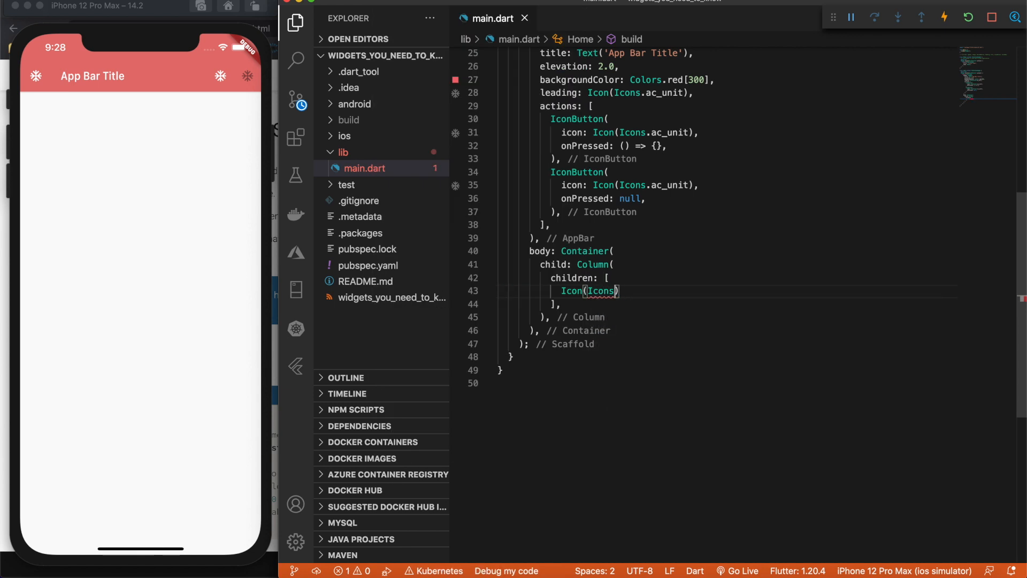
type(".")
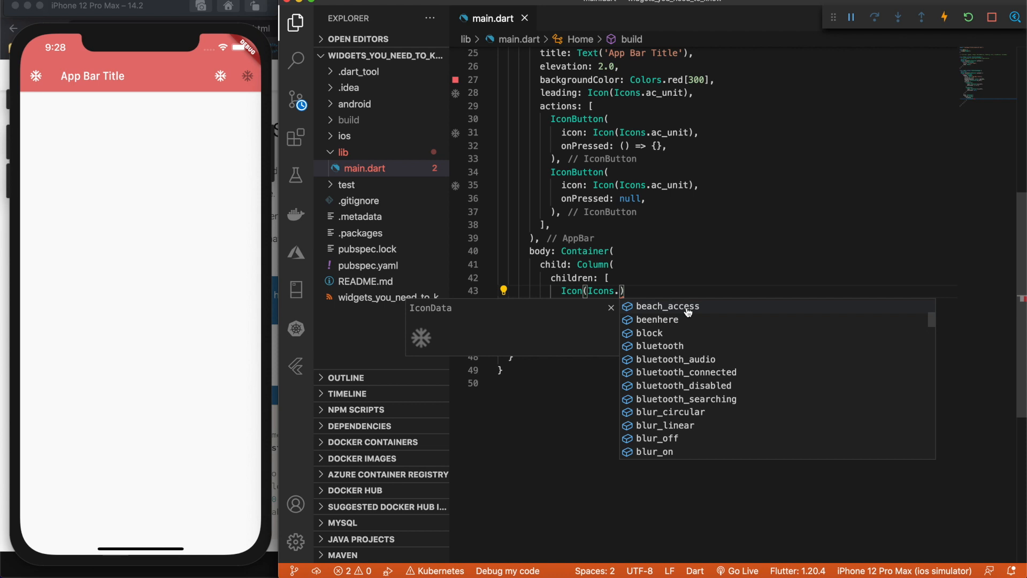
mouse_move(706, 328)
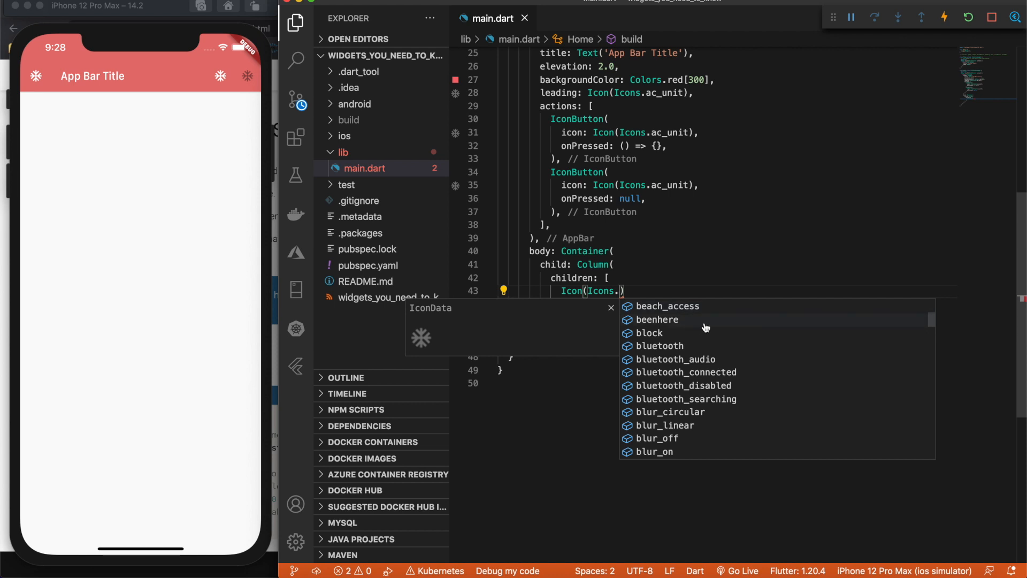
mouse_move(693, 337)
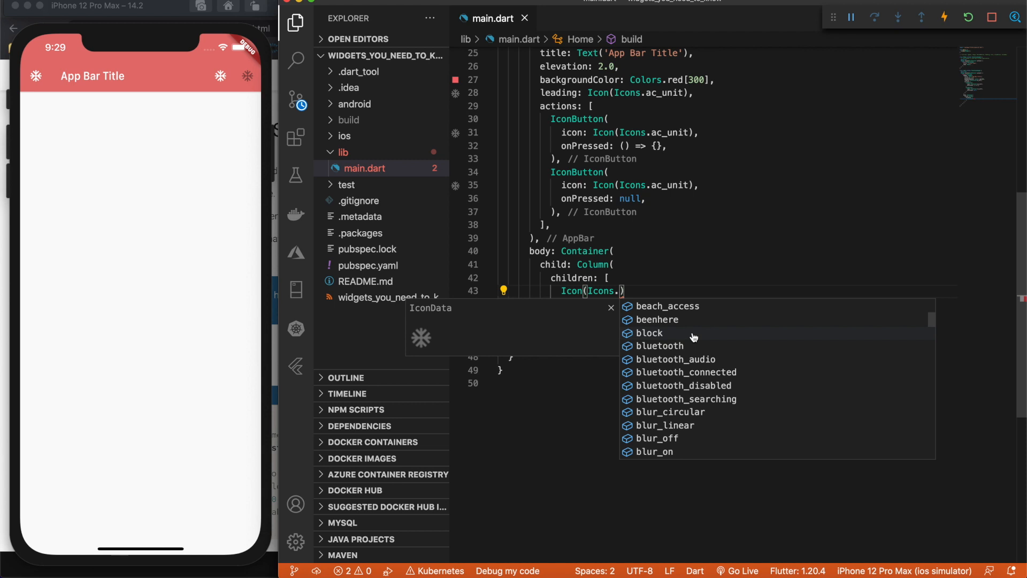
left_click(648, 333)
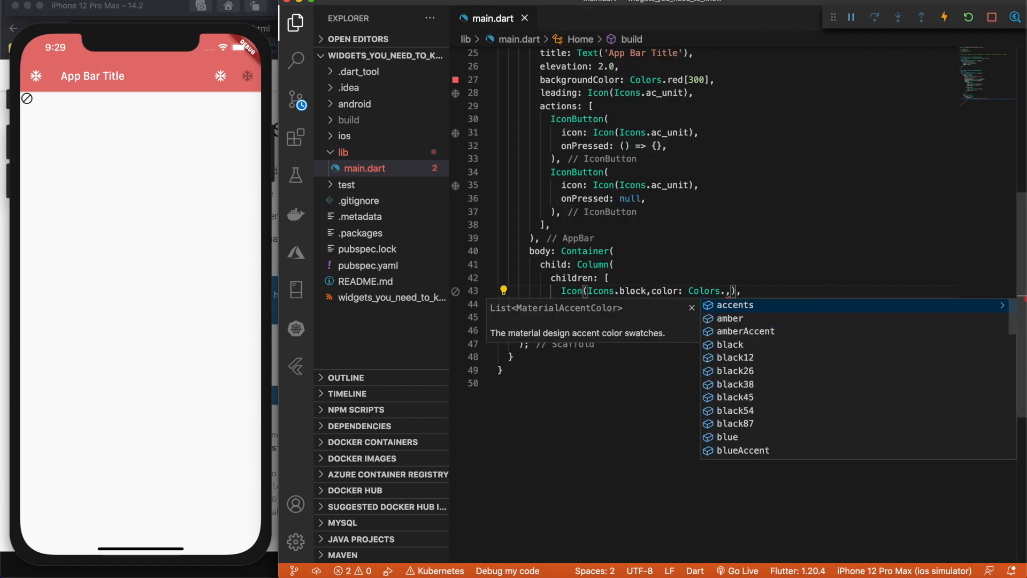
type("blue,")
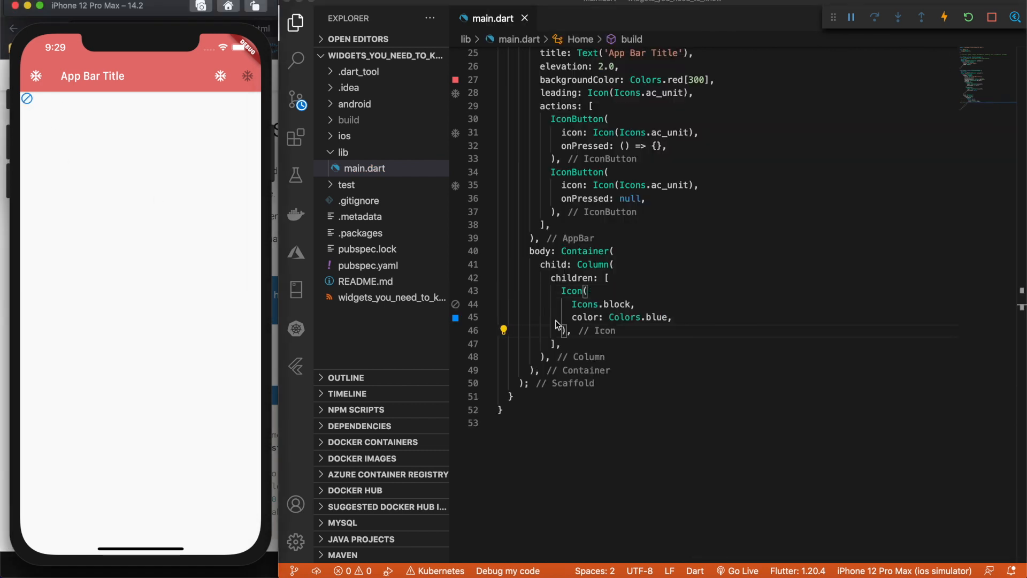
type("size: 30.0,")
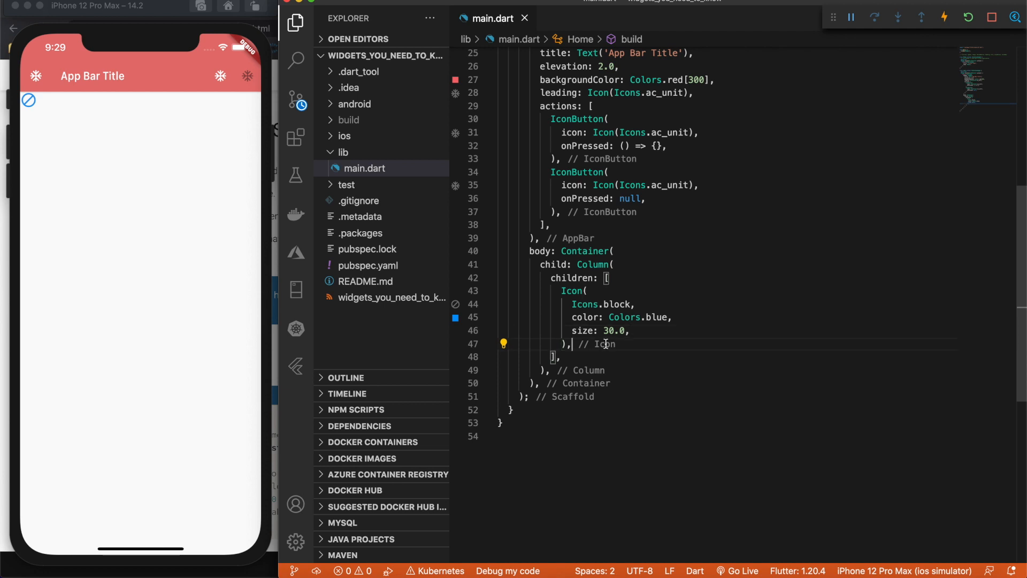
- Add an IconButton with Icon(Icons.access_time, color: Colors.red) under the block icon
type("IconBU")
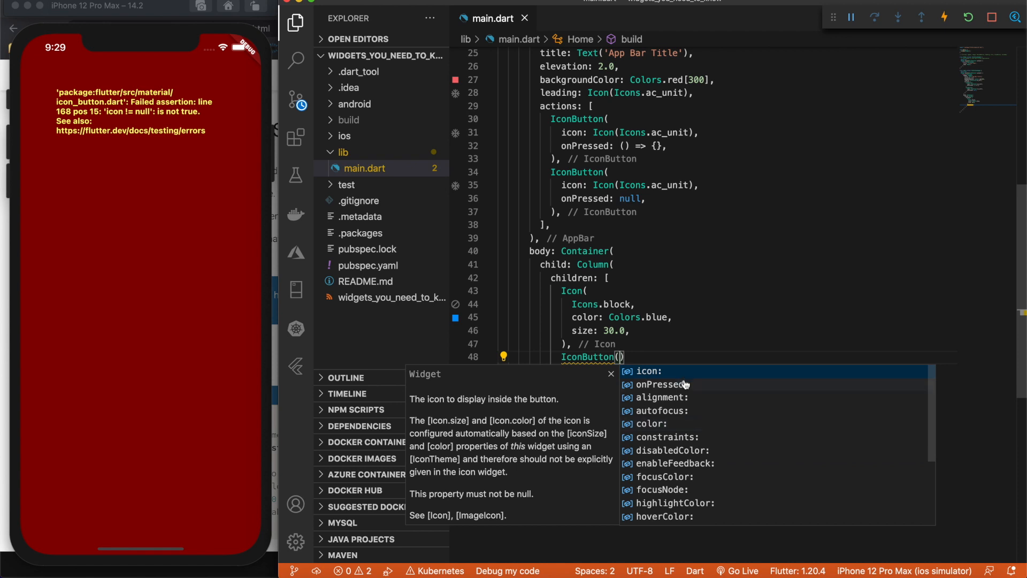
mouse_move(711, 386)
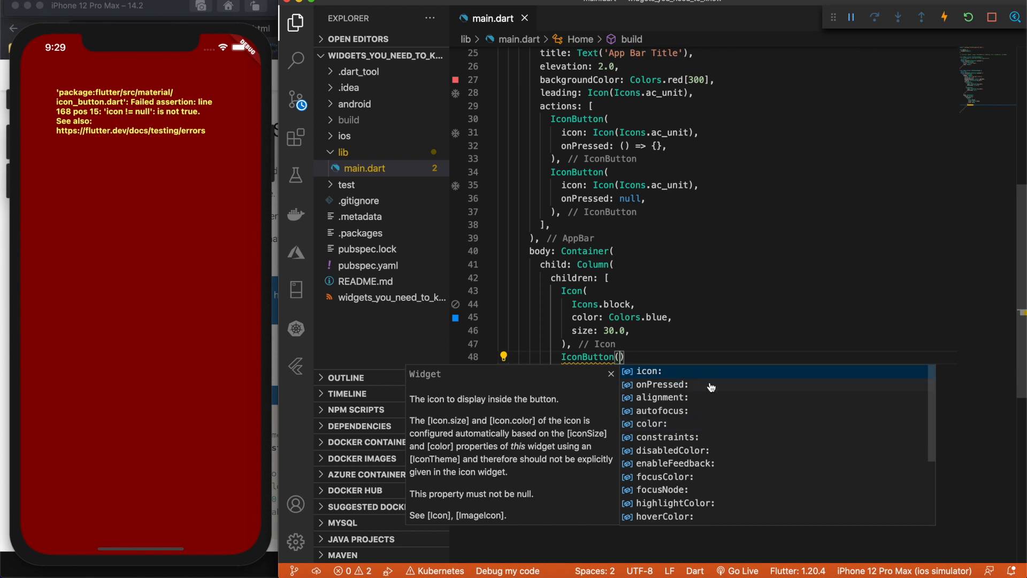
mouse_move(691, 386)
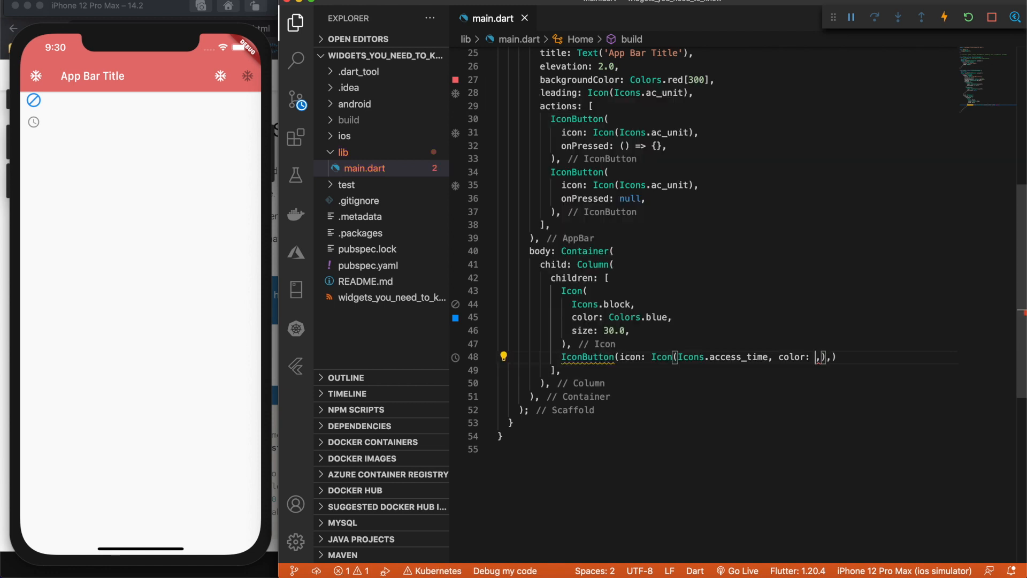
type("Colors.red,")
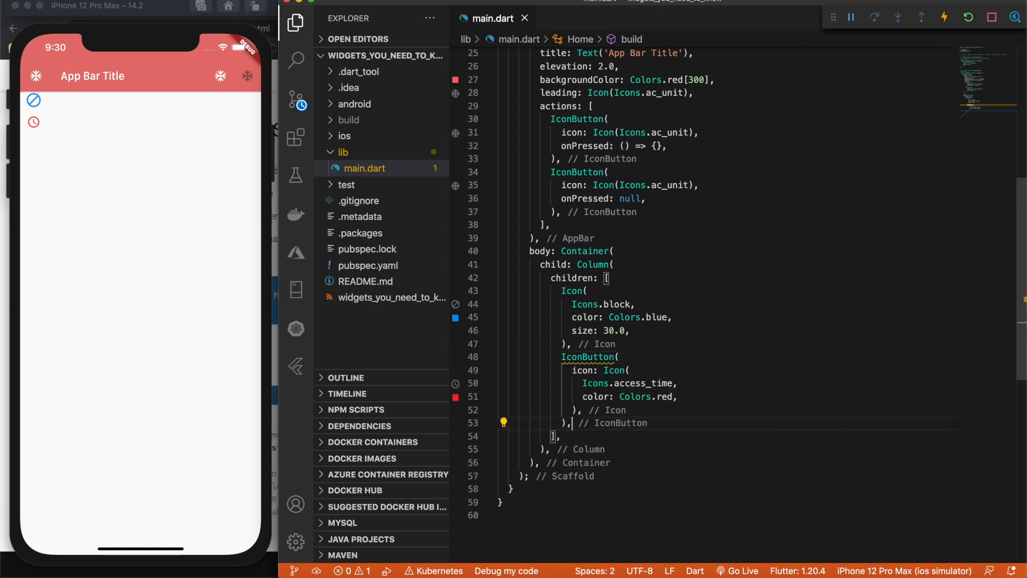
scroll("down", 3)
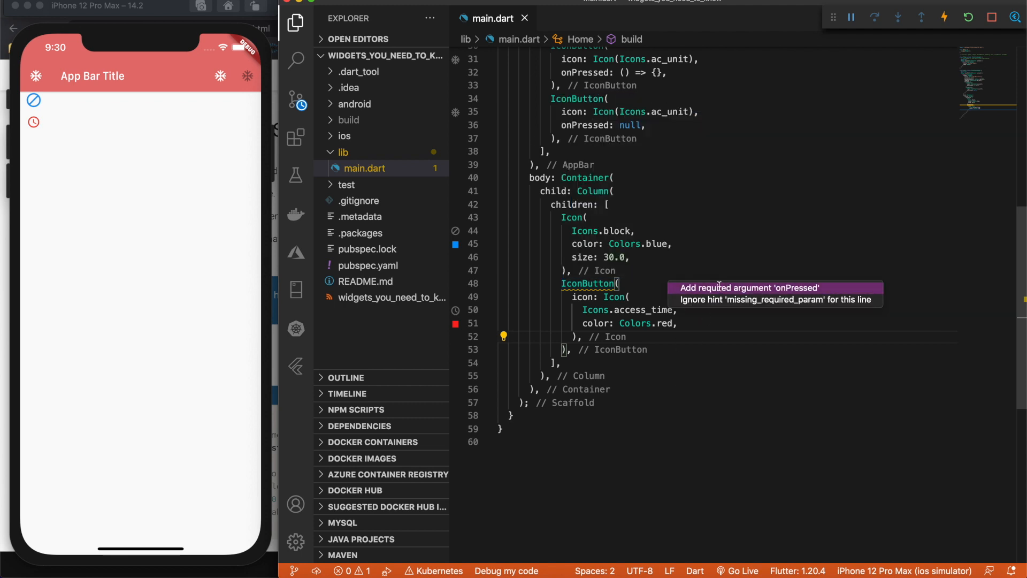
- Add the missing onPressed via quick fix and make it print 'i was pressed'
left_click(748, 288)
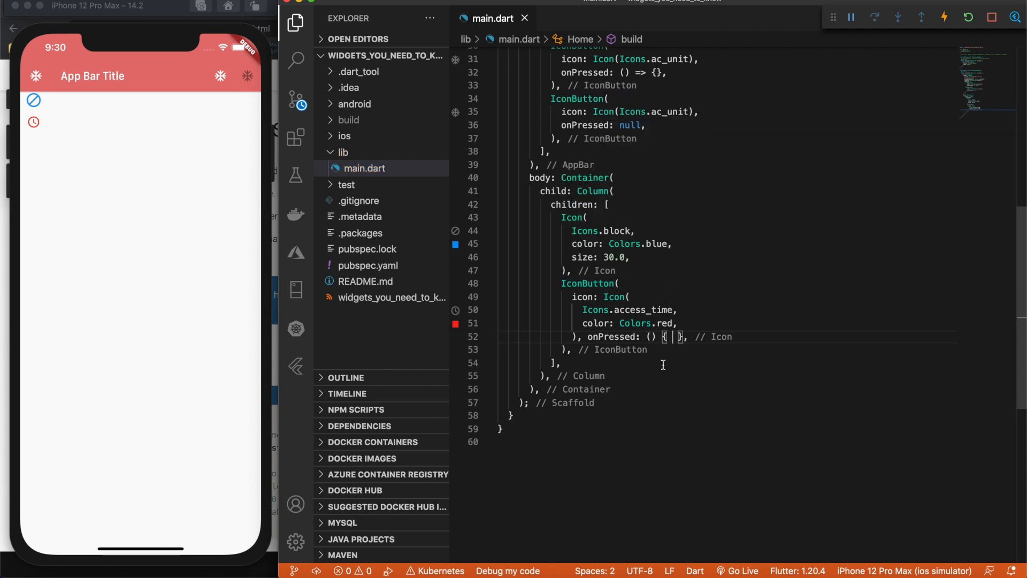
mouse_move(666, 404)
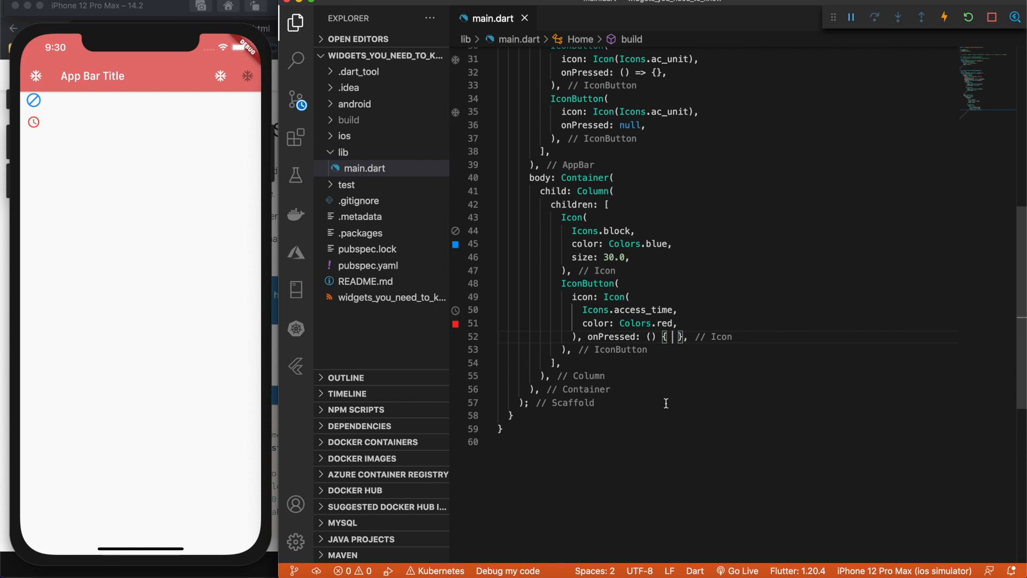
type("print")
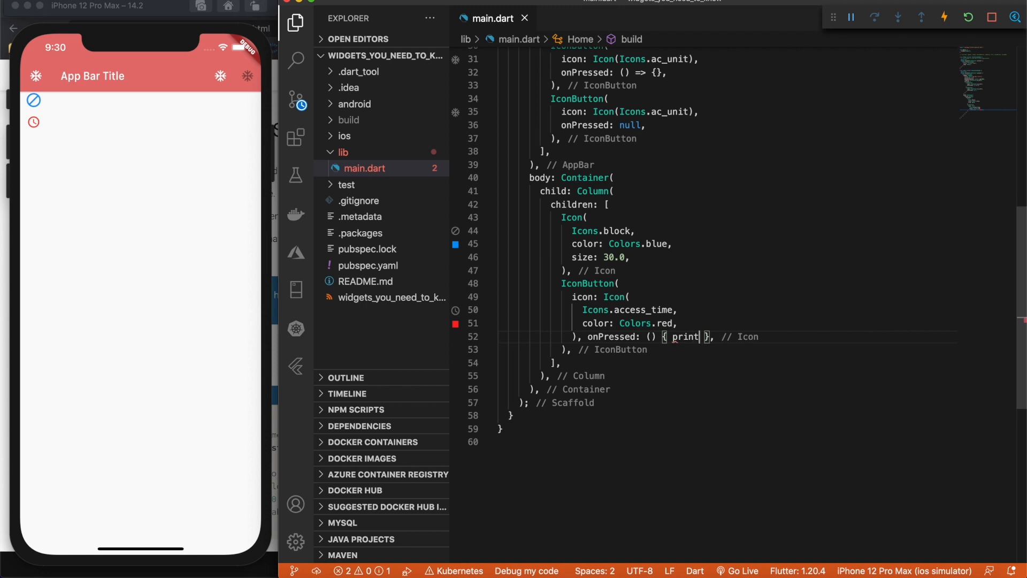
type("('')")
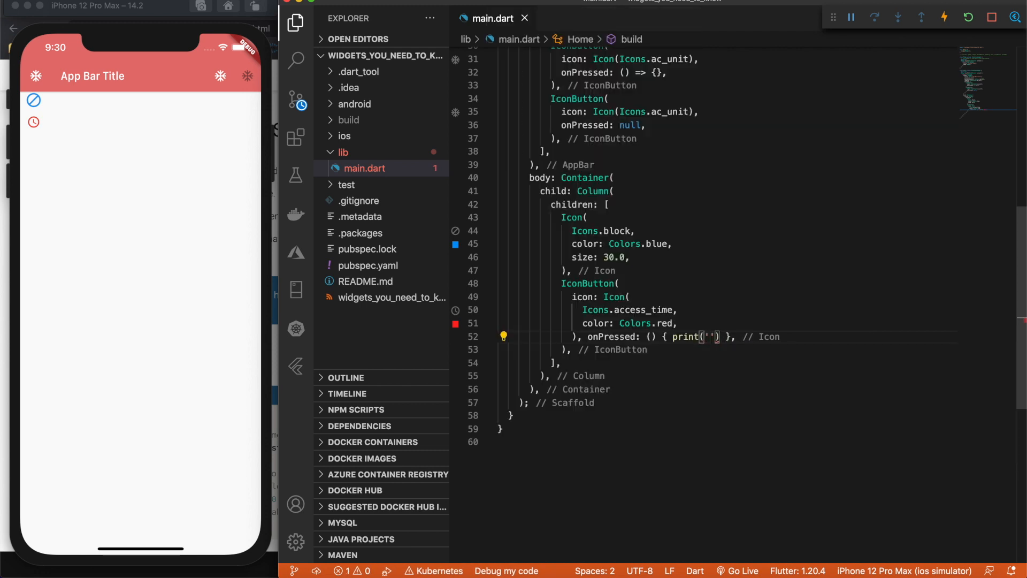
type("i wasn pressed")
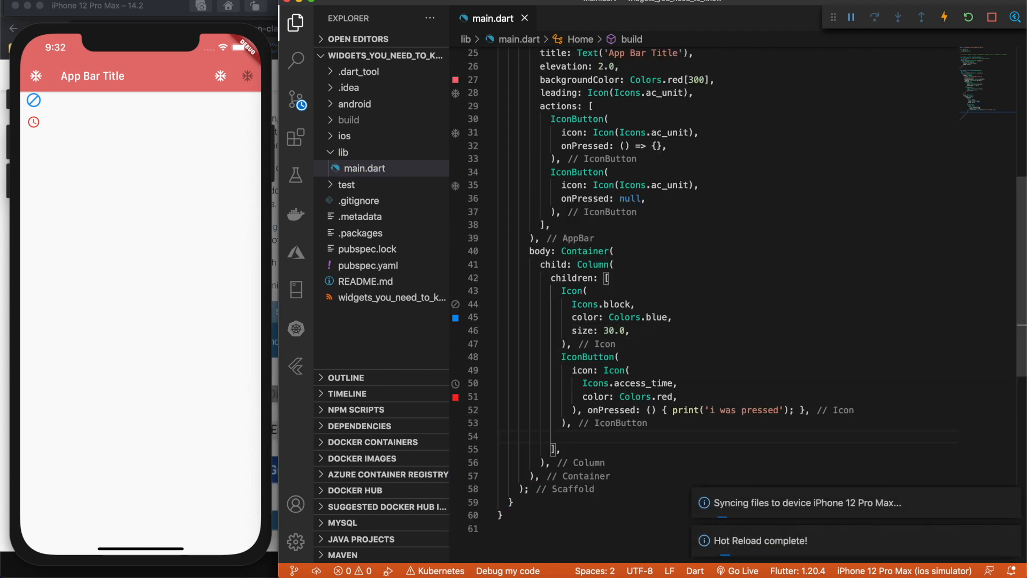
- Add a RaisedButton with onPressed () {} and child Text 'Click me!'
type("RaisedBUt")
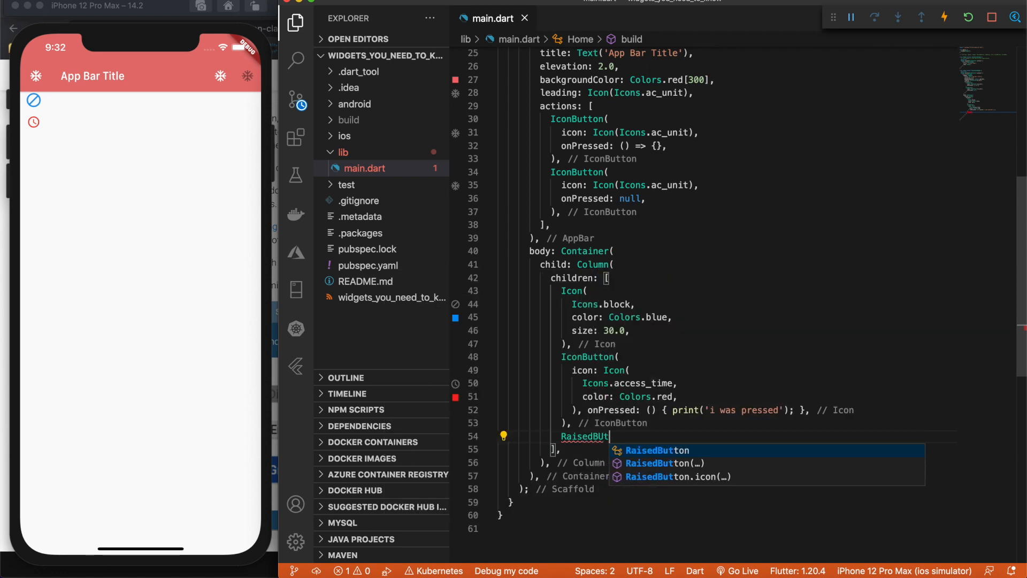
key("Enter")
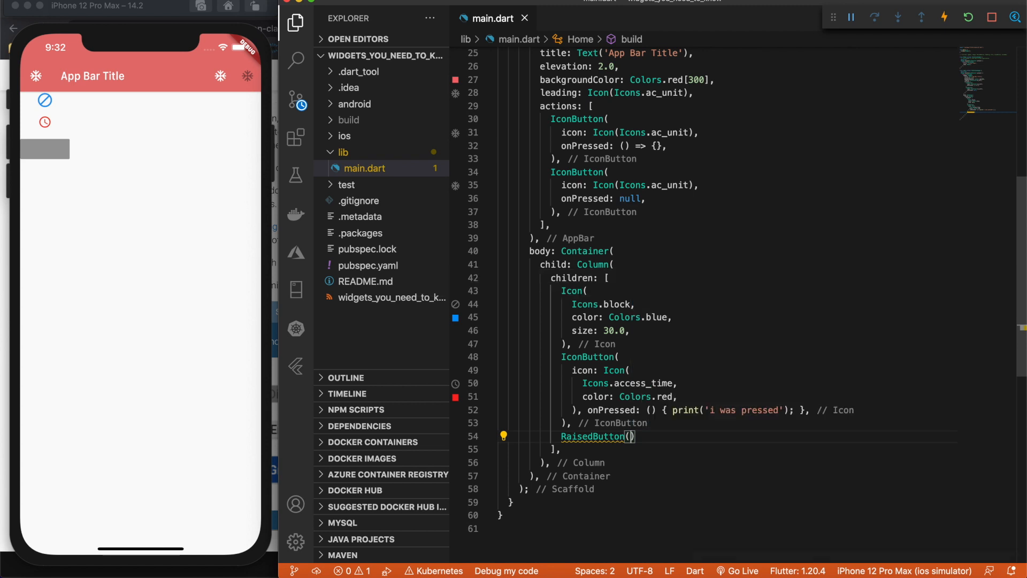
type("onPressed: (")
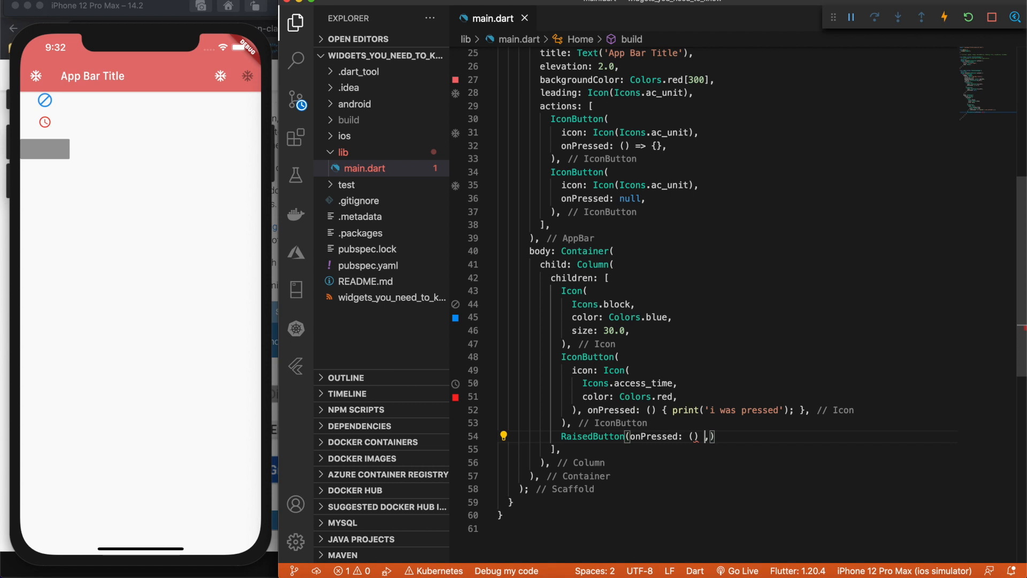
type("{}")
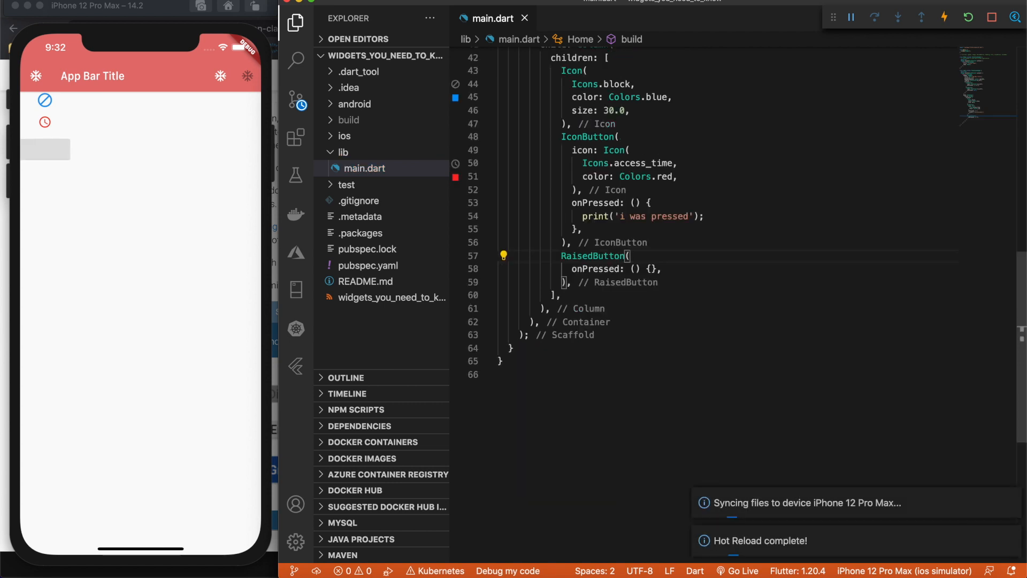
type("child: Text,")
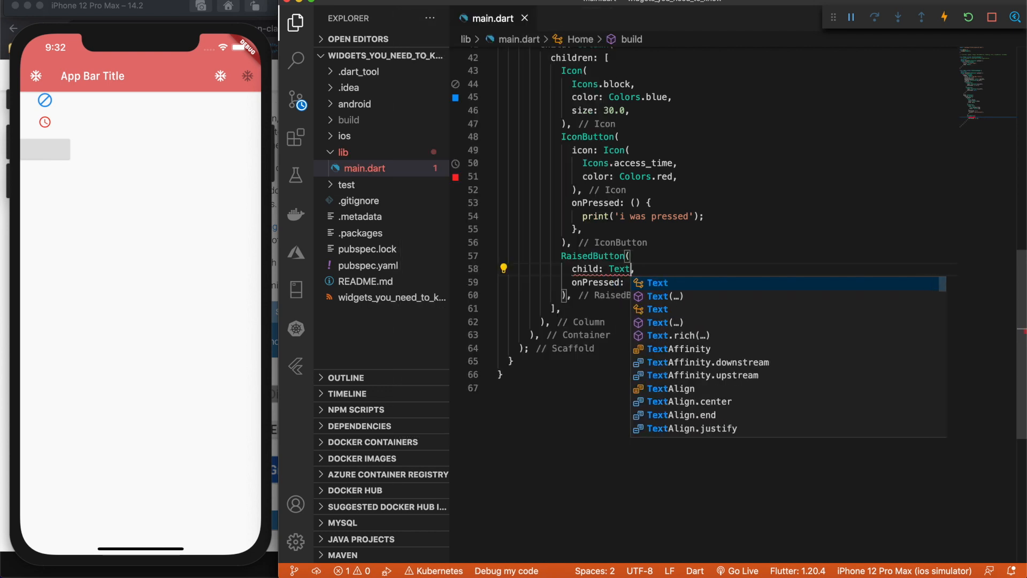
key("Enter")
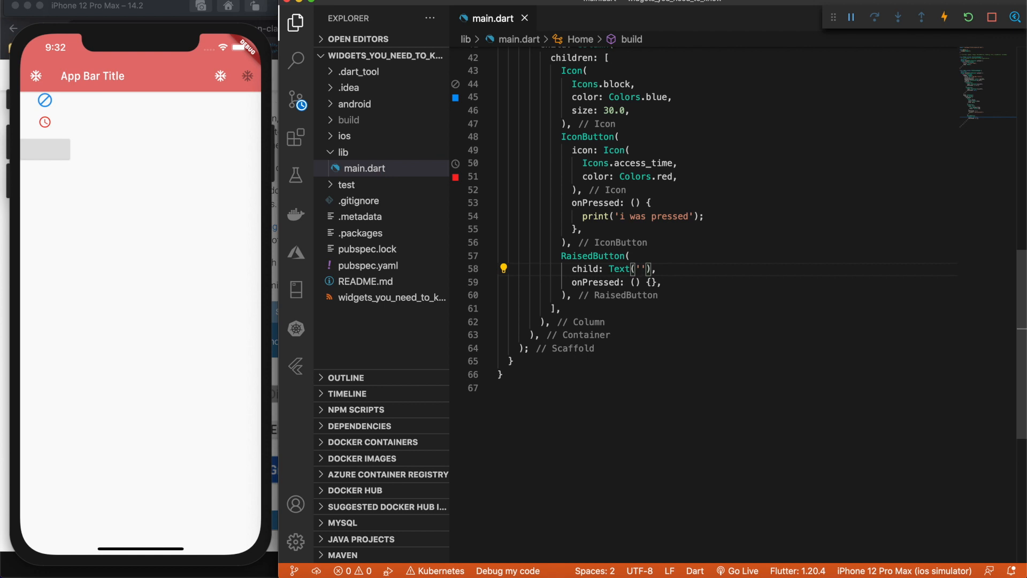
type("Click m")
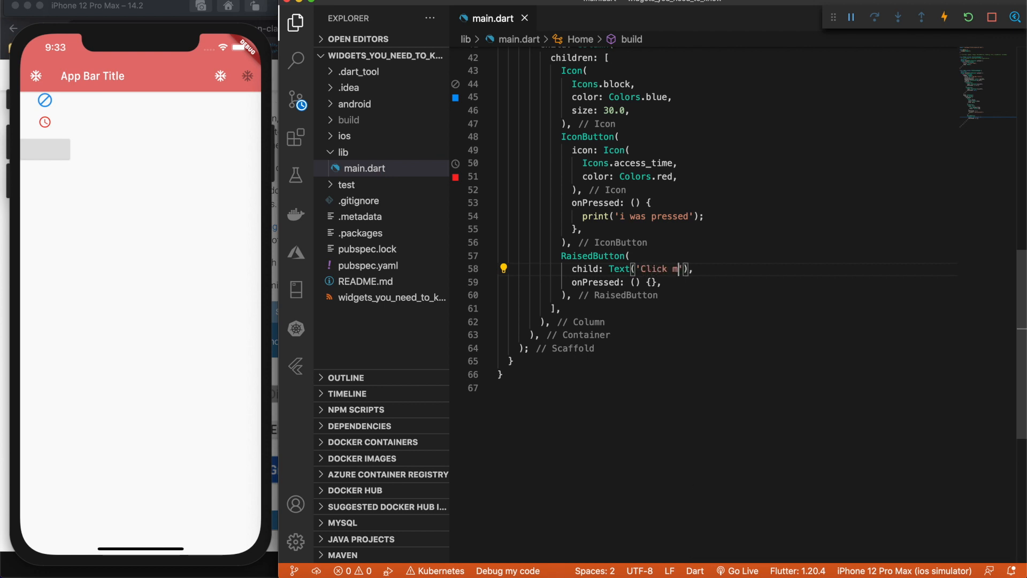
type("e!")
type("textColor: Colors.")
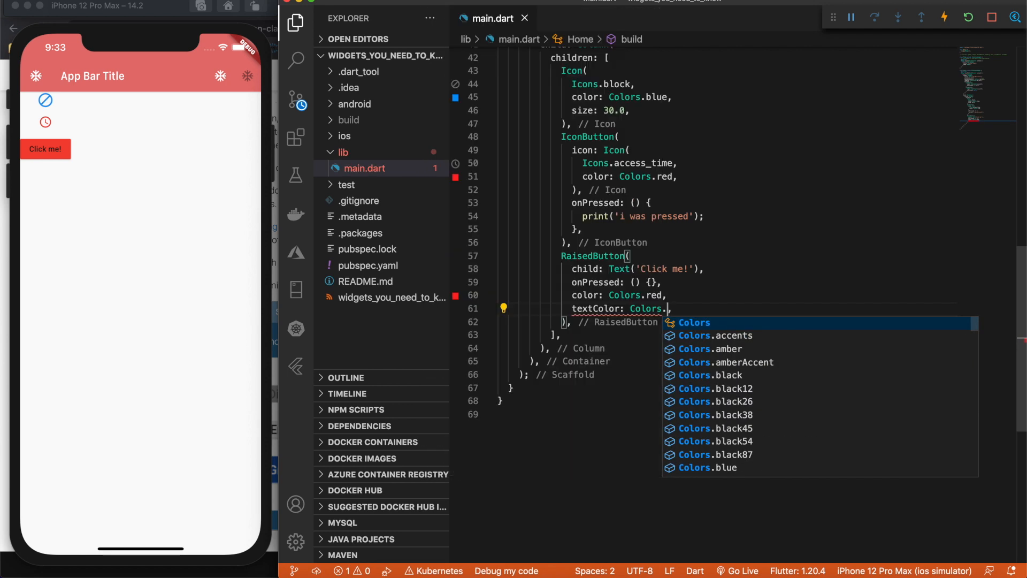
- Make the button red with textColor Colors.white and elevation 20.0
type("white")
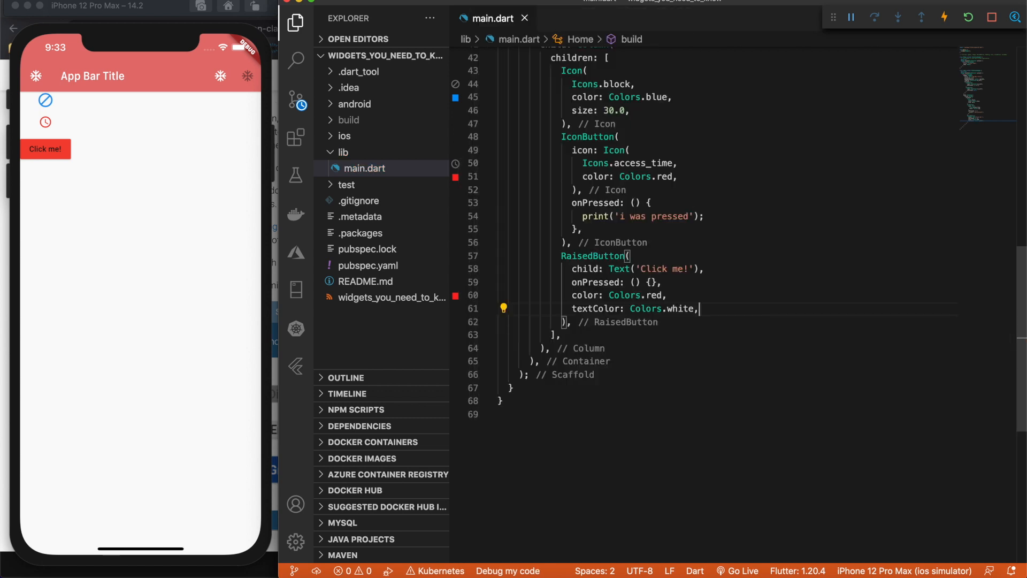
key("Enter")
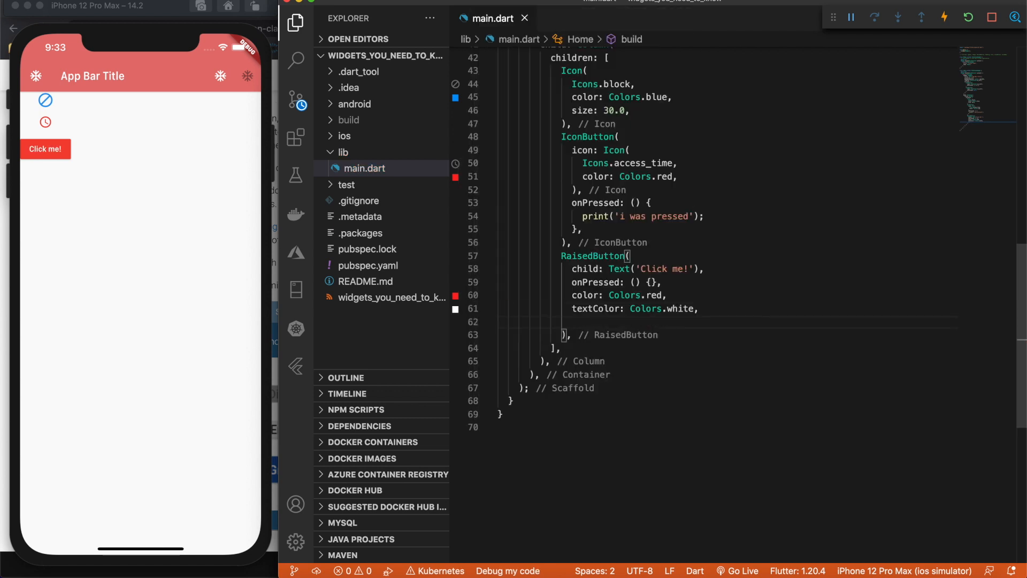
type("elevation: 20.0,")
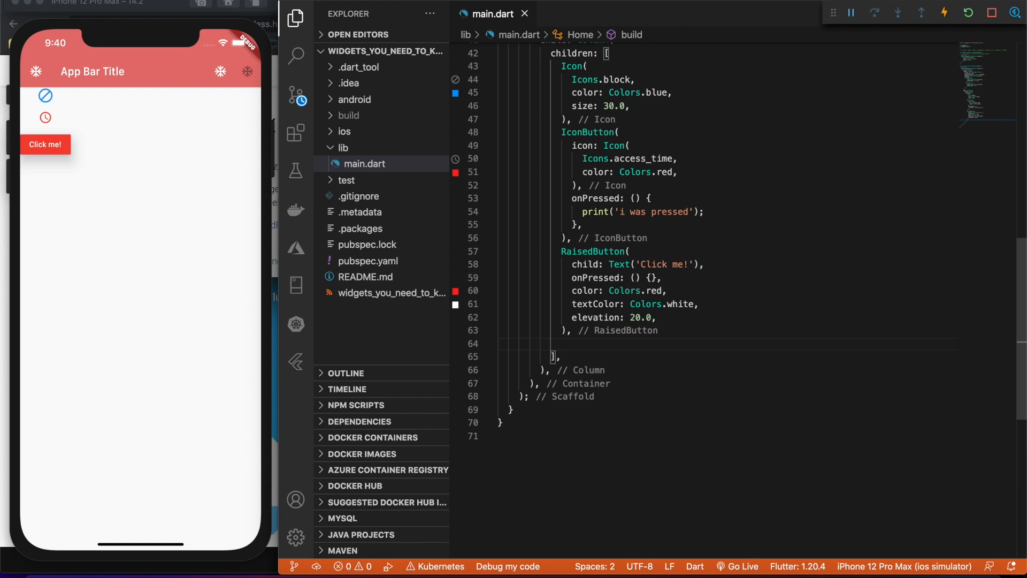
- Add a SizedBox with height 10.0 after the RaisedButton
type("SizedBox(")
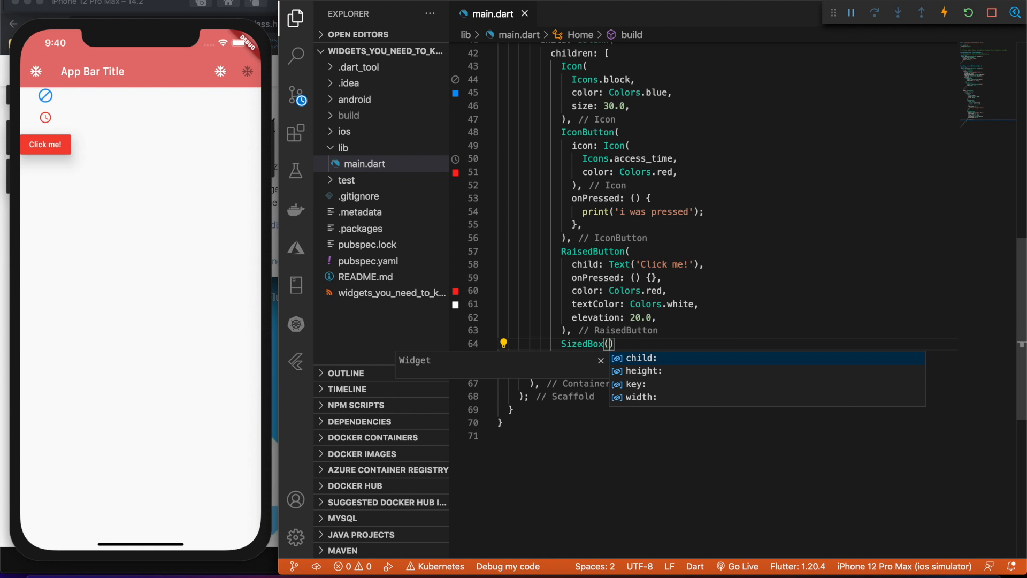
key("Down")
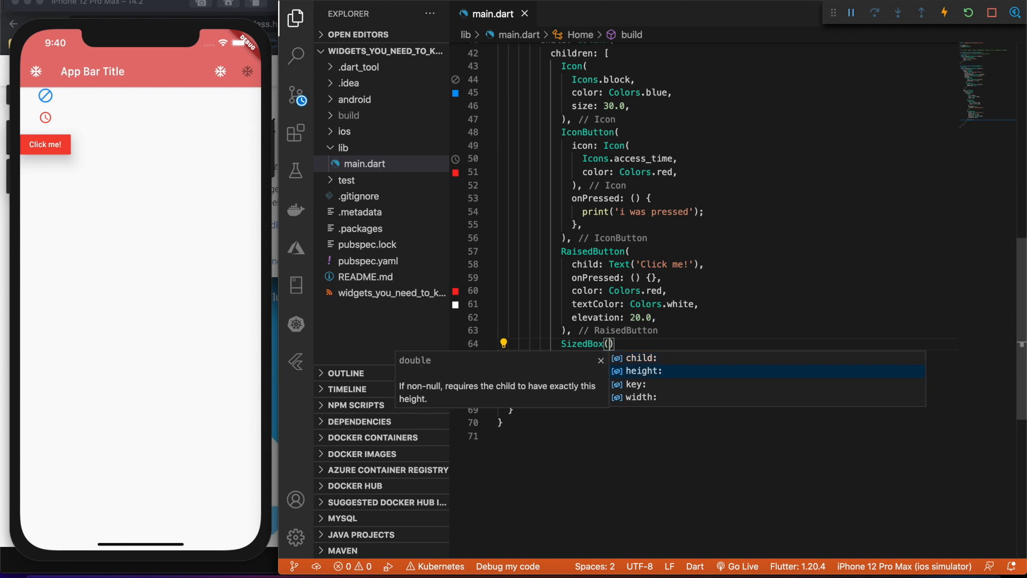
type("height: 10.0,")
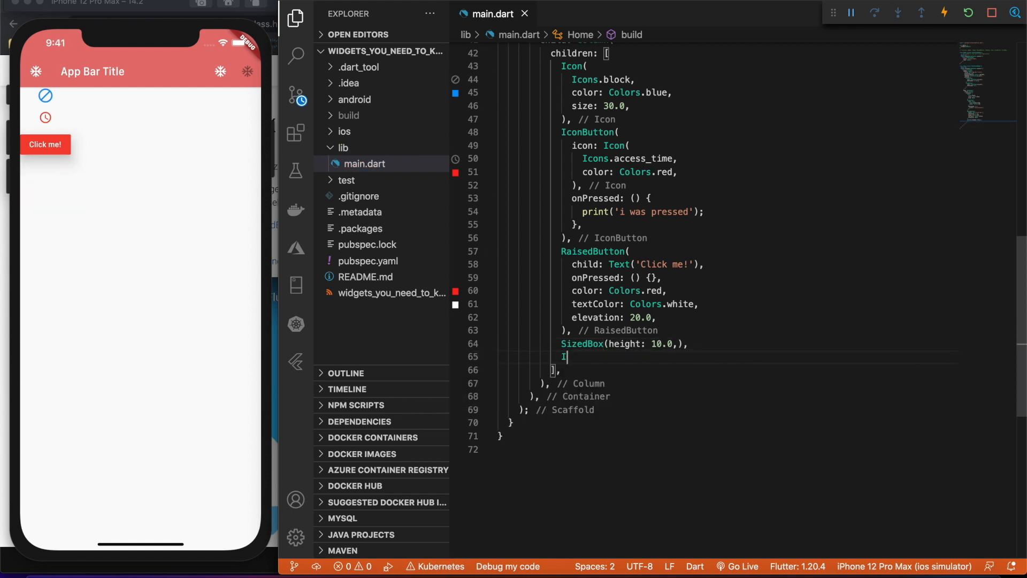
type("mage")
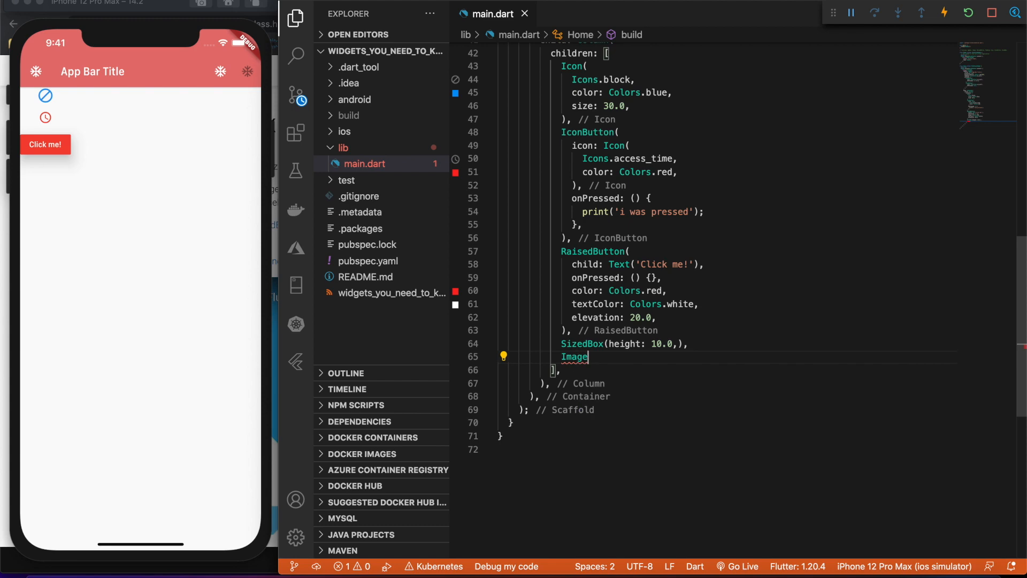
type("(")
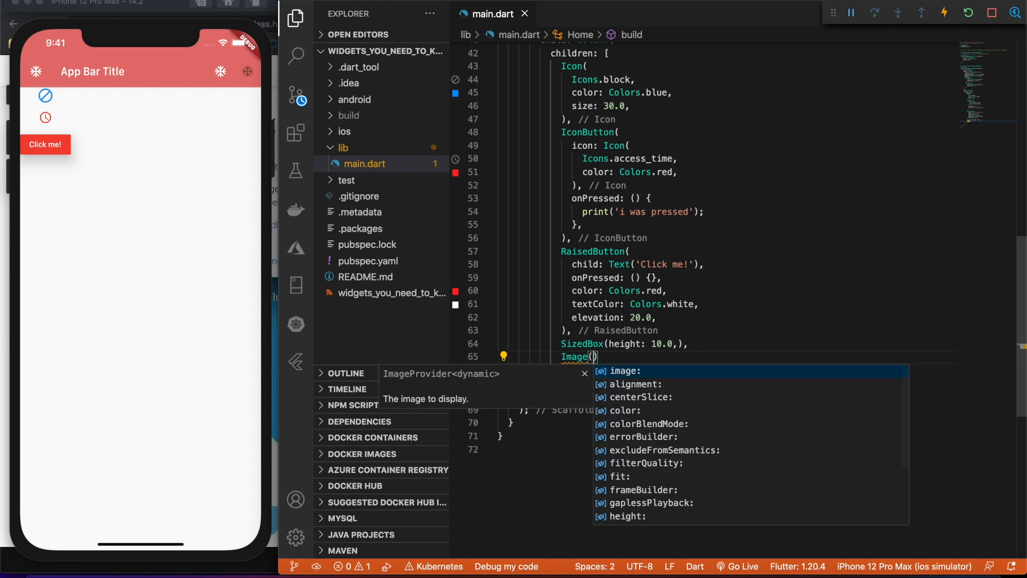
type("image: N,")
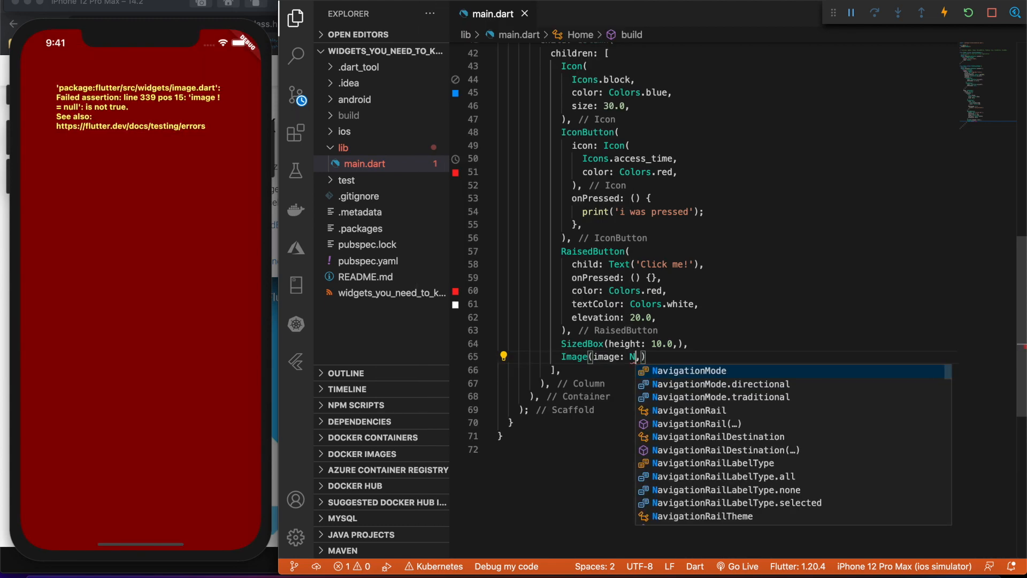
type("etworkImage('")
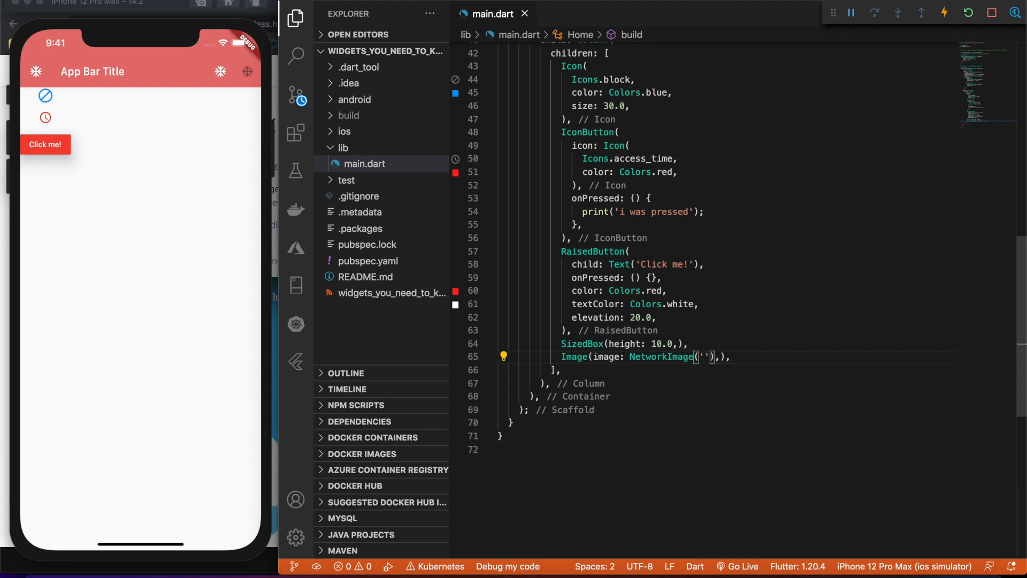
type("https://flutter25.com/code.png")
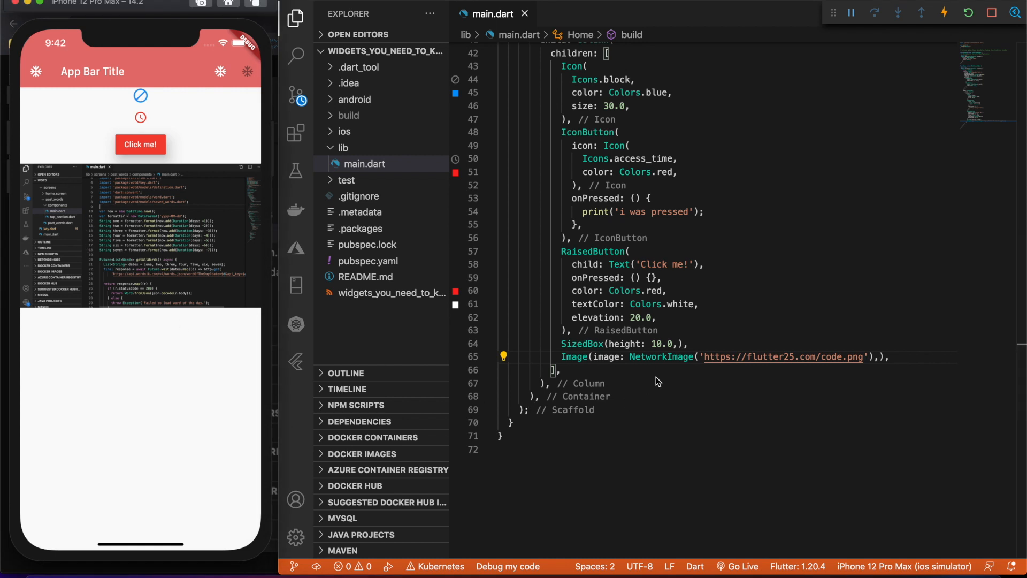
mouse_move(706, 360)
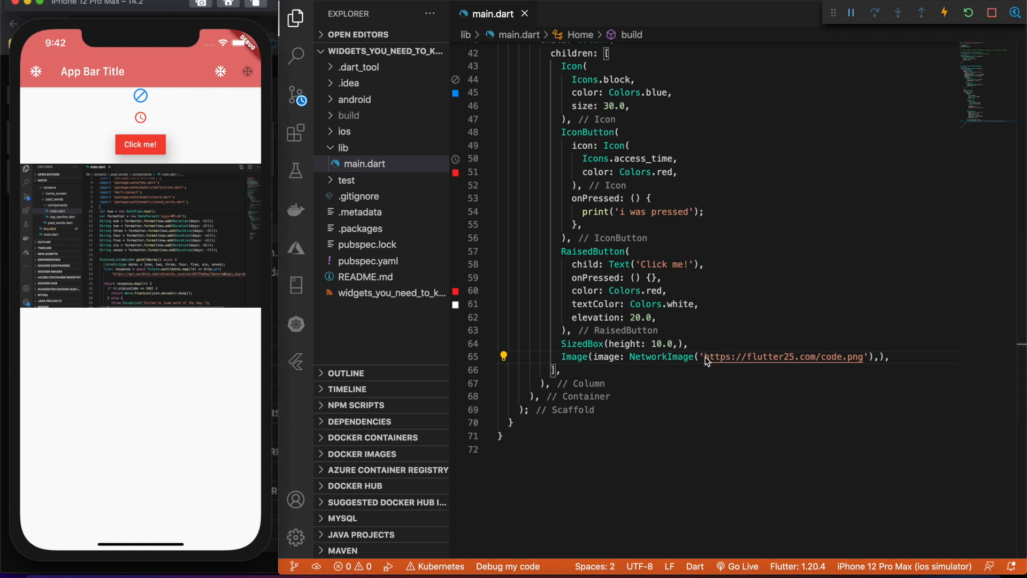
double_click(783, 356)
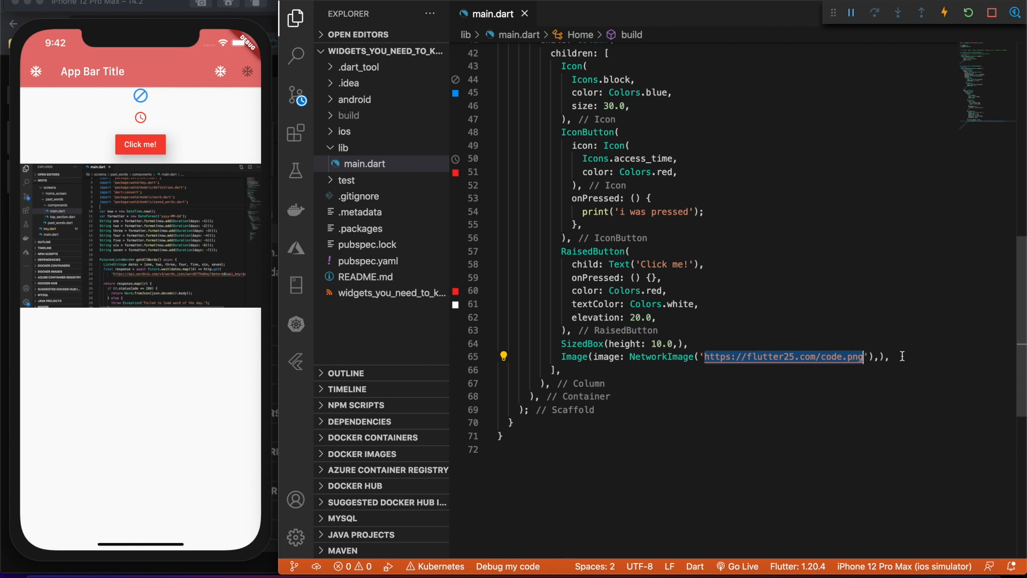
left_click(756, 343)
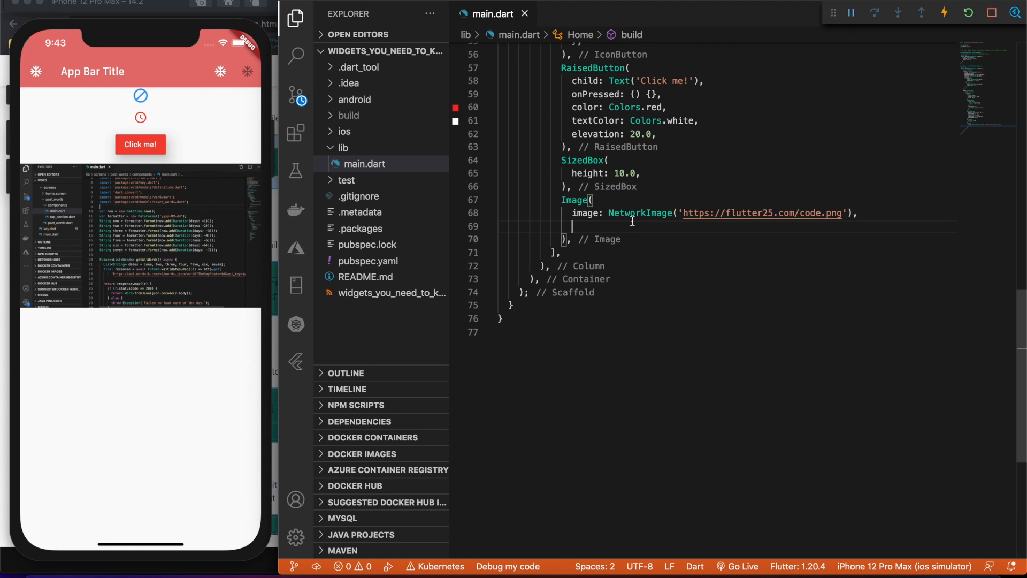
- Give the Image fit: BoxFit.fitHeight and height 100.0
type("fit:")
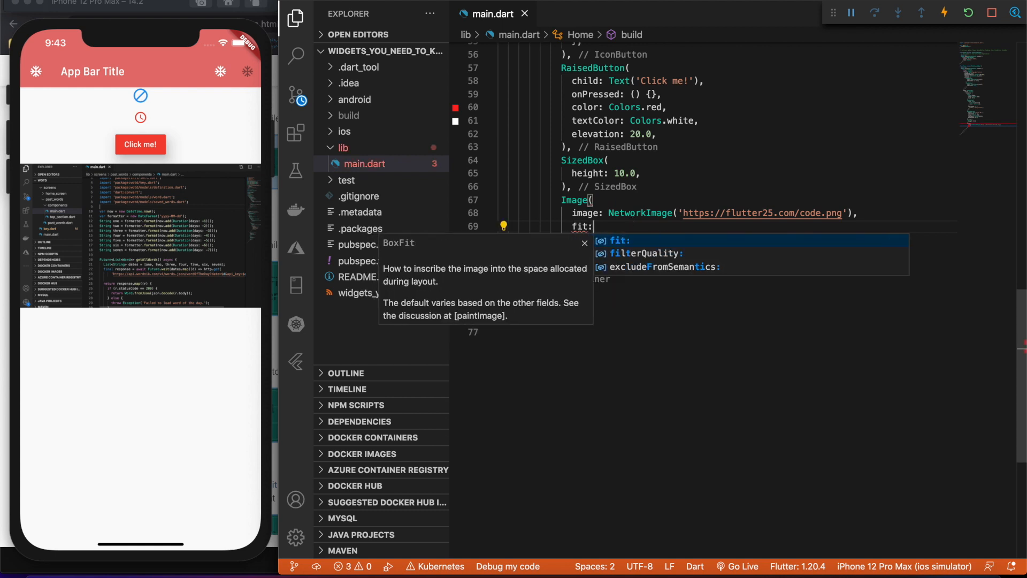
type("Bo")
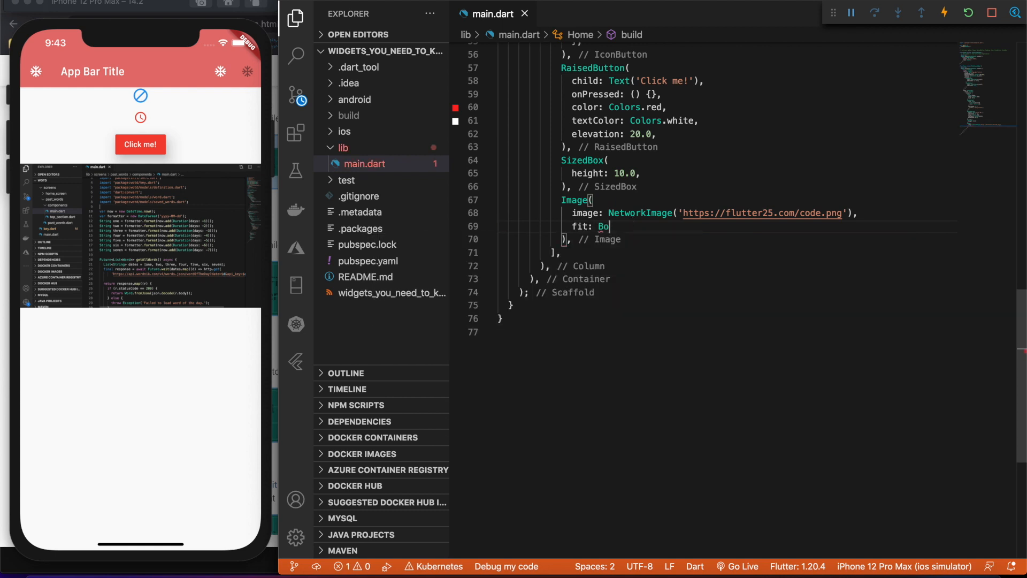
type("xfi")
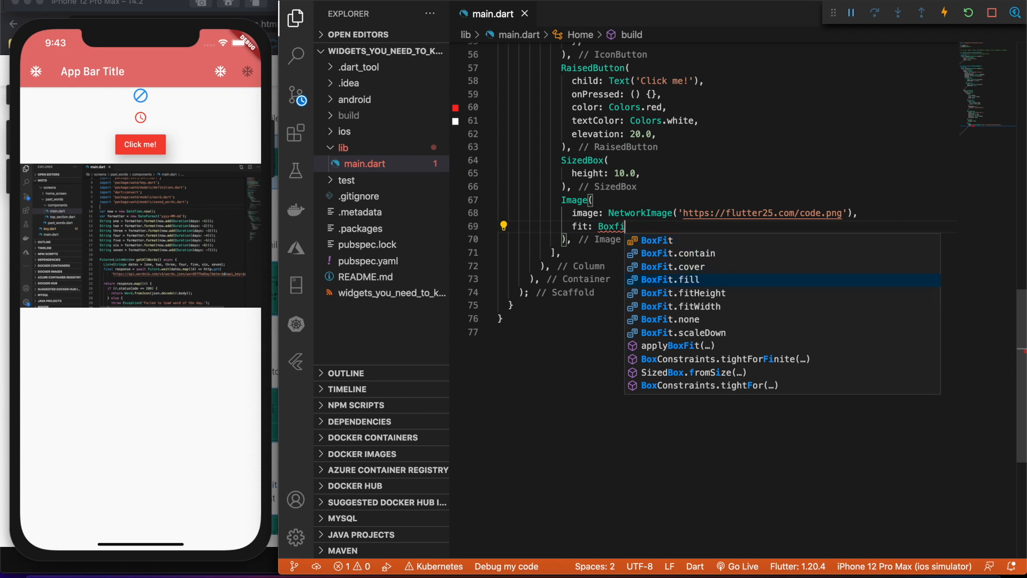
key("Down")
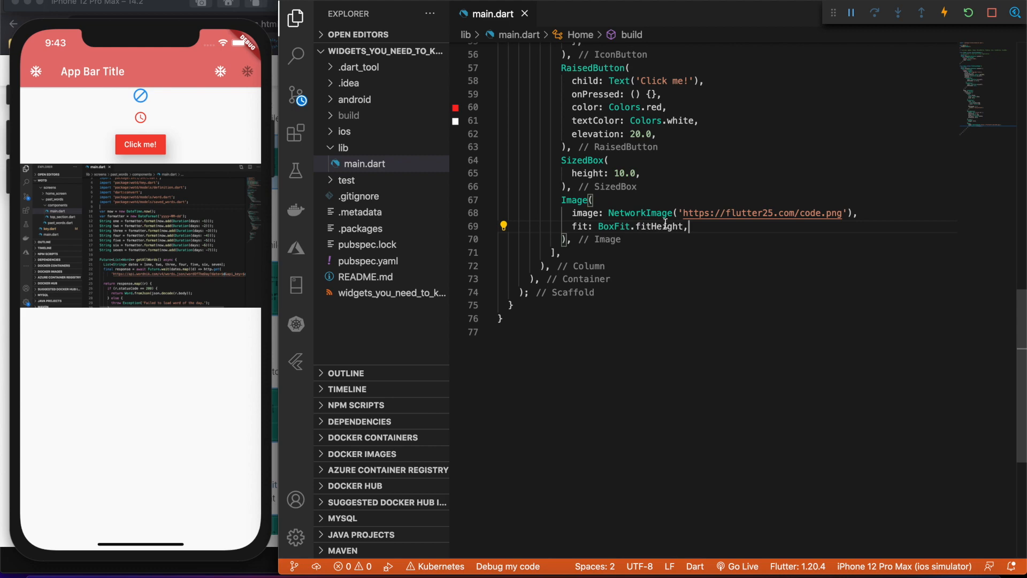
type("wi")
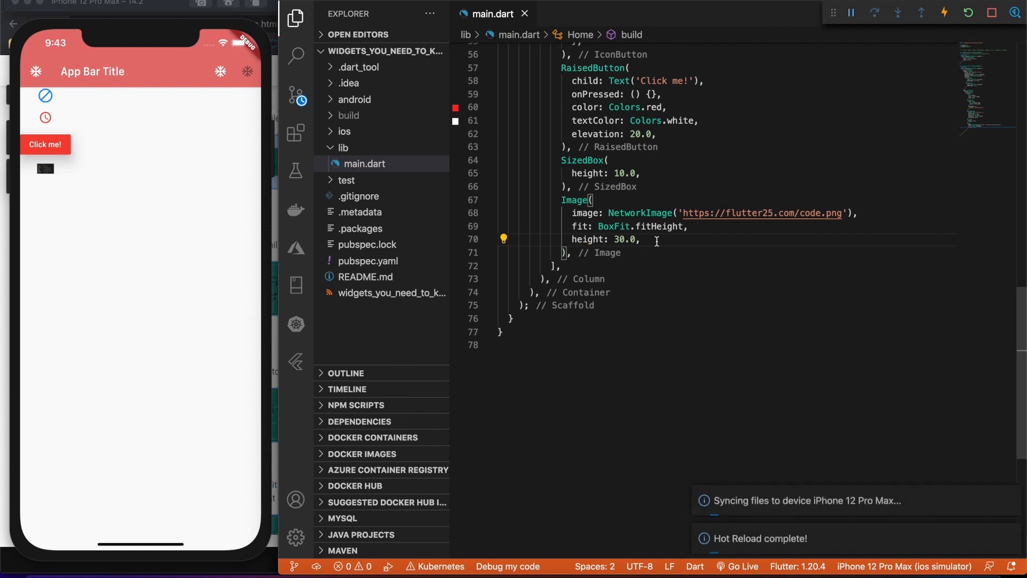
type("100.0")
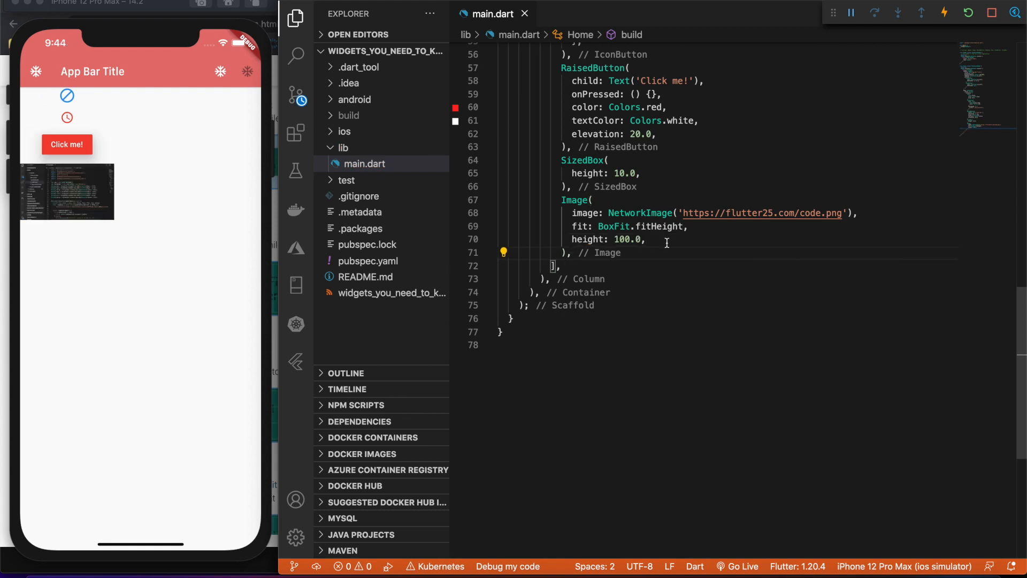
mouse_move(647, 258)
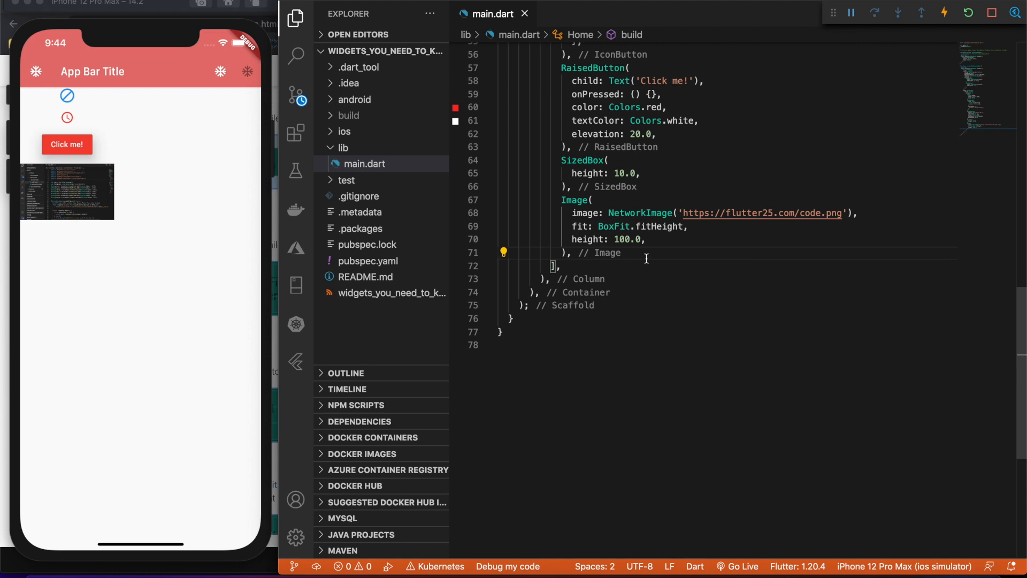
mouse_move(644, 254)
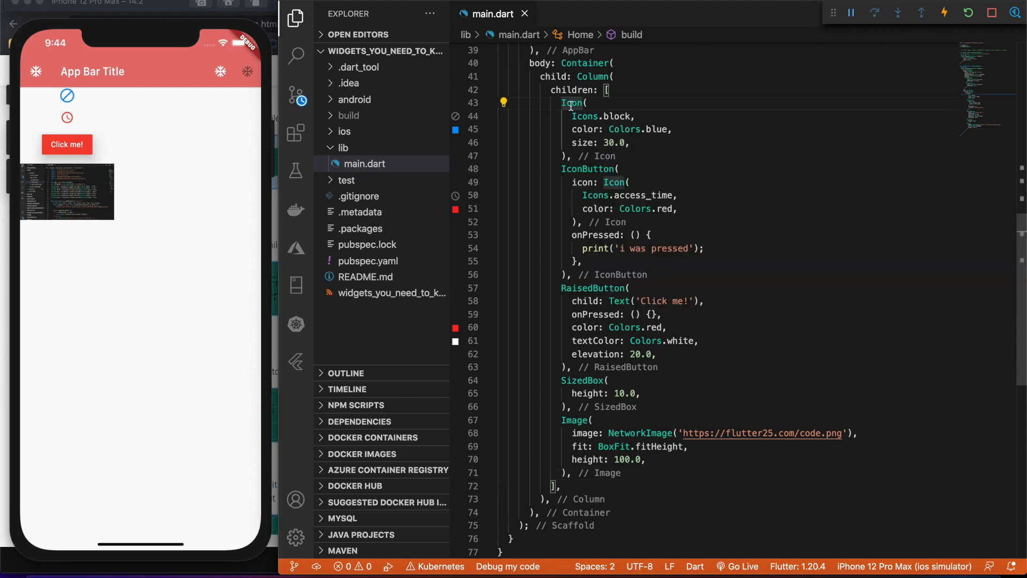
- Wrap the block Icon with a Container via refactoring and colour it Colors.yellow
right_click(572, 103)
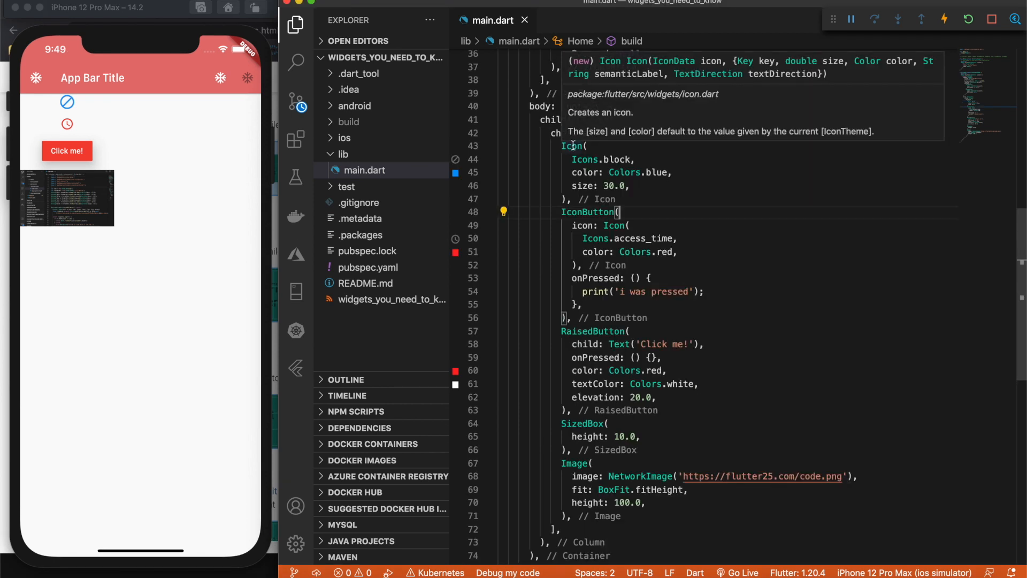
right_click(570, 145)
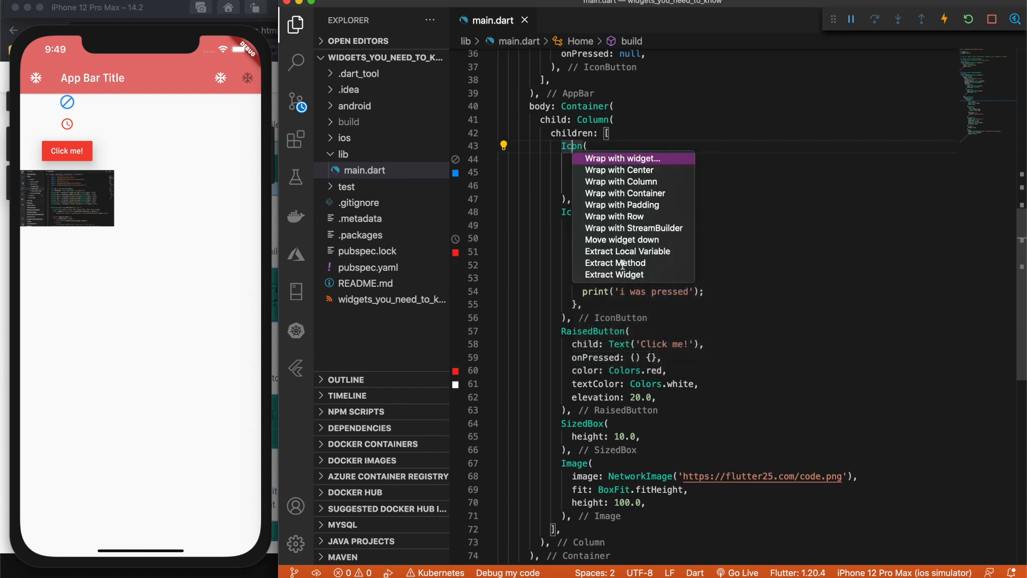
left_click(625, 192)
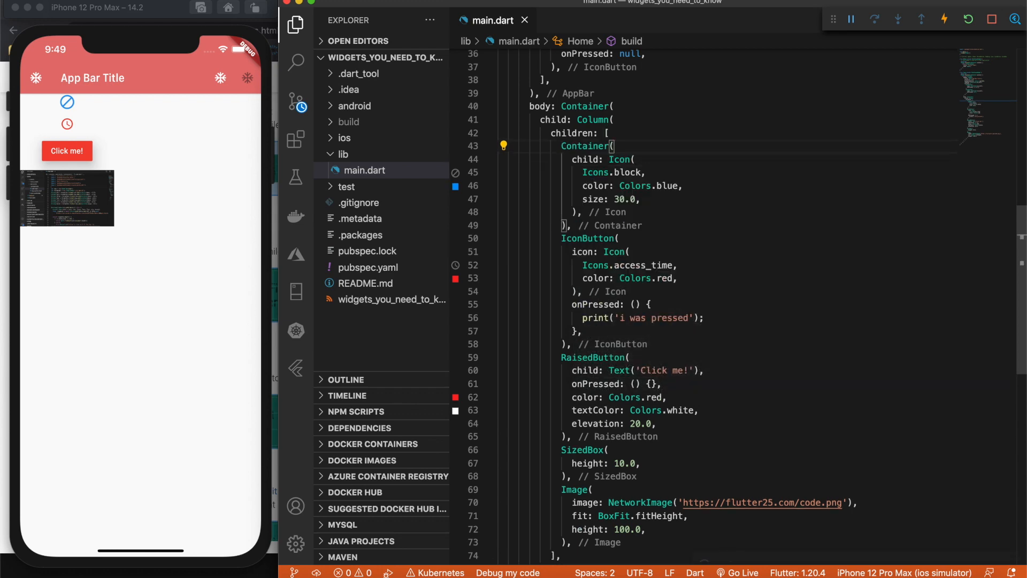
type("color: Colors.yellow,")
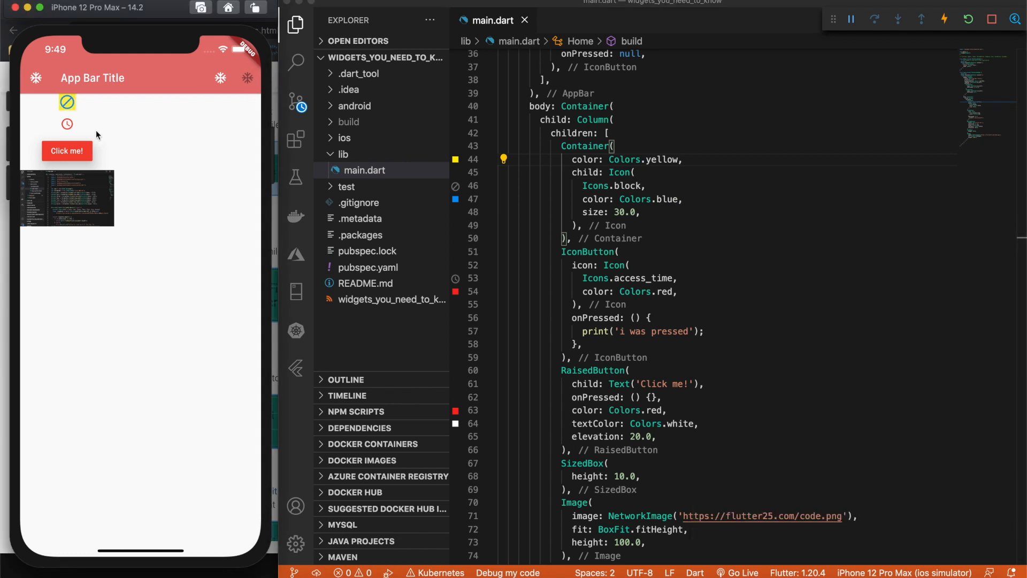
mouse_move(64, 105)
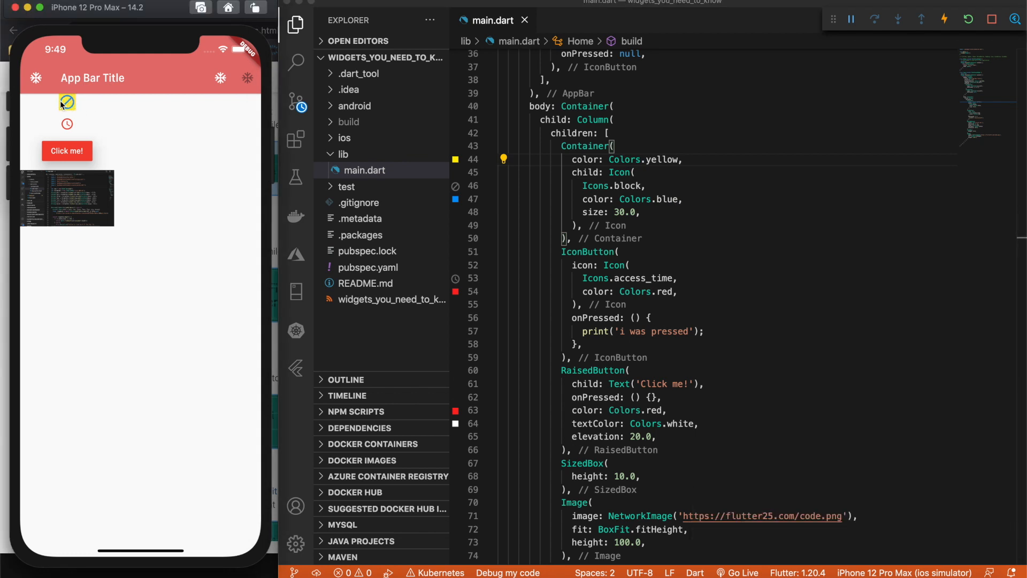
mouse_move(83, 125)
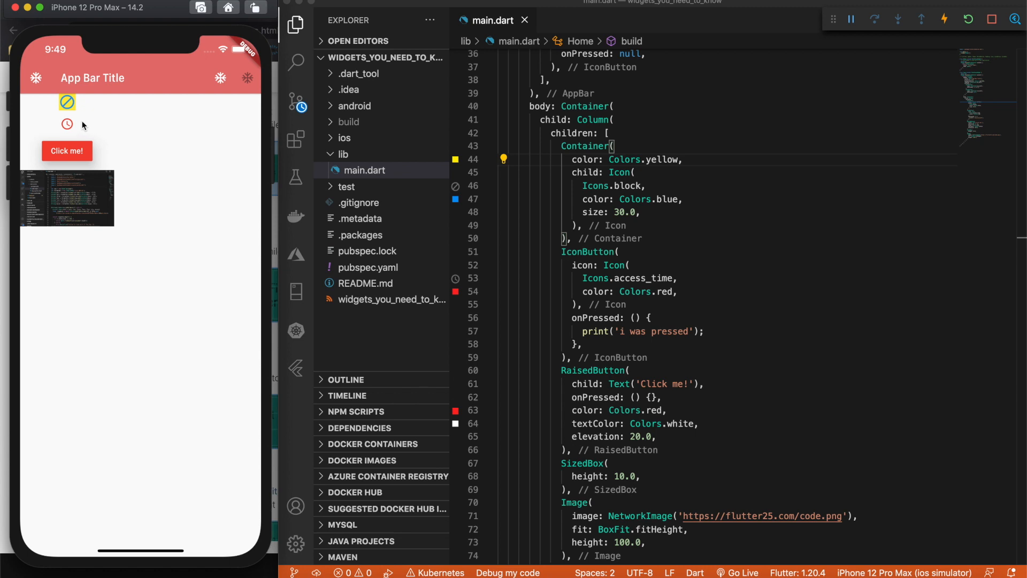
mouse_move(93, 203)
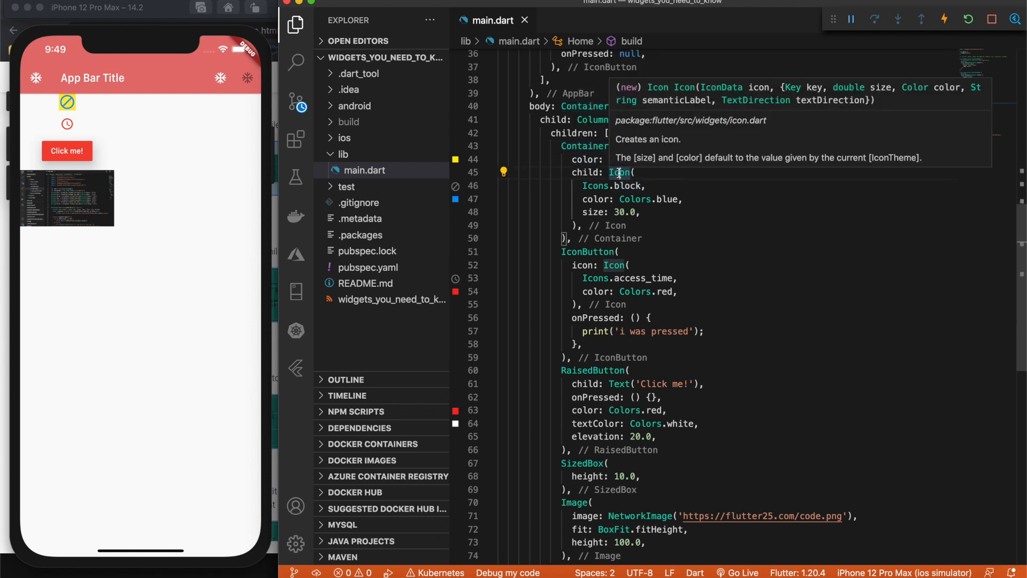
- Wrap the block Icon in Padding with EdgeInsets.all(8.0) via code actions and save
right_click(620, 173)
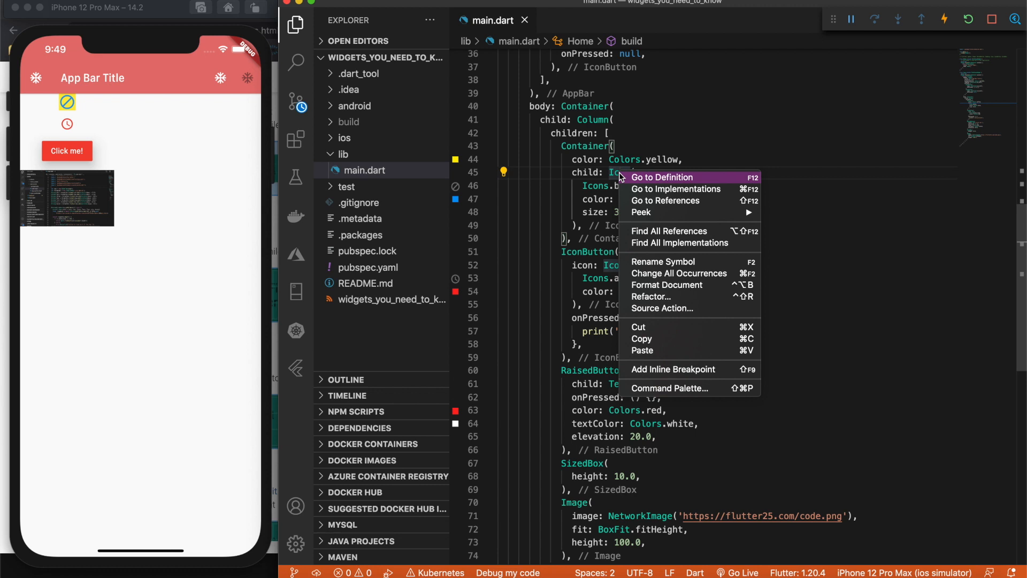
mouse_move(663, 182)
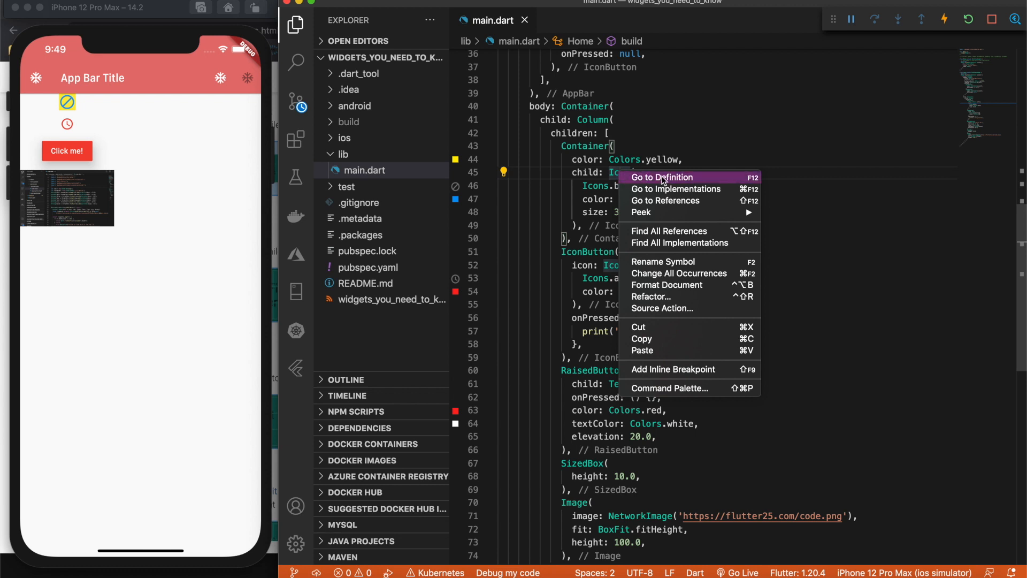
mouse_move(682, 288)
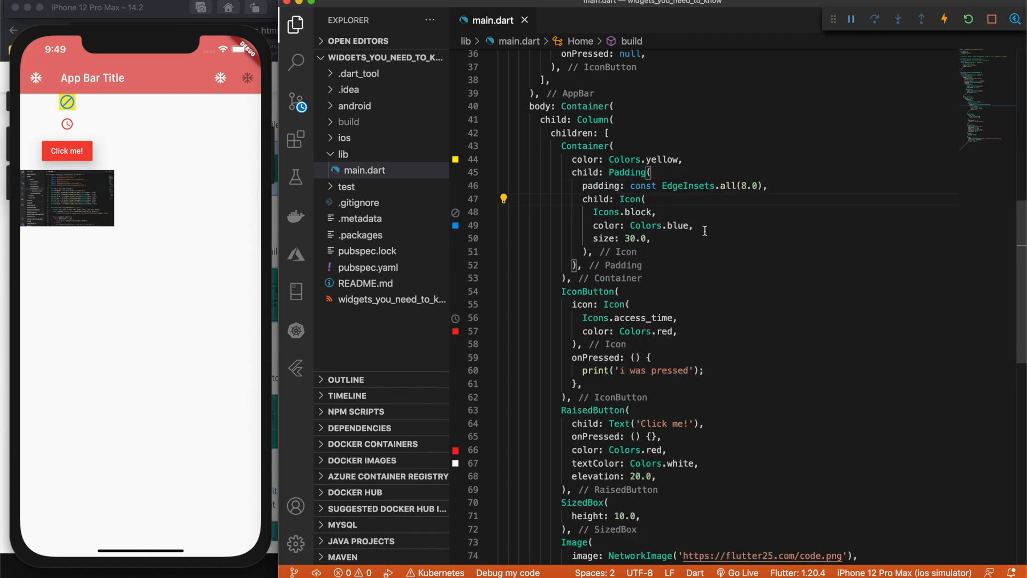
double_click(600, 185)
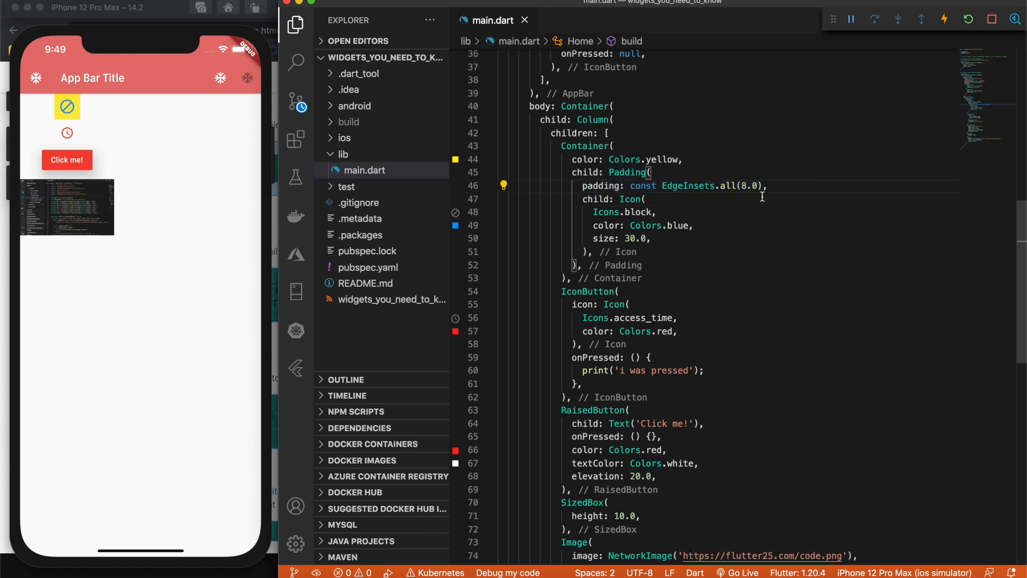
mouse_move(731, 185)
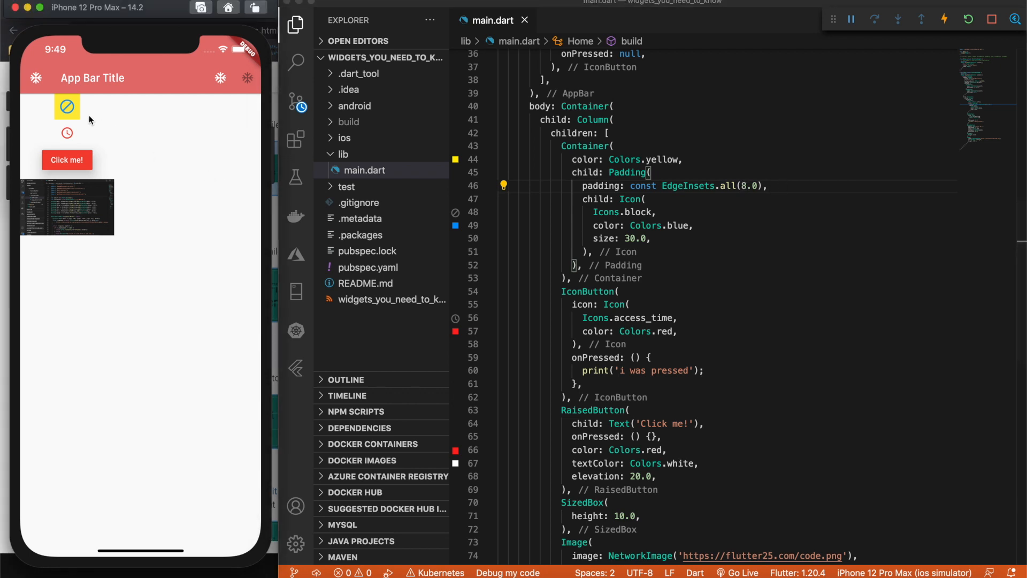
mouse_move(61, 115)
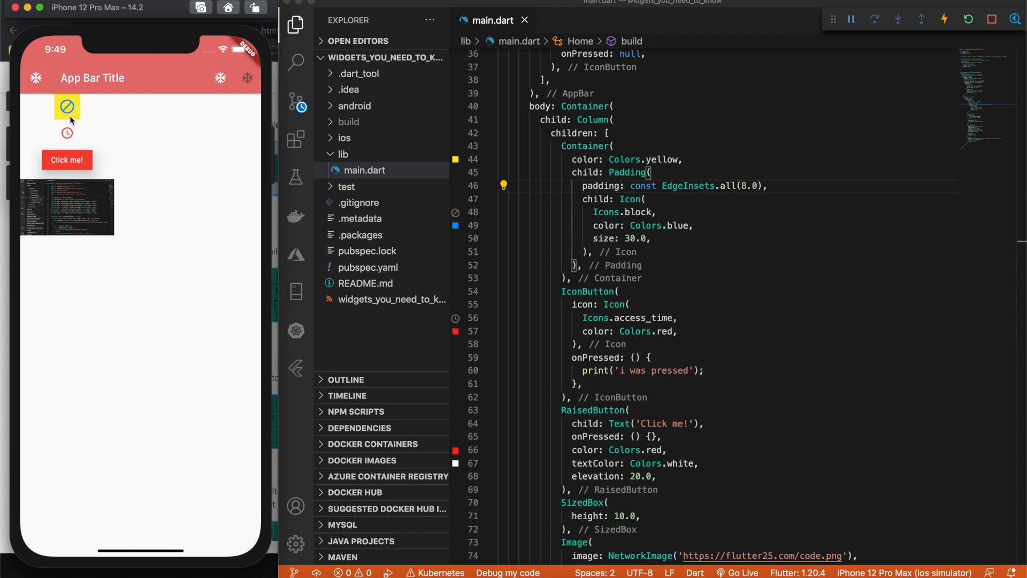
mouse_move(138, 168)
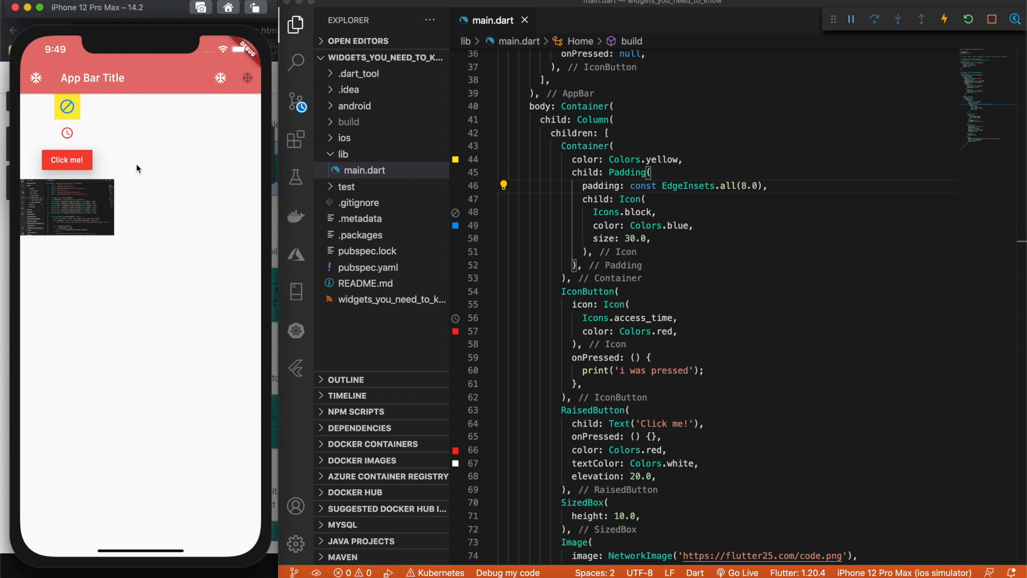
- Replace EdgeInsets.all with EdgeInsets.fromLTRB(8.0, 4.0, 3.0, 15.0) on the icon's Padding
double_click(725, 185)
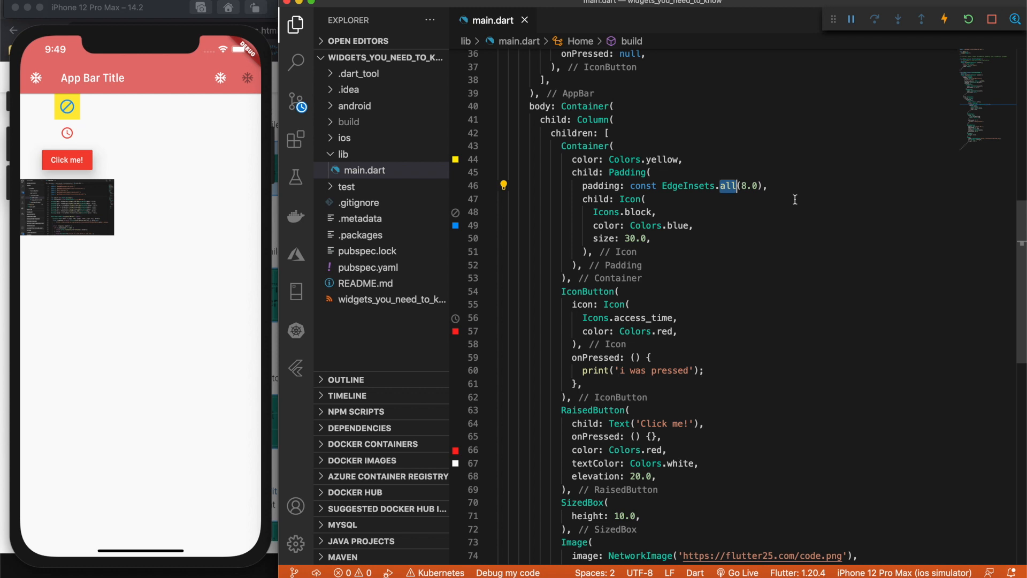
type("fromLTRB")
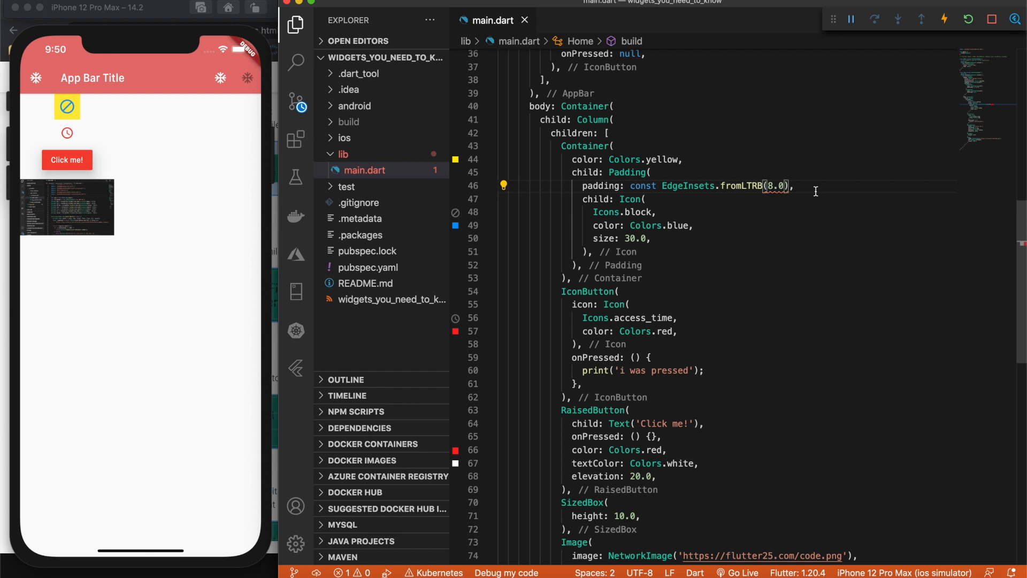
type(",")
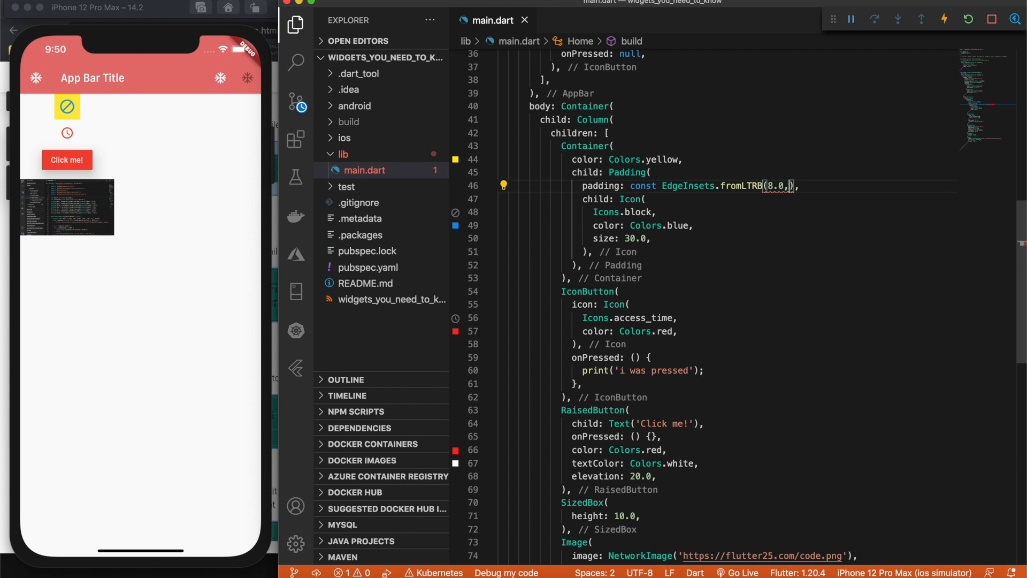
type("4.0,")
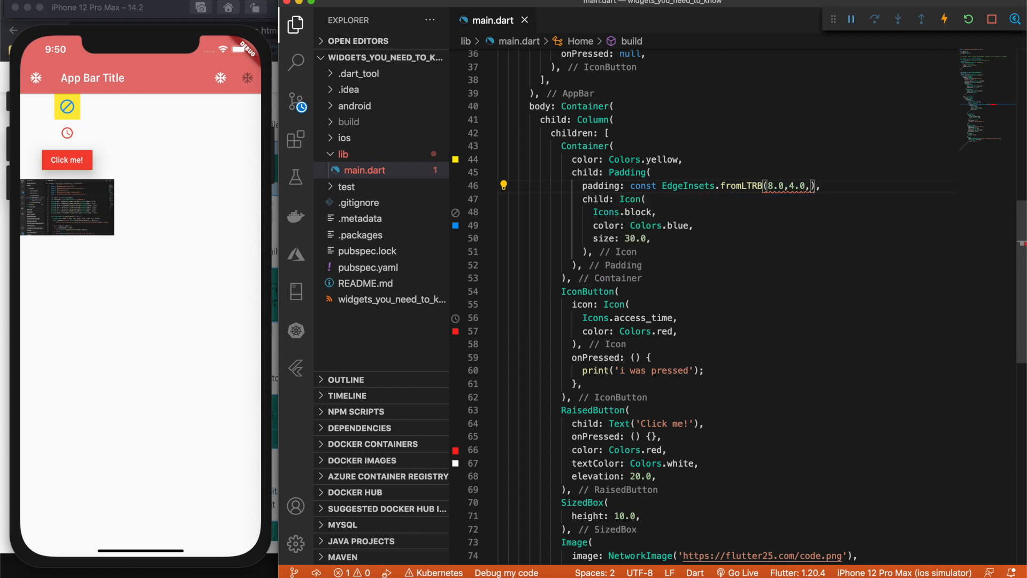
type("3.0,")
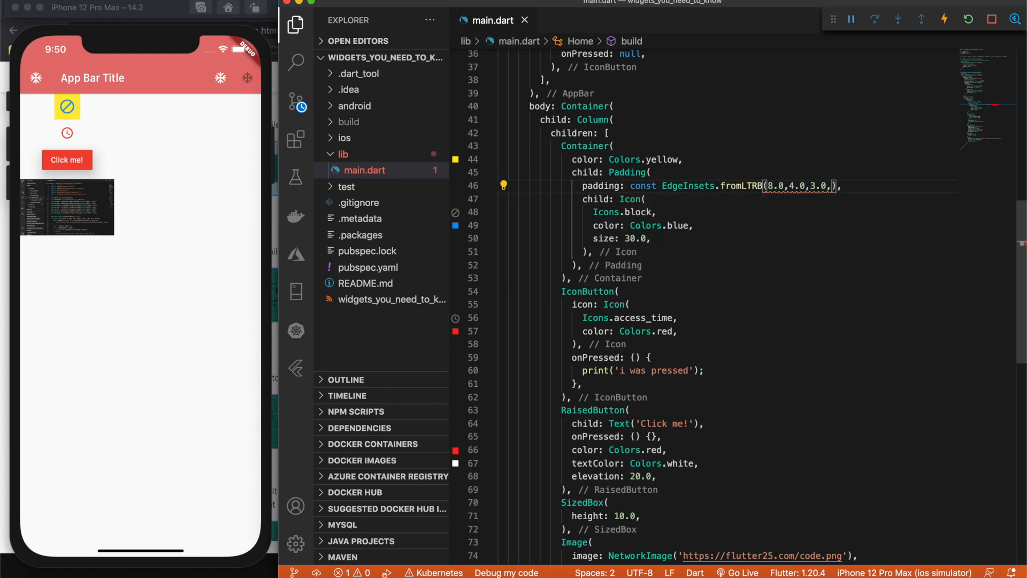
type("15")
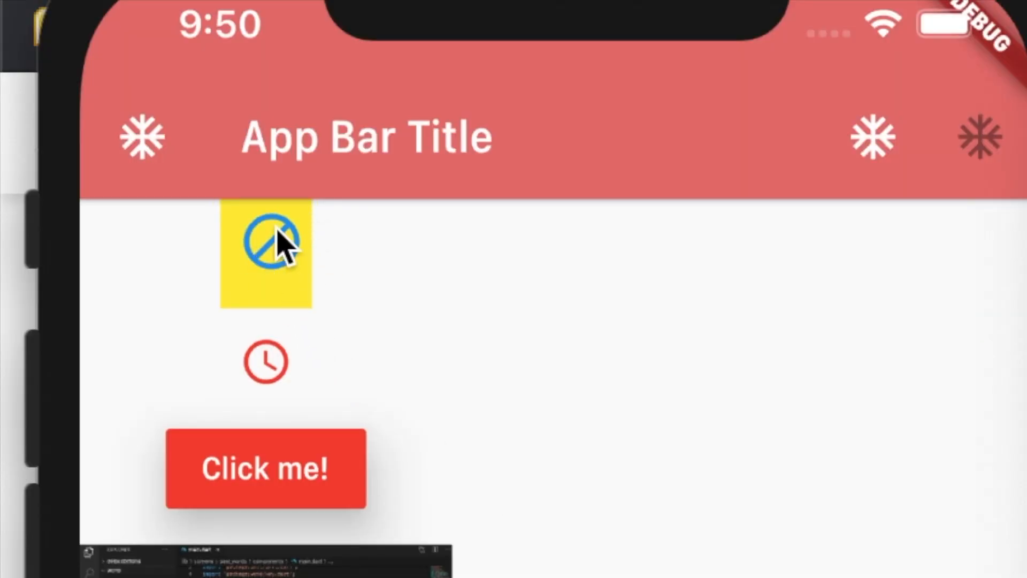
mouse_move(423, 439)
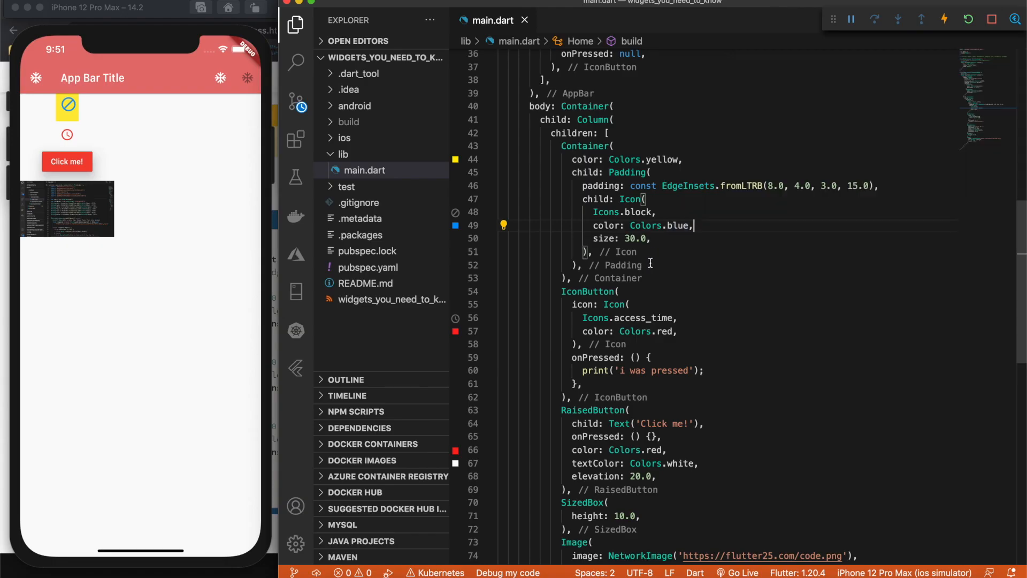
- Make the body a ListView whose children are Text('text 1') widgets, then select them for removal
scroll("down", 3)
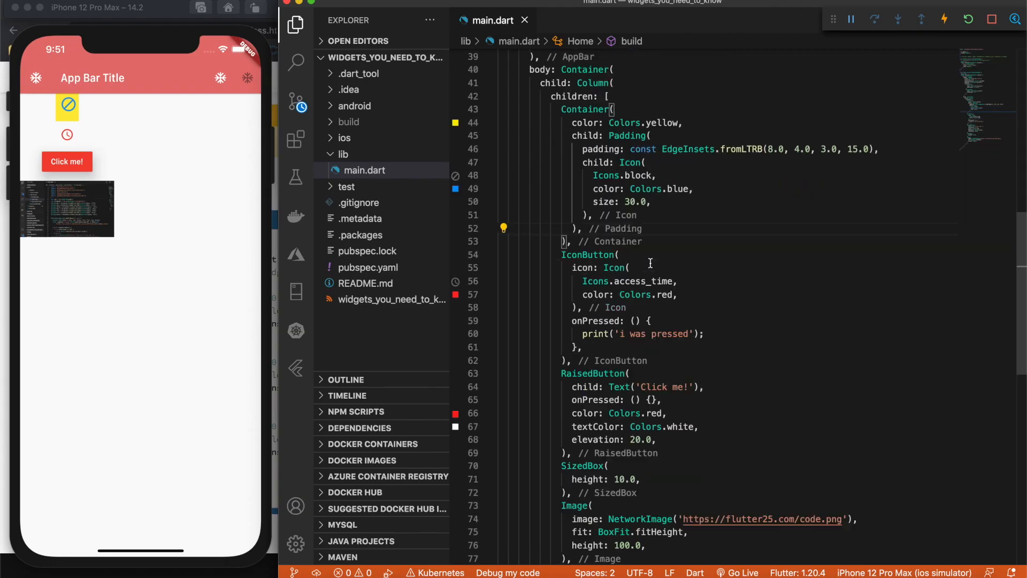
scroll("down", 3)
type("child: ListView(")
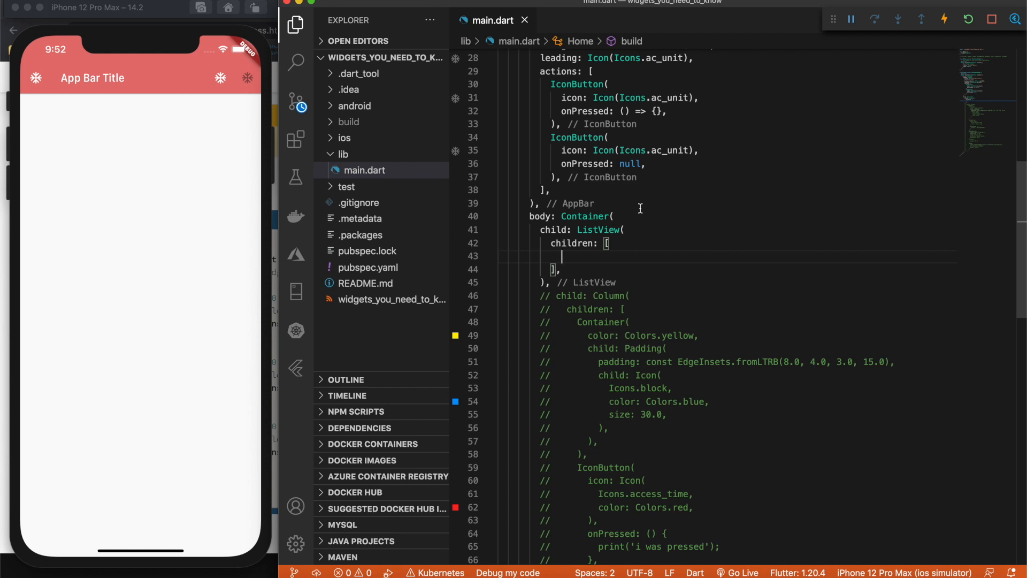
type("Text('")
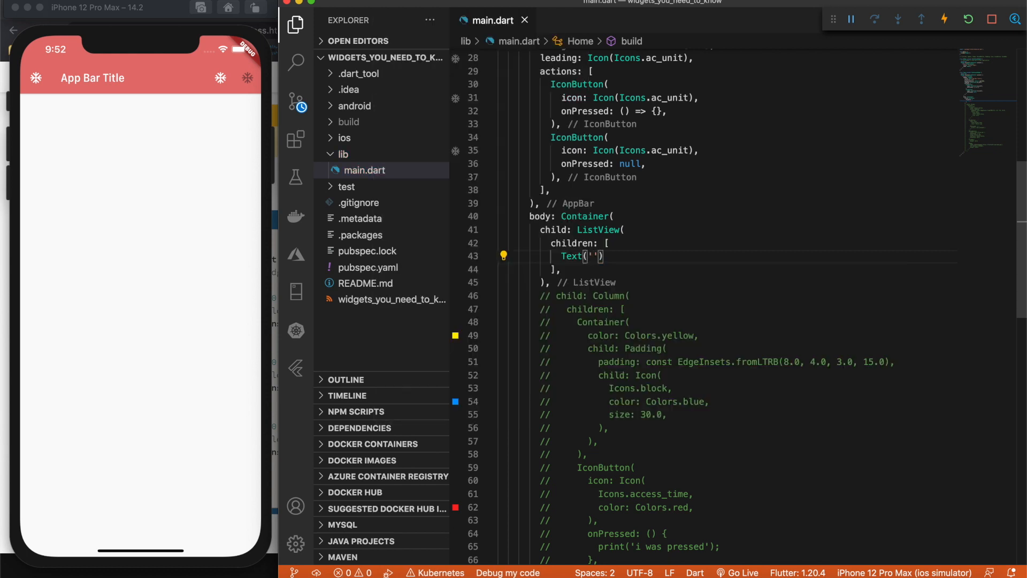
type("text 1")
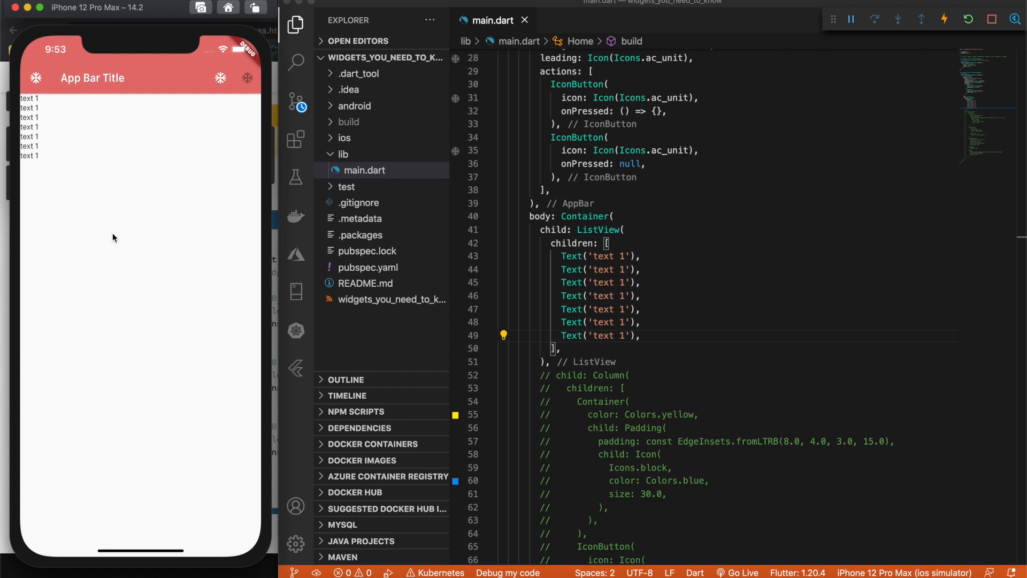
mouse_move(57, 153)
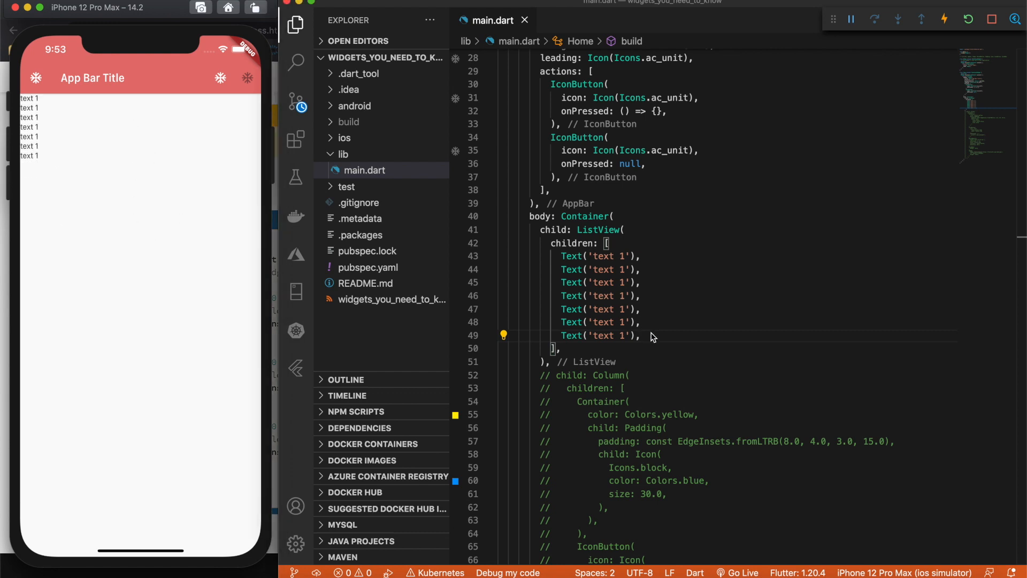
left_click_drag(562, 255, 641, 335)
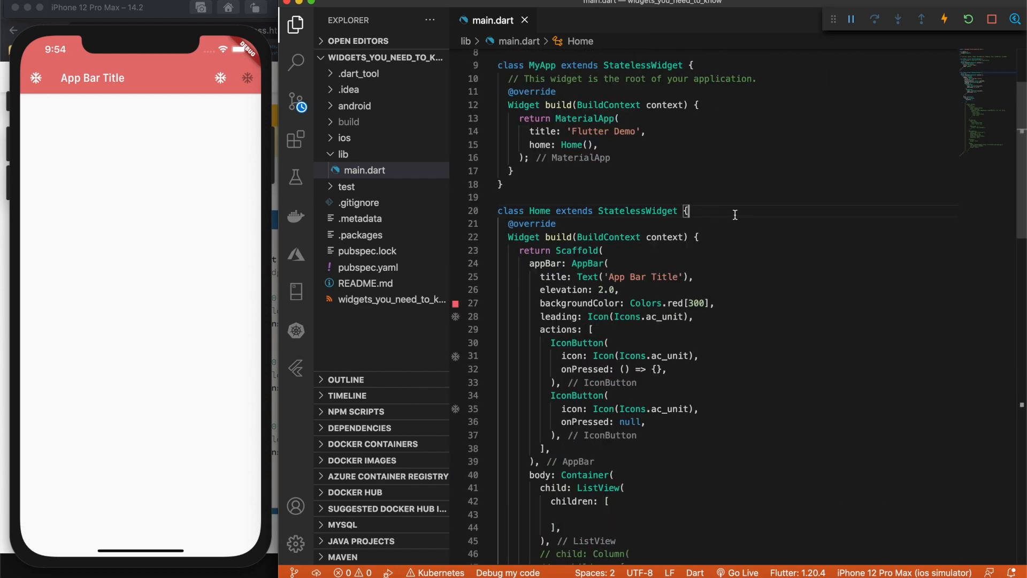
- Declare var list = ['item 1', 'item 2', 'item 3'] above the widget tree
type("var list")
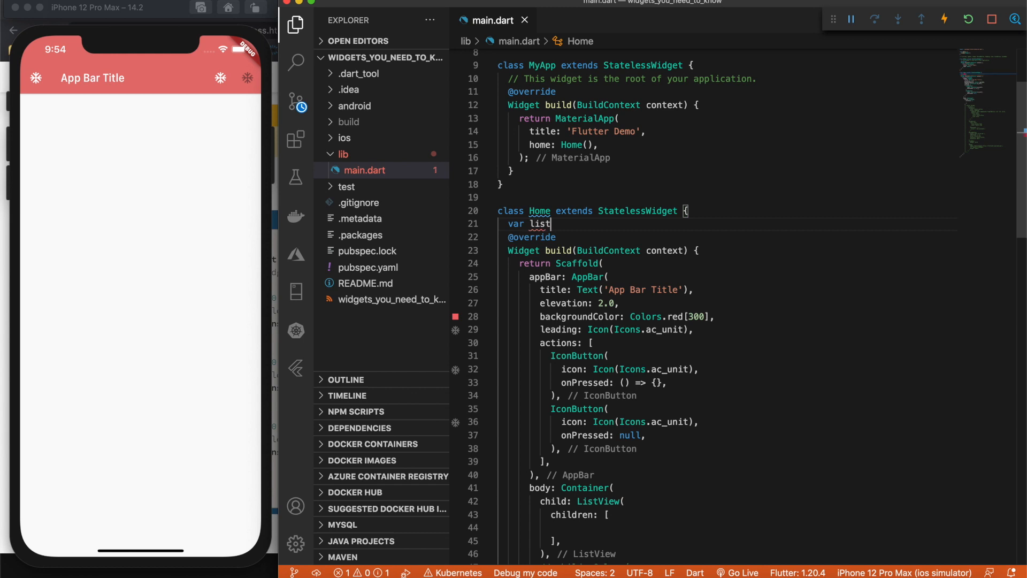
type("= []")
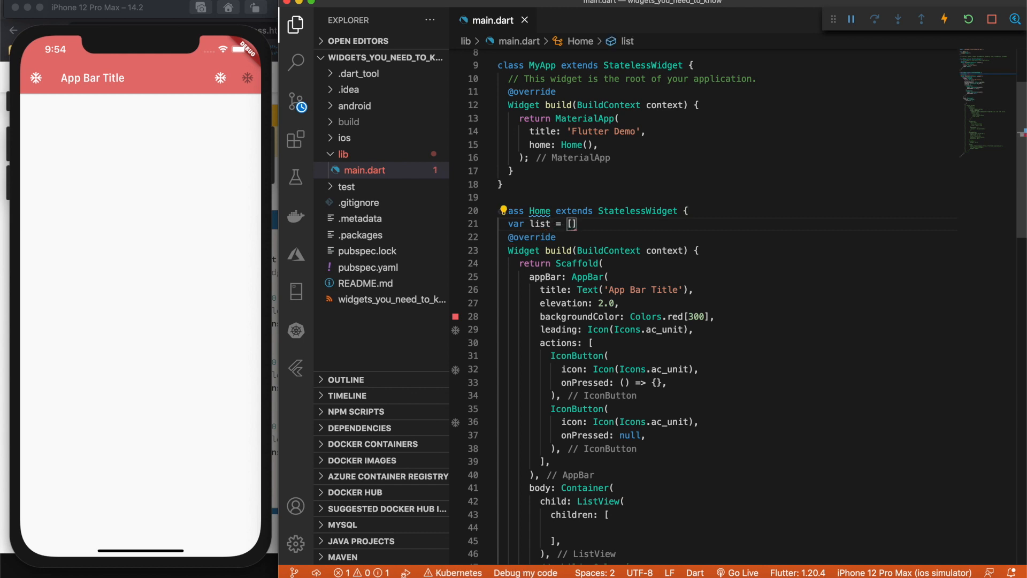
type("'item 1'")
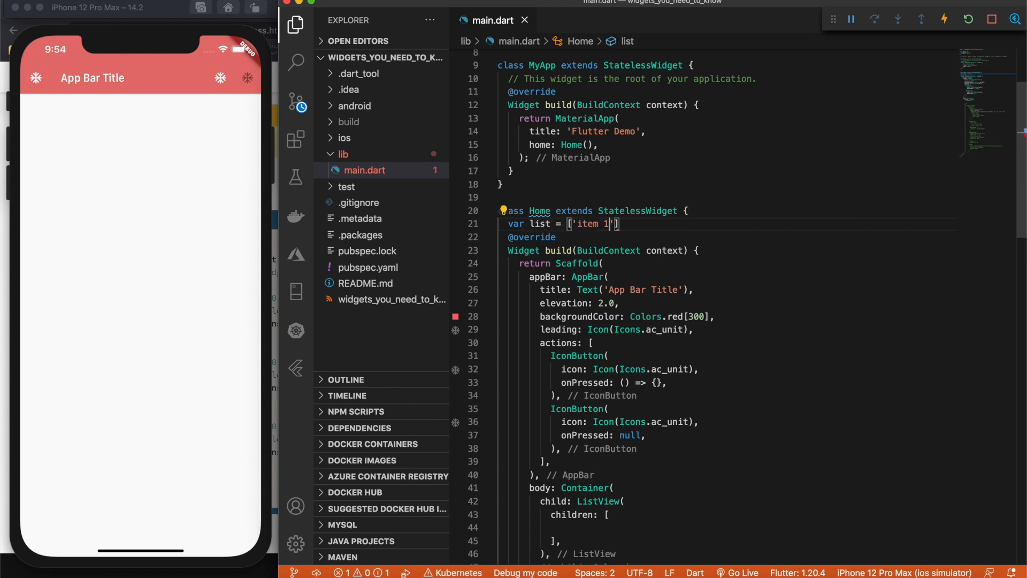
type(", '")
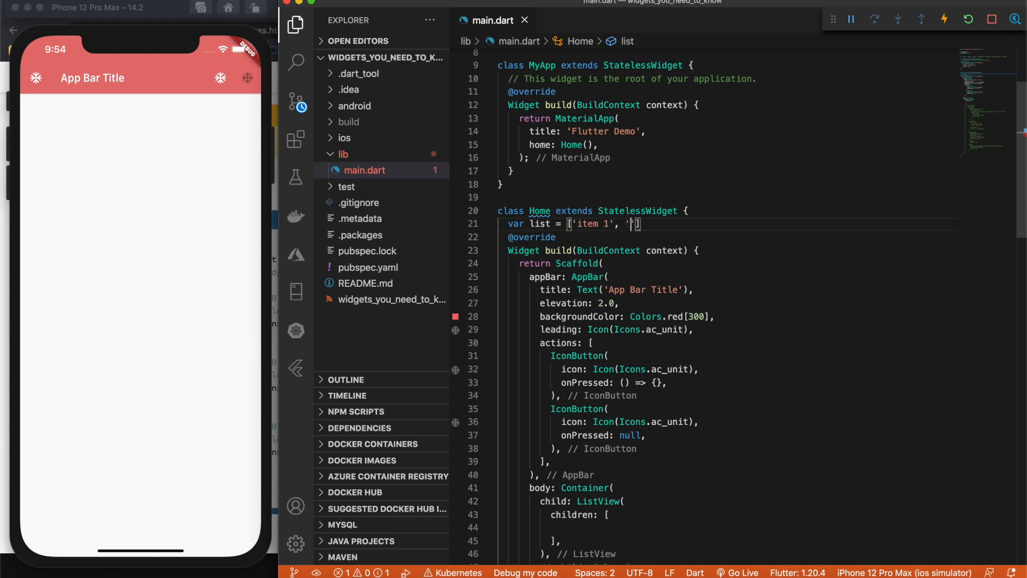
type("itex 2")
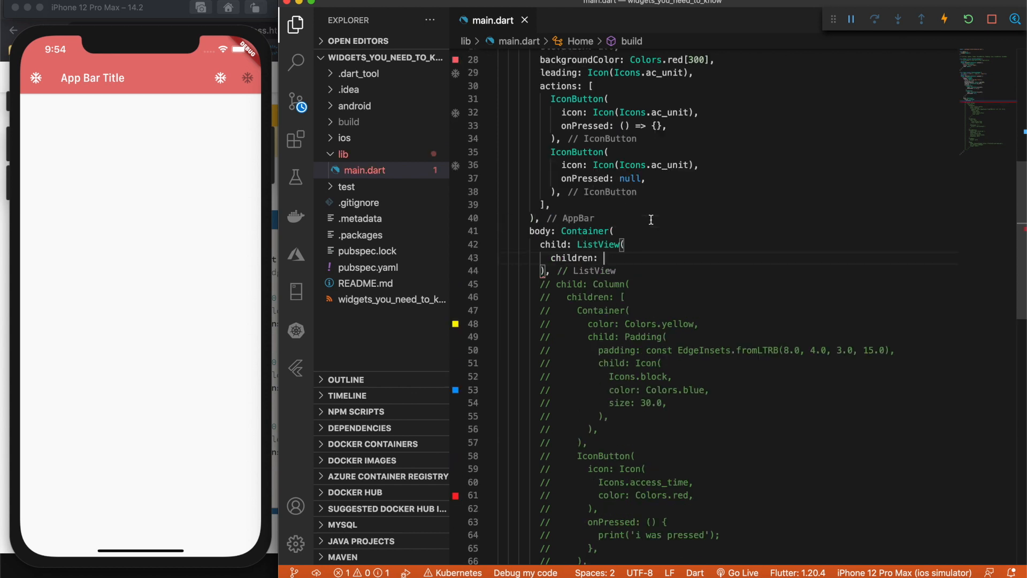
- Set the ListView children to list.map((e) => Text(e)).toList()
type("list")
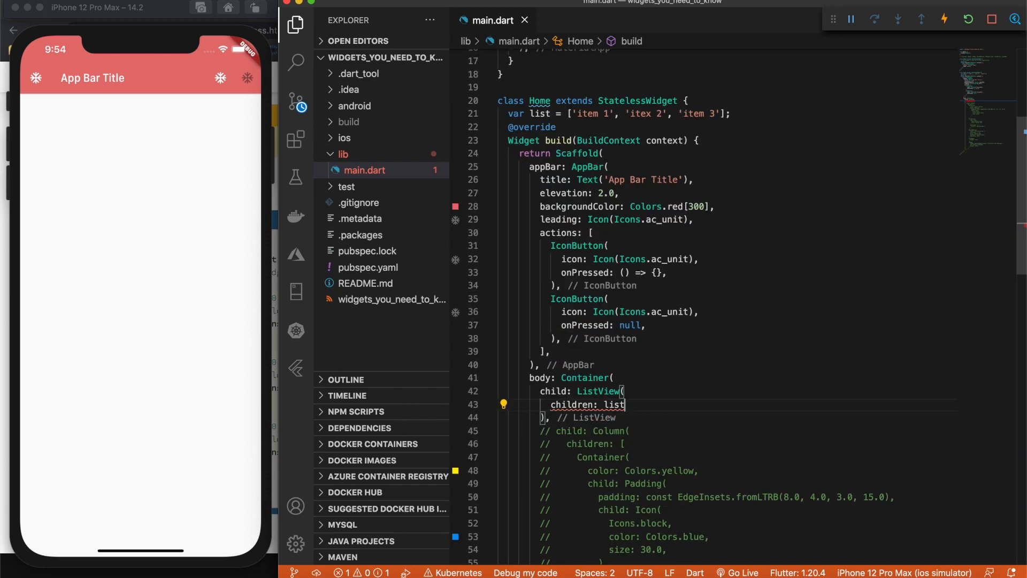
type(".map((e) => null)")
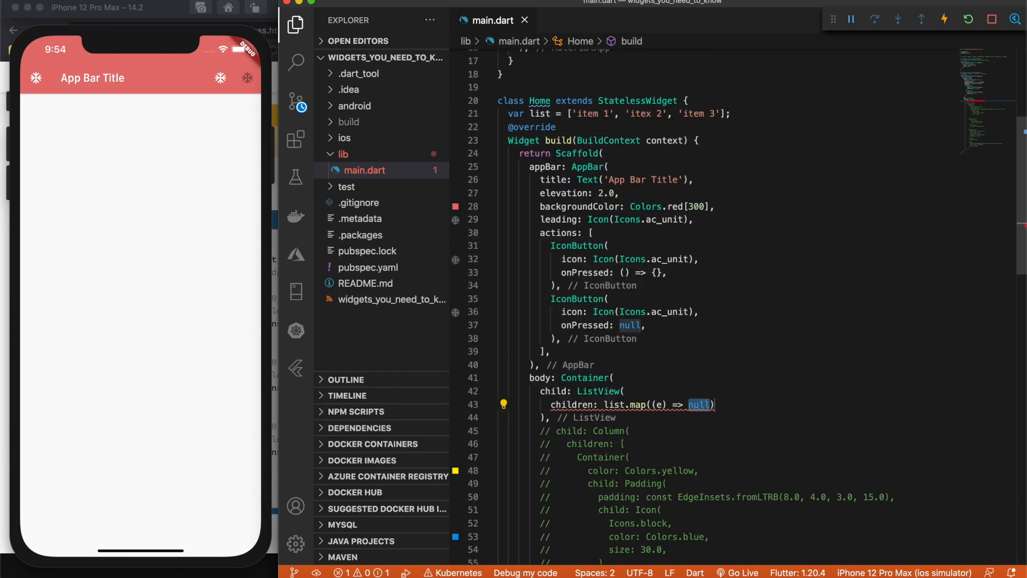
type("Text")
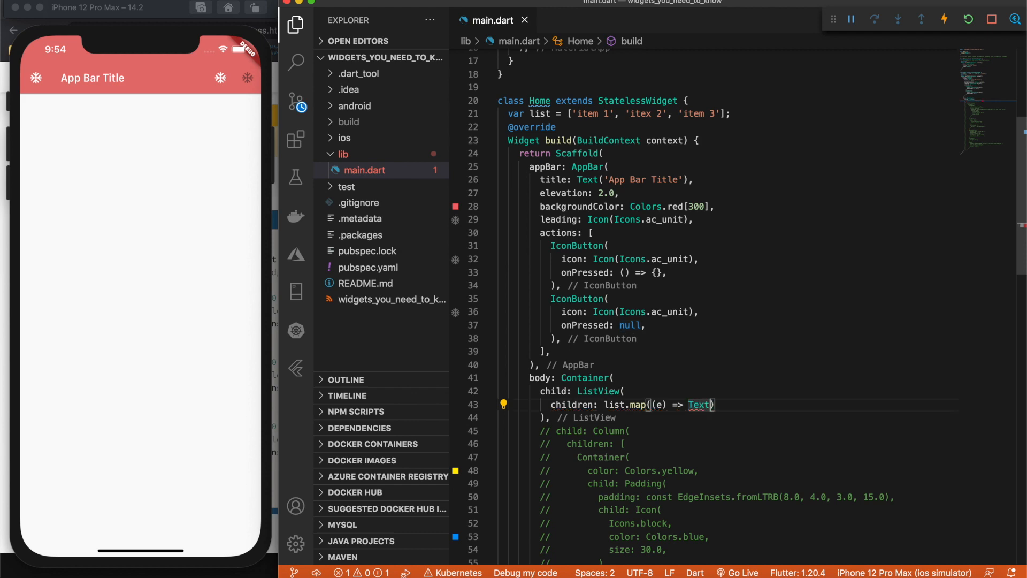
type("e")
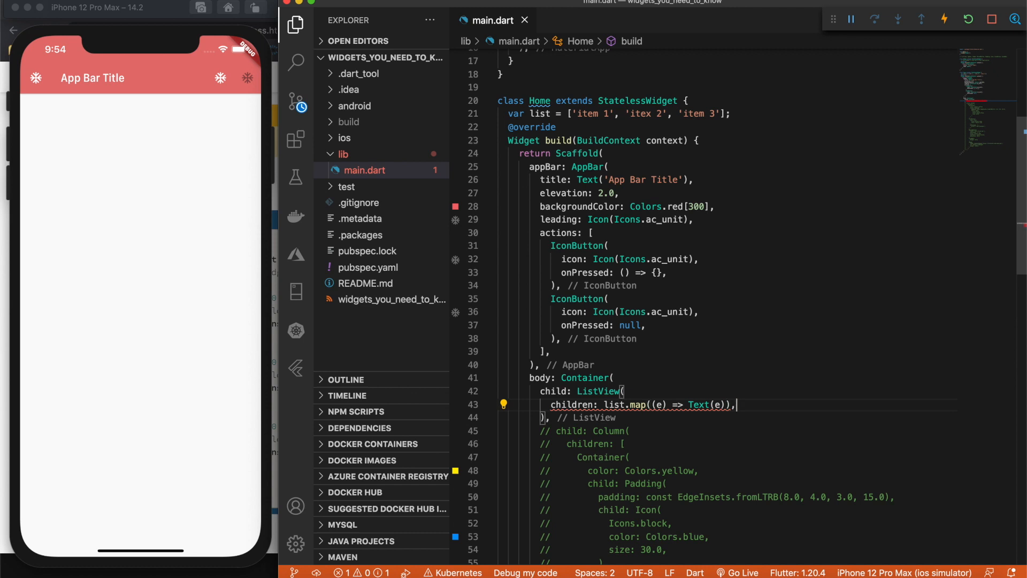
mouse_move(700, 295)
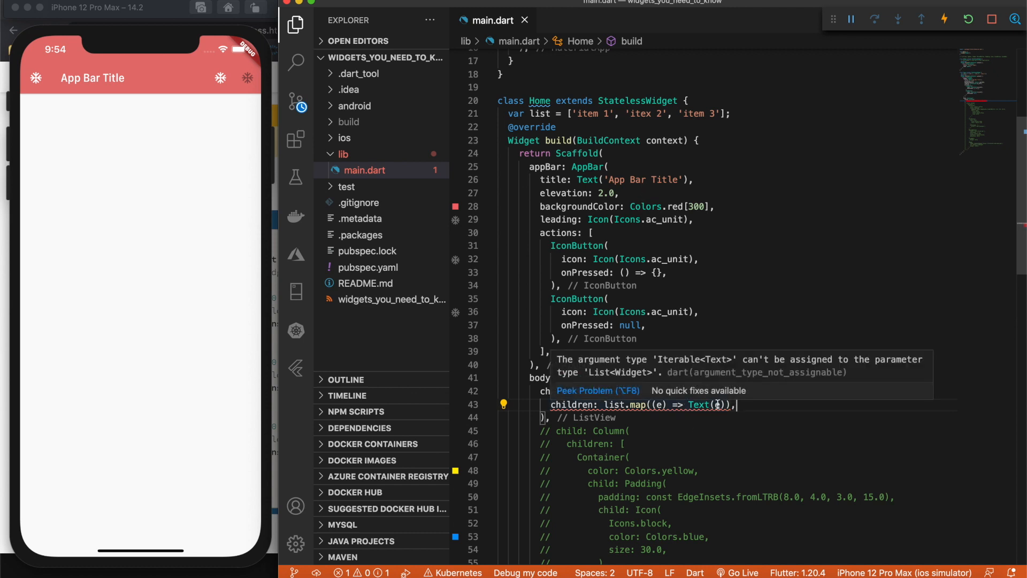
type(".toList(")
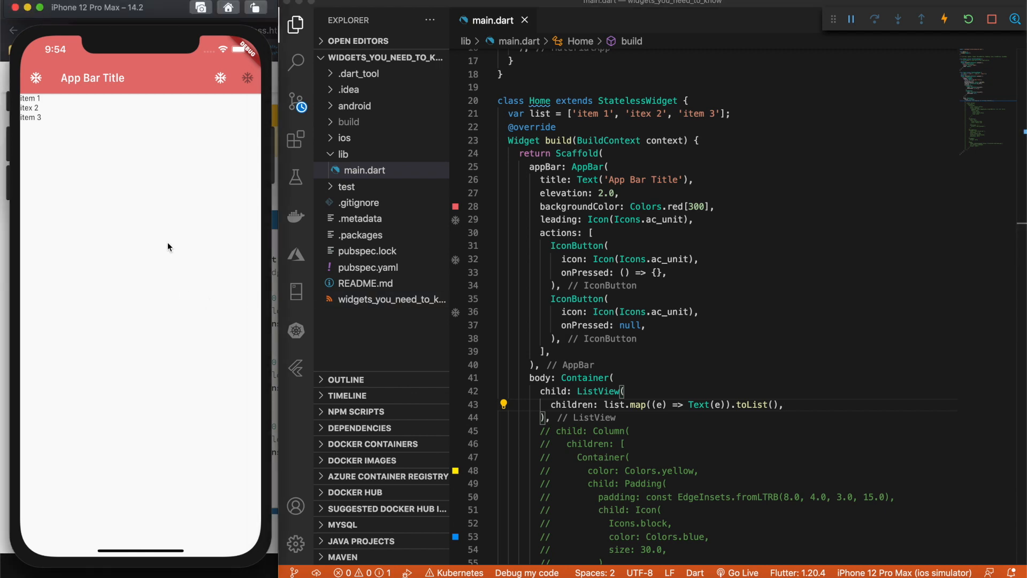
scroll("down", 3)
type("m")
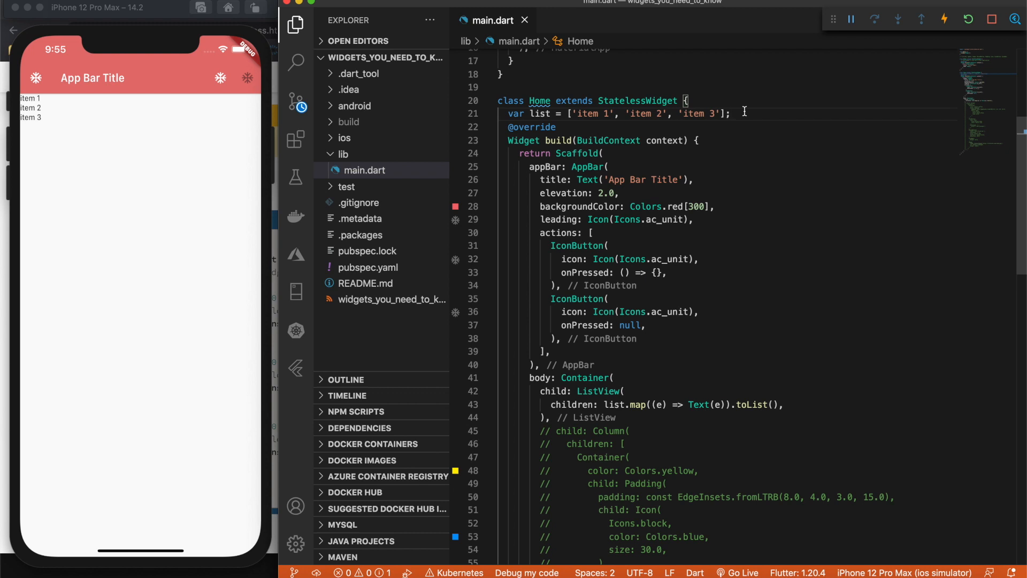
- Fix the typo in the mapping's Text widget and tidy the commented-out widget names
double_click(698, 404)
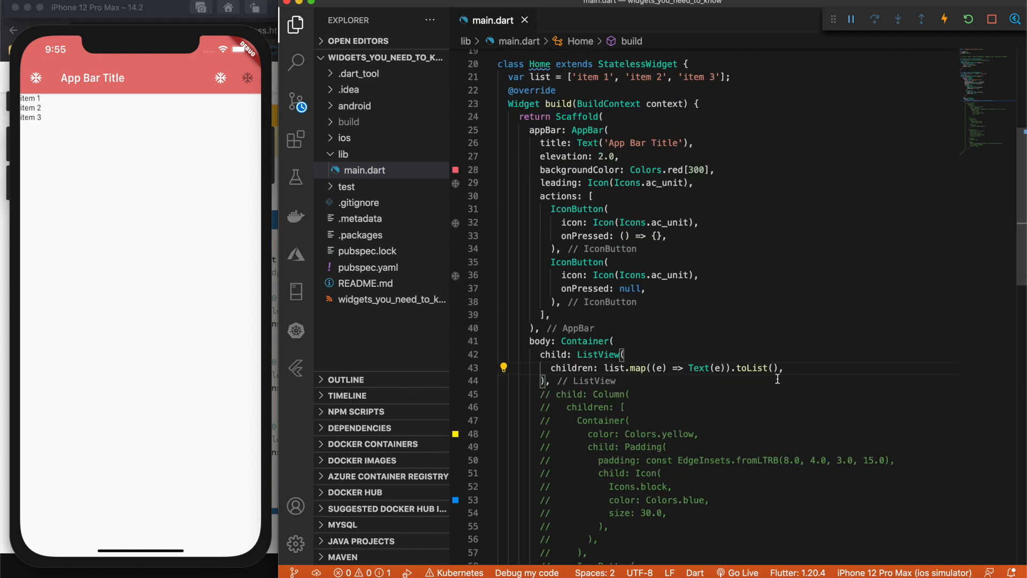
double_click(697, 367)
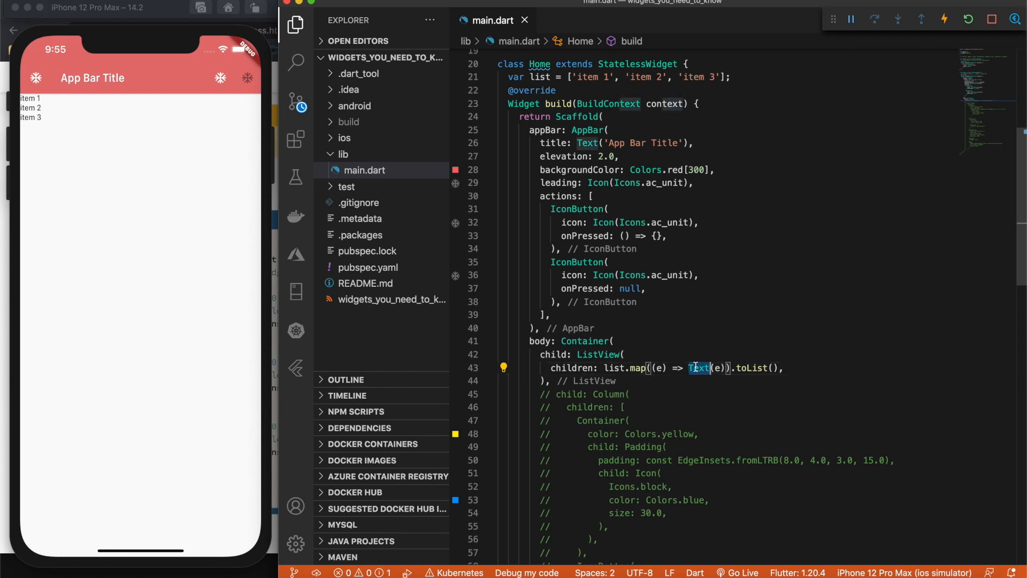
left_click(802, 367)
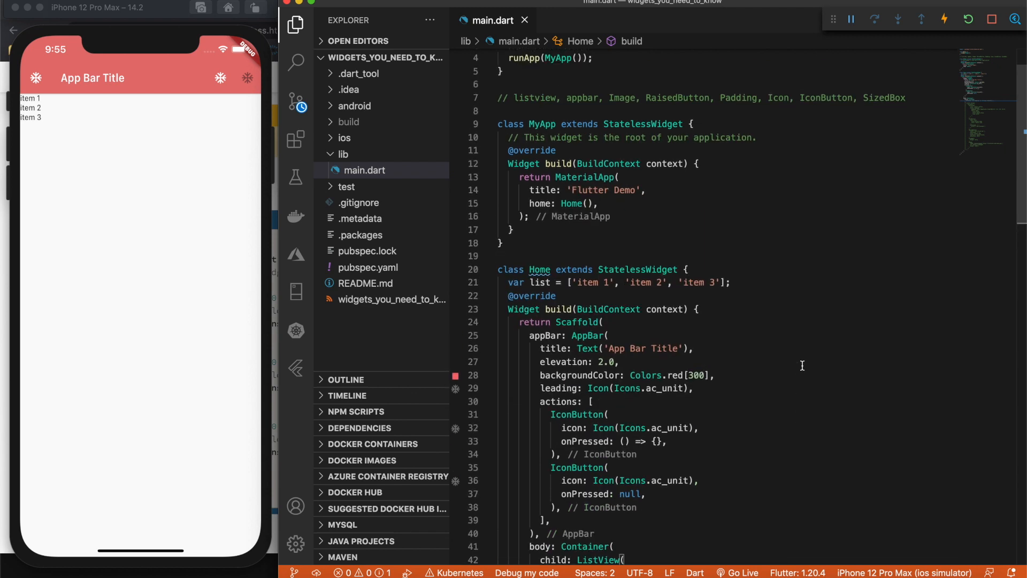
left_click_drag(752, 97, 906, 97)
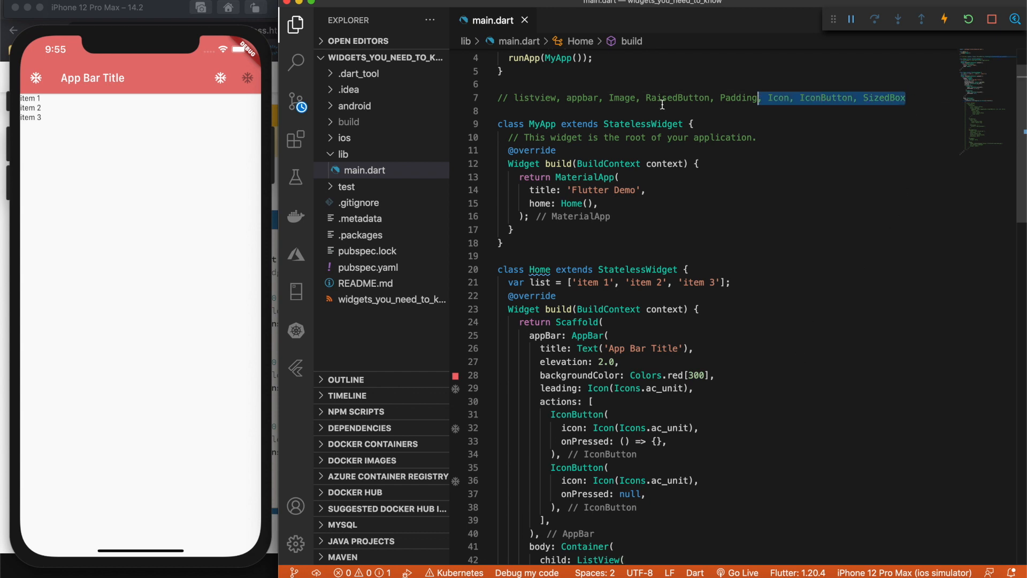
left_click(588, 110)
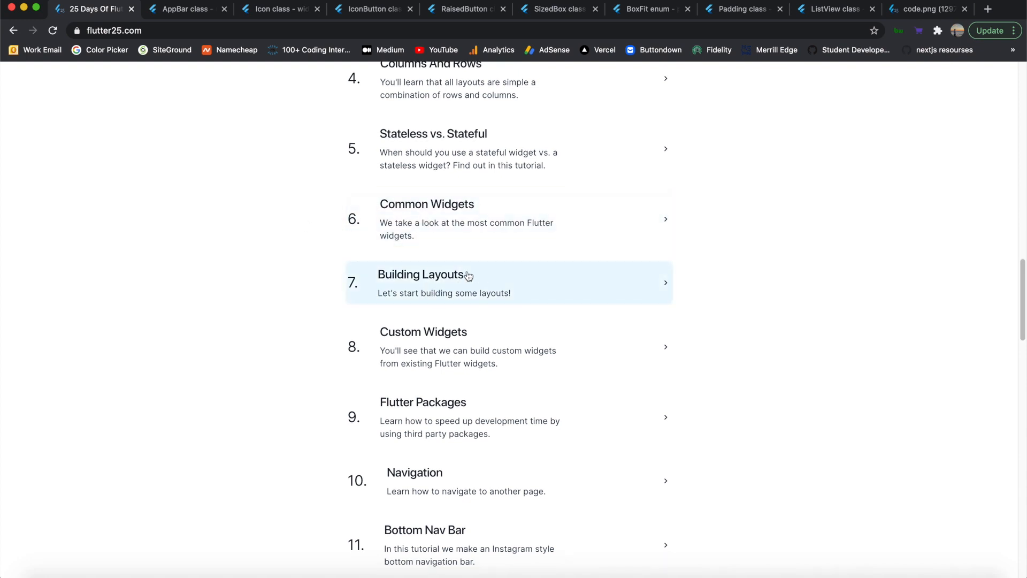
mouse_move(467, 281)
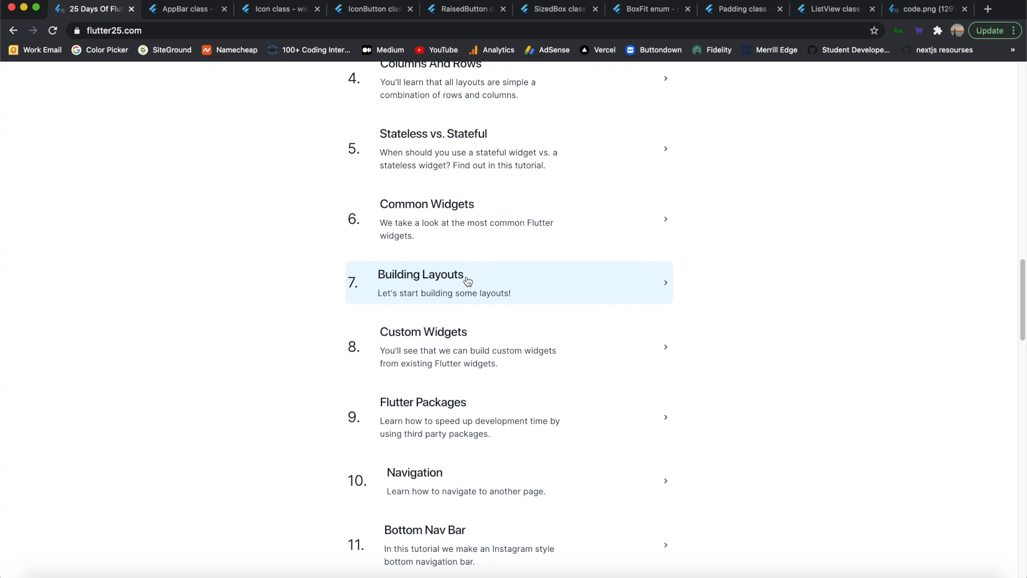
mouse_move(438, 347)
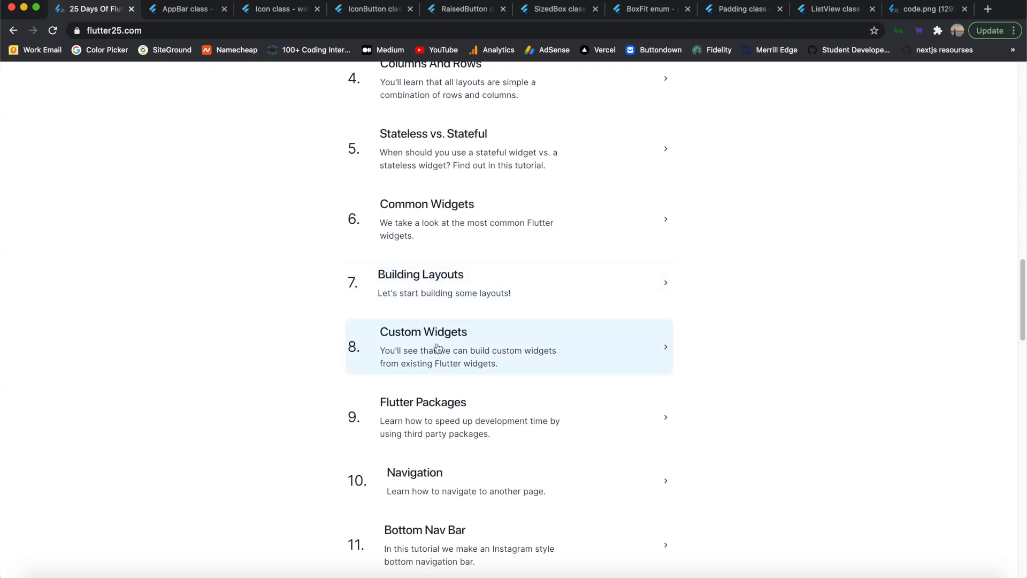